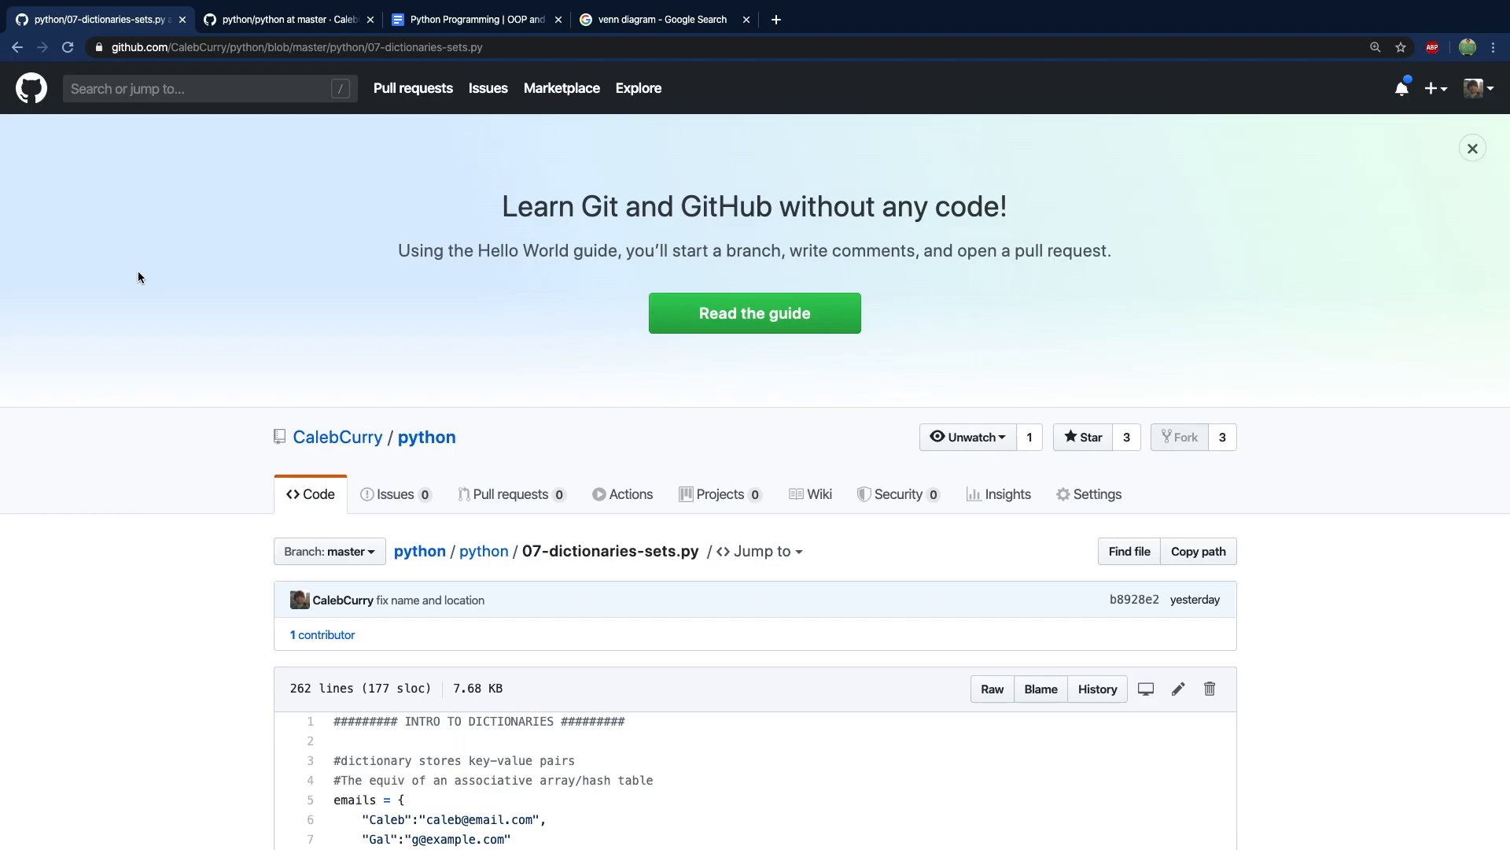
pyautogui.moveTo(231, 345)
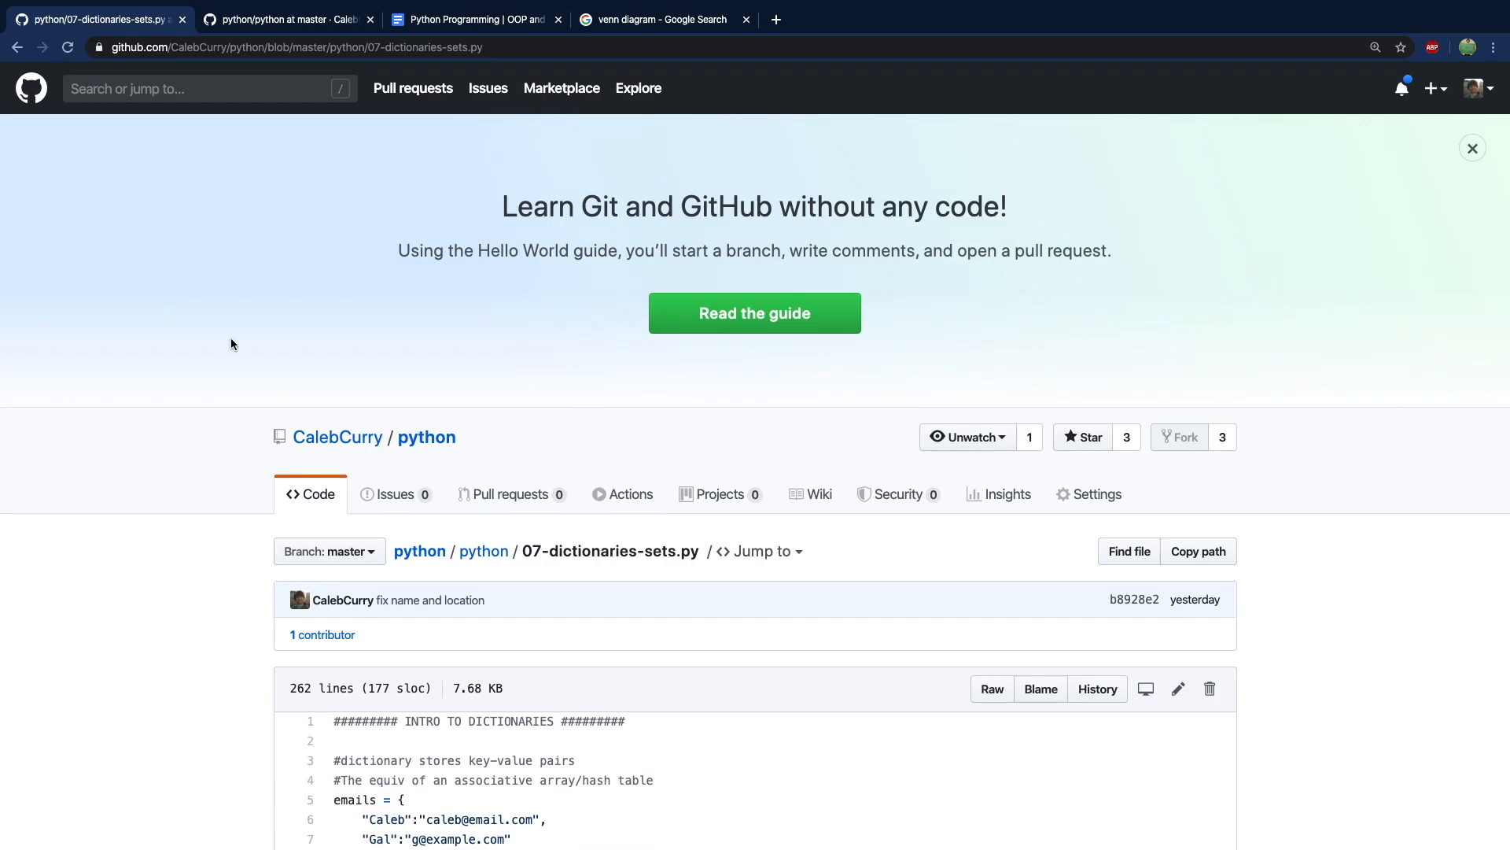
pyautogui.moveTo(596, 571)
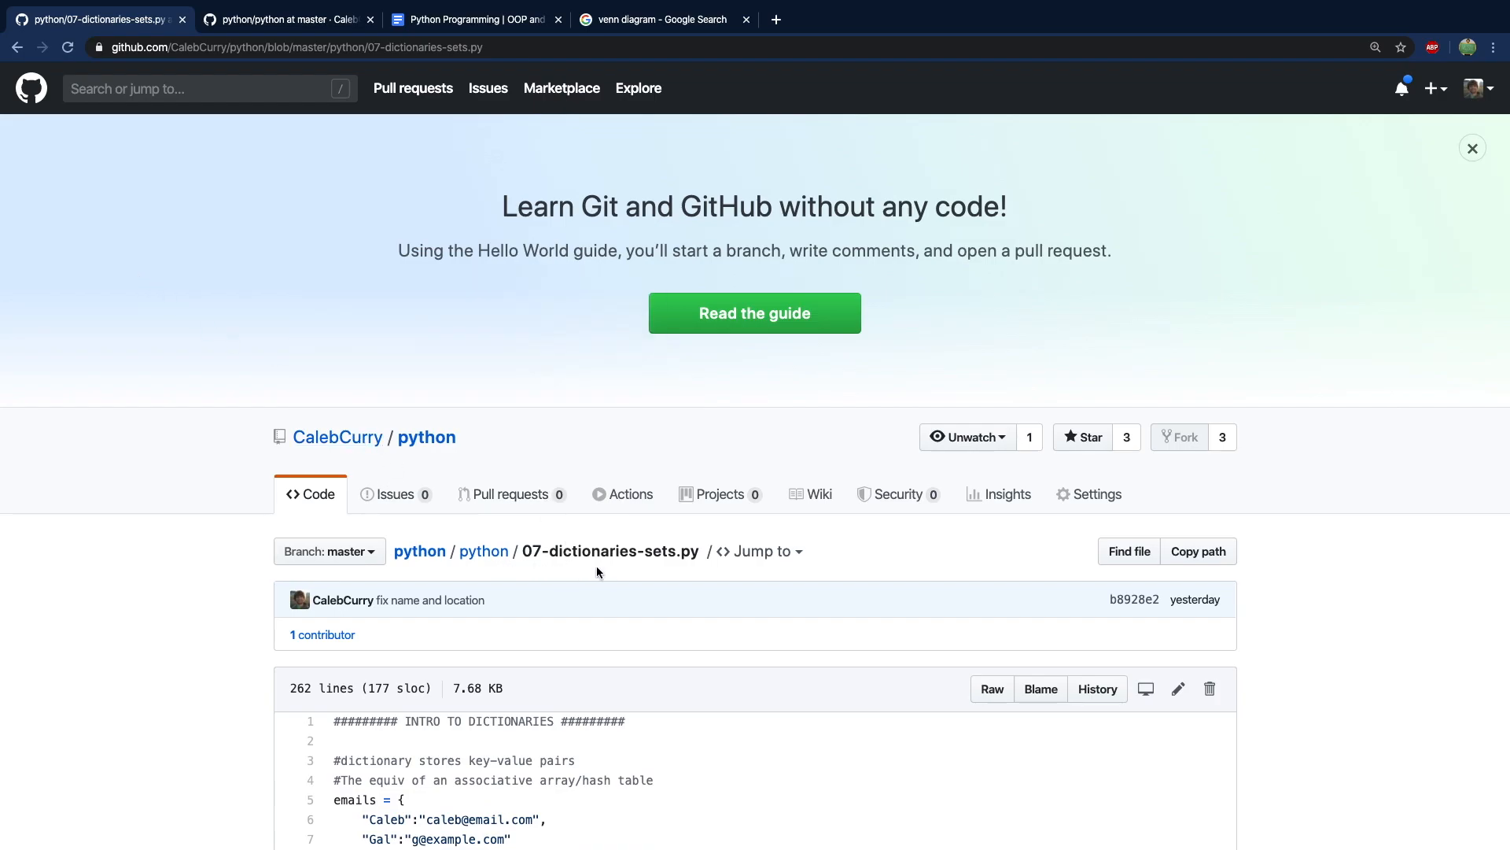
pyautogui.moveTo(261, 286)
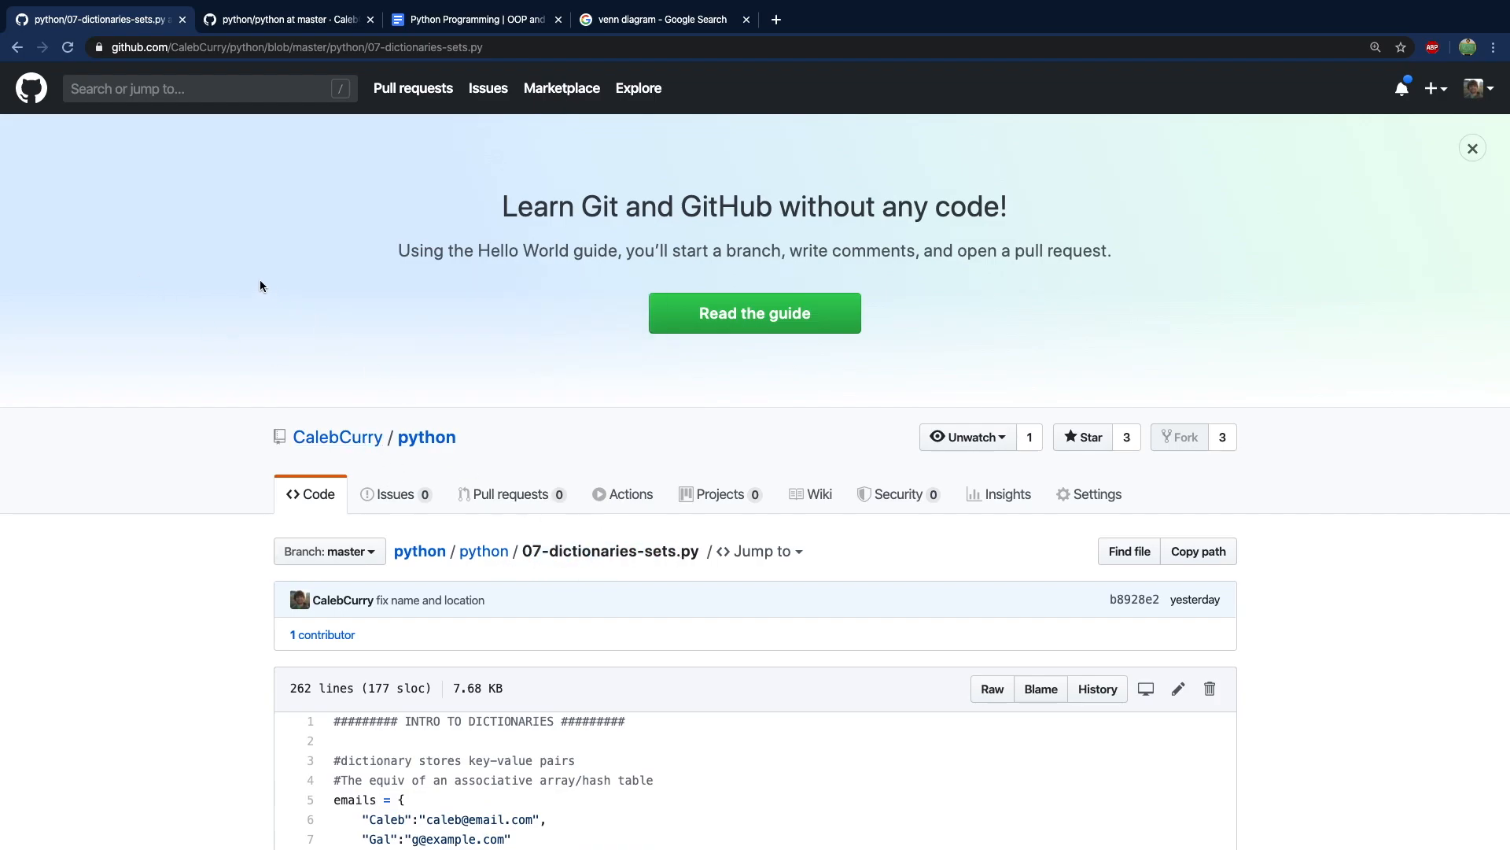
pyautogui.moveTo(250, 279)
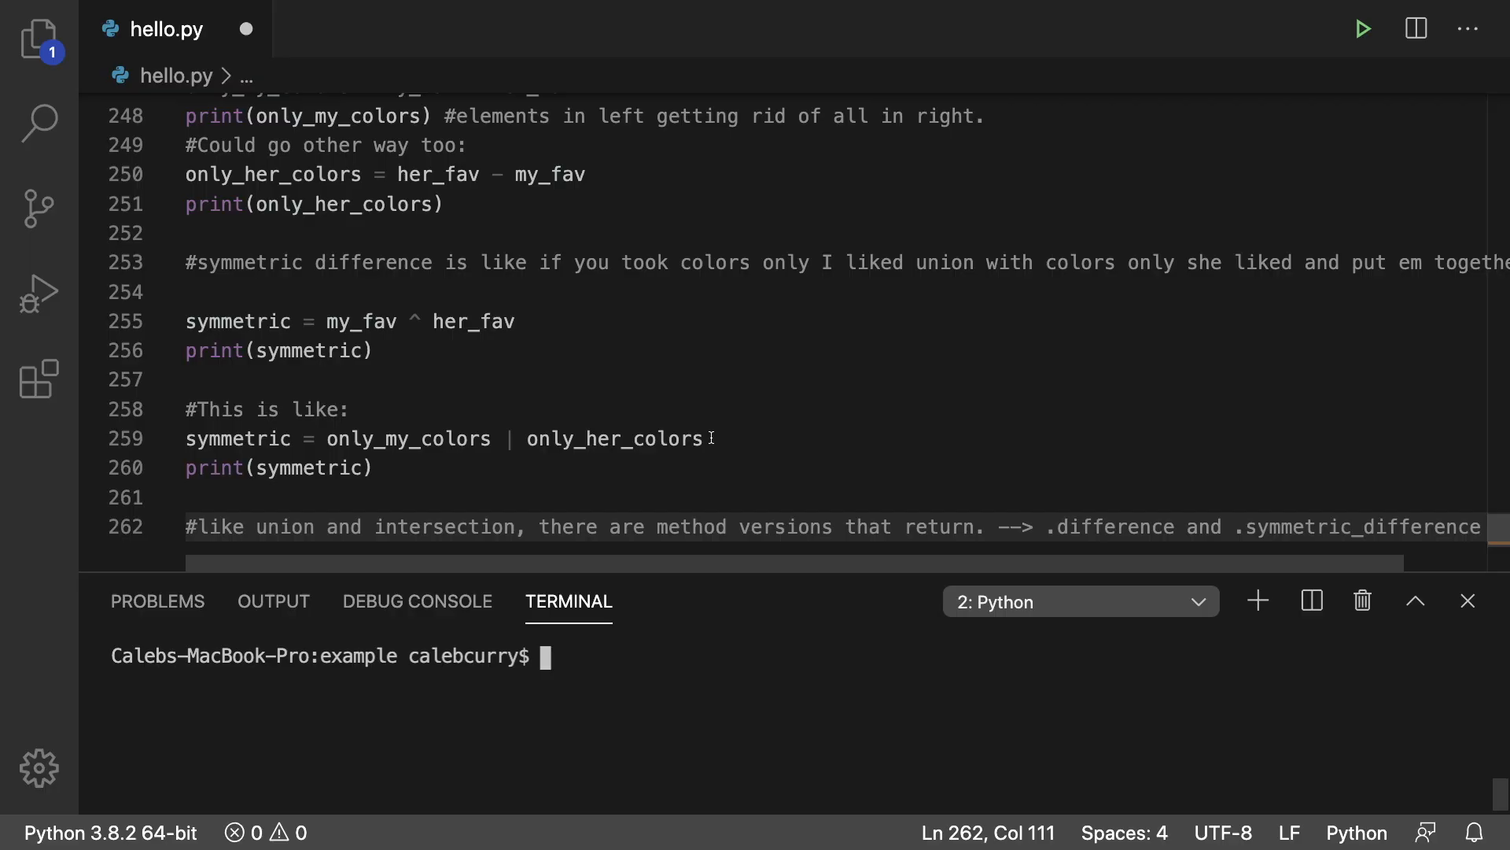
# Step: Scroll to the top of hello.py and place the cursor below the emails dictionary on line 9
pyautogui.scroll(3)
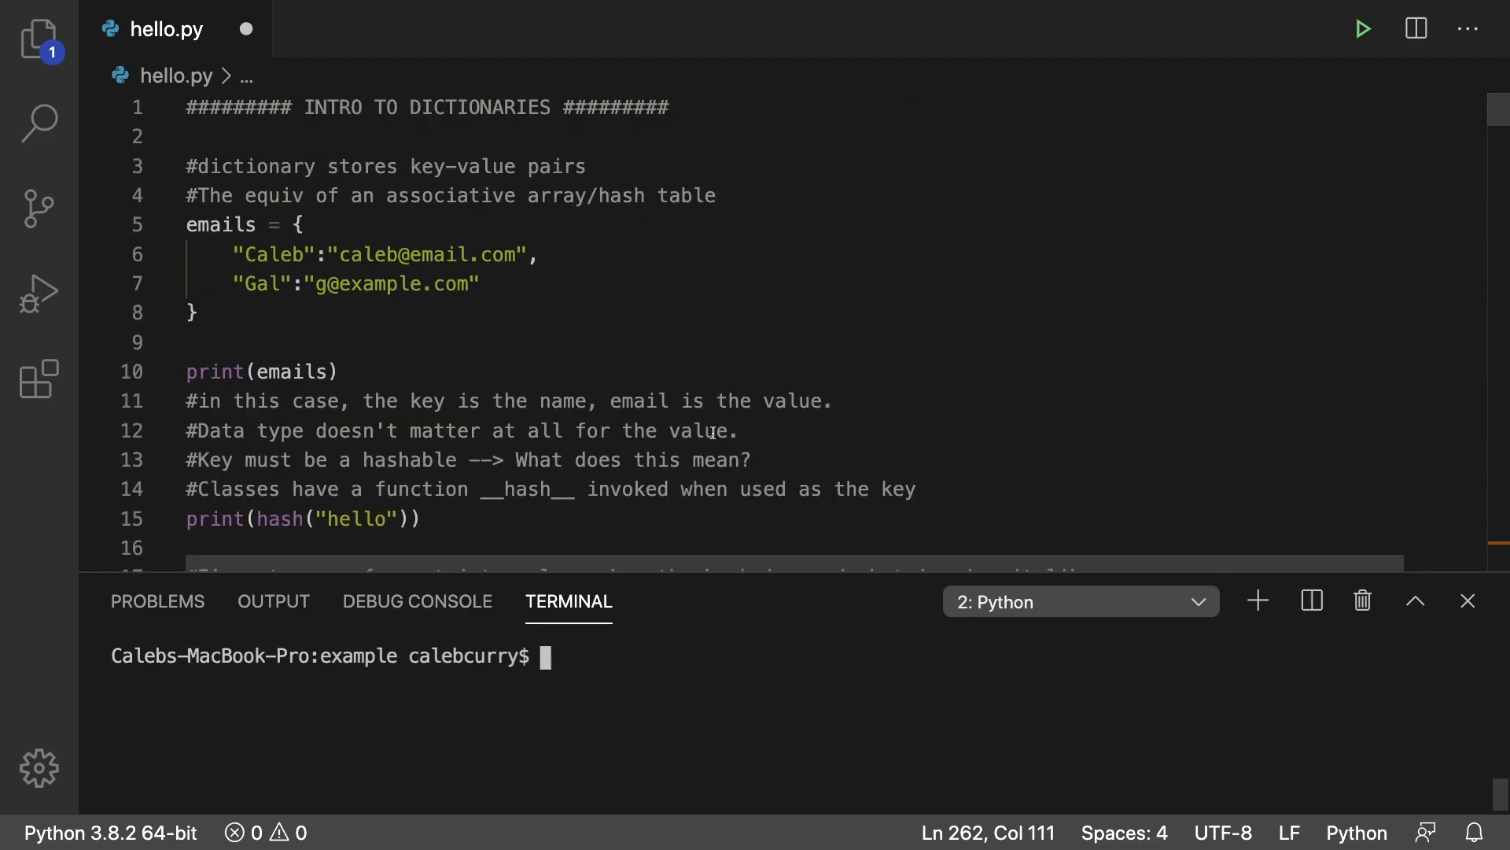
pyautogui.moveTo(715, 401)
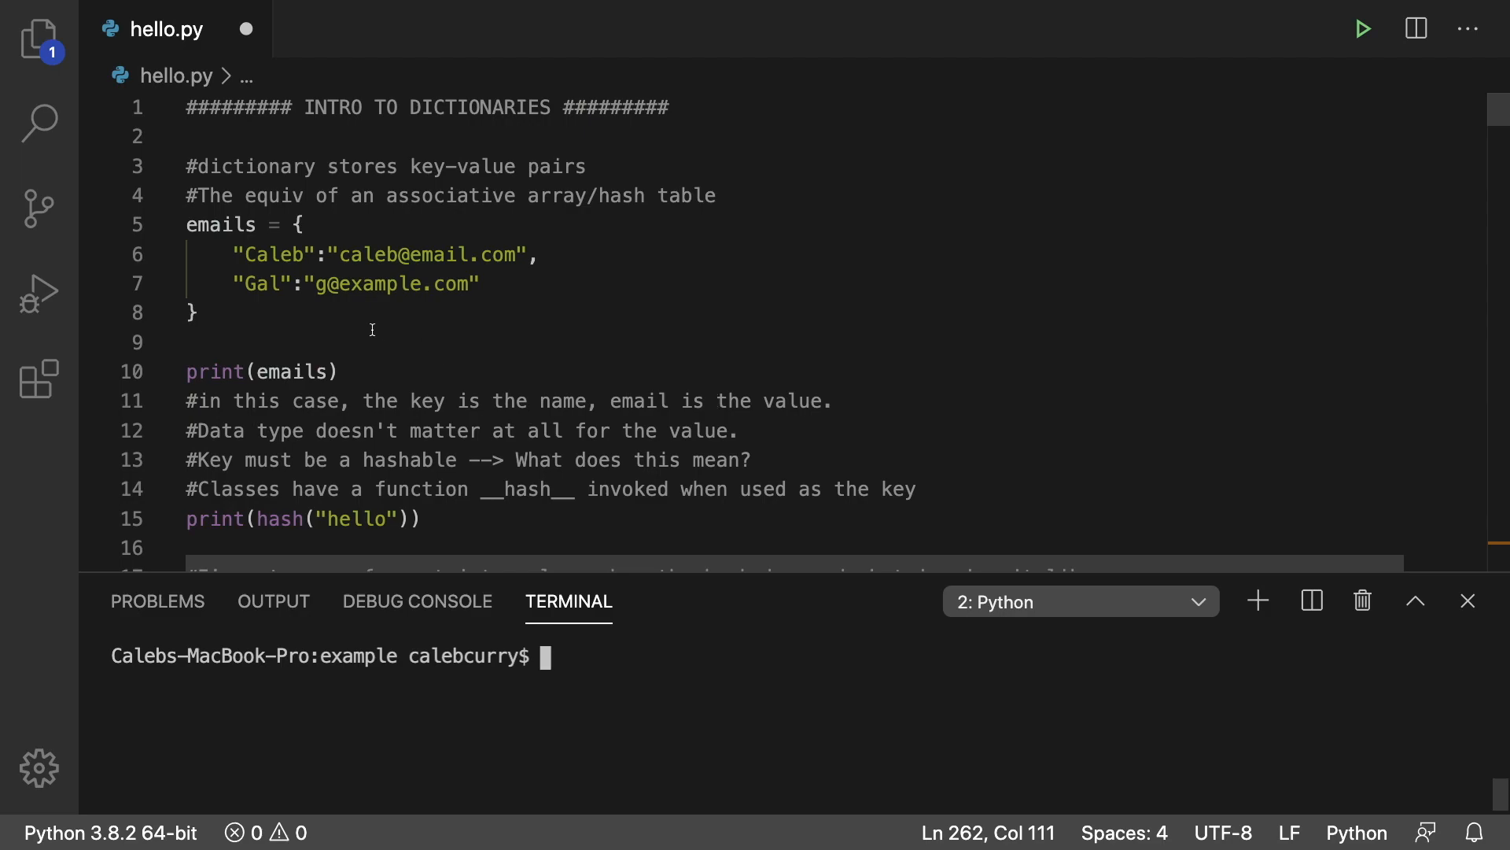
pyautogui.moveTo(186, 317)
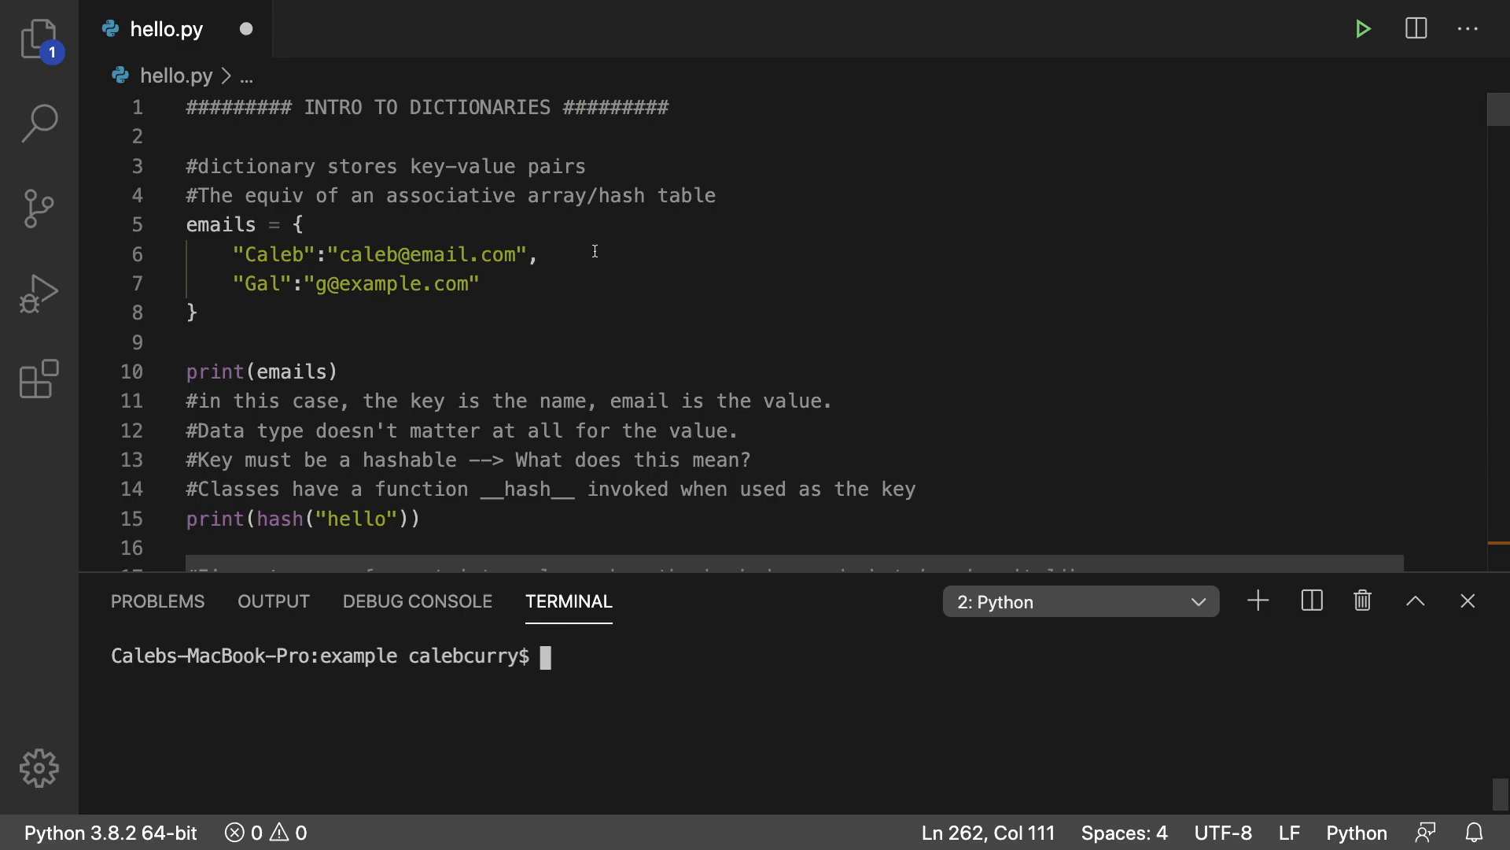
pyautogui.moveTo(349, 258)
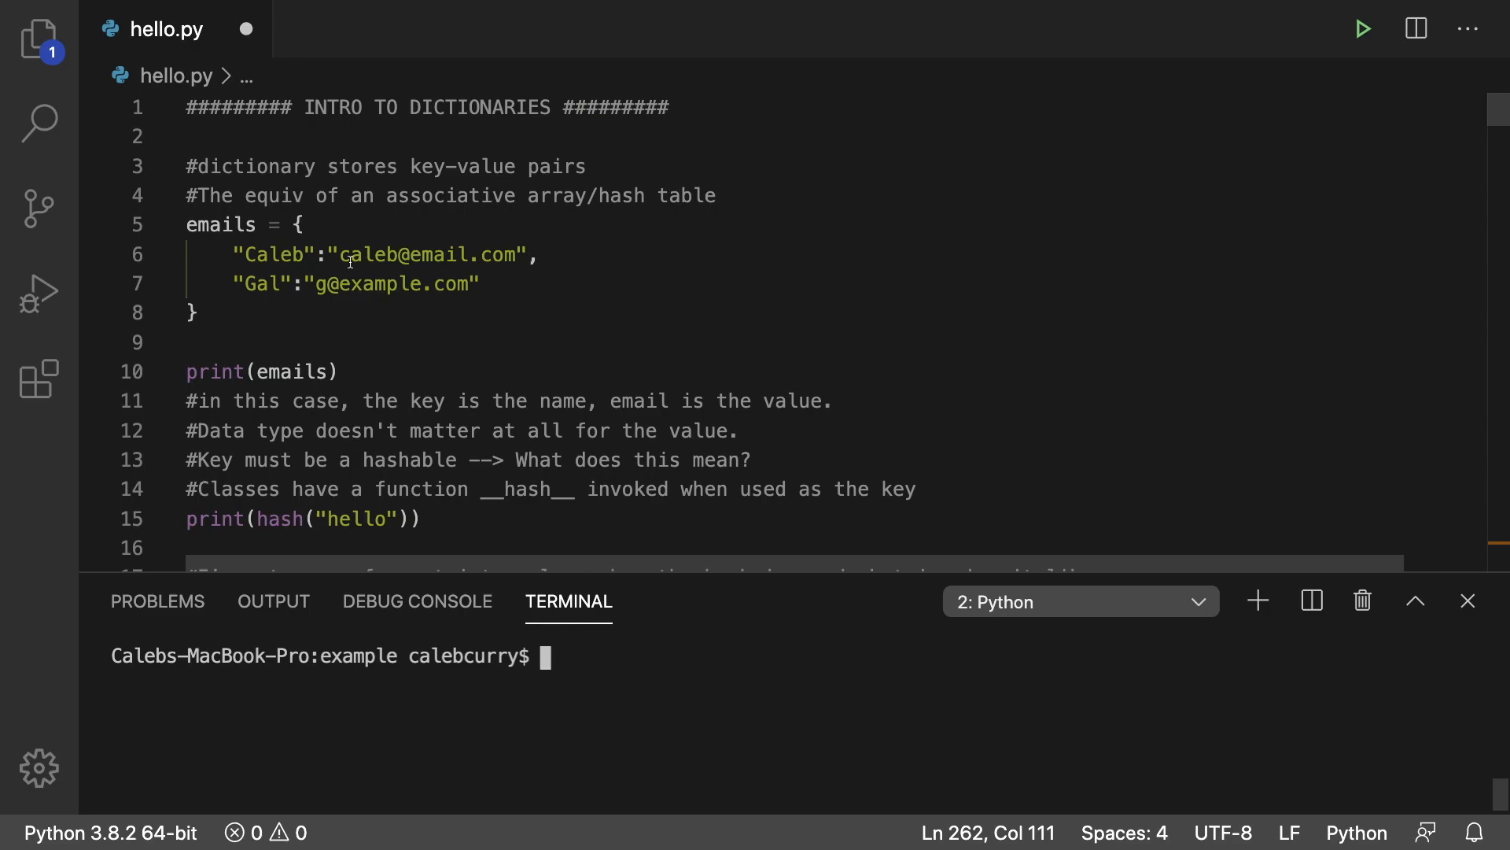
pyautogui.click(192, 312)
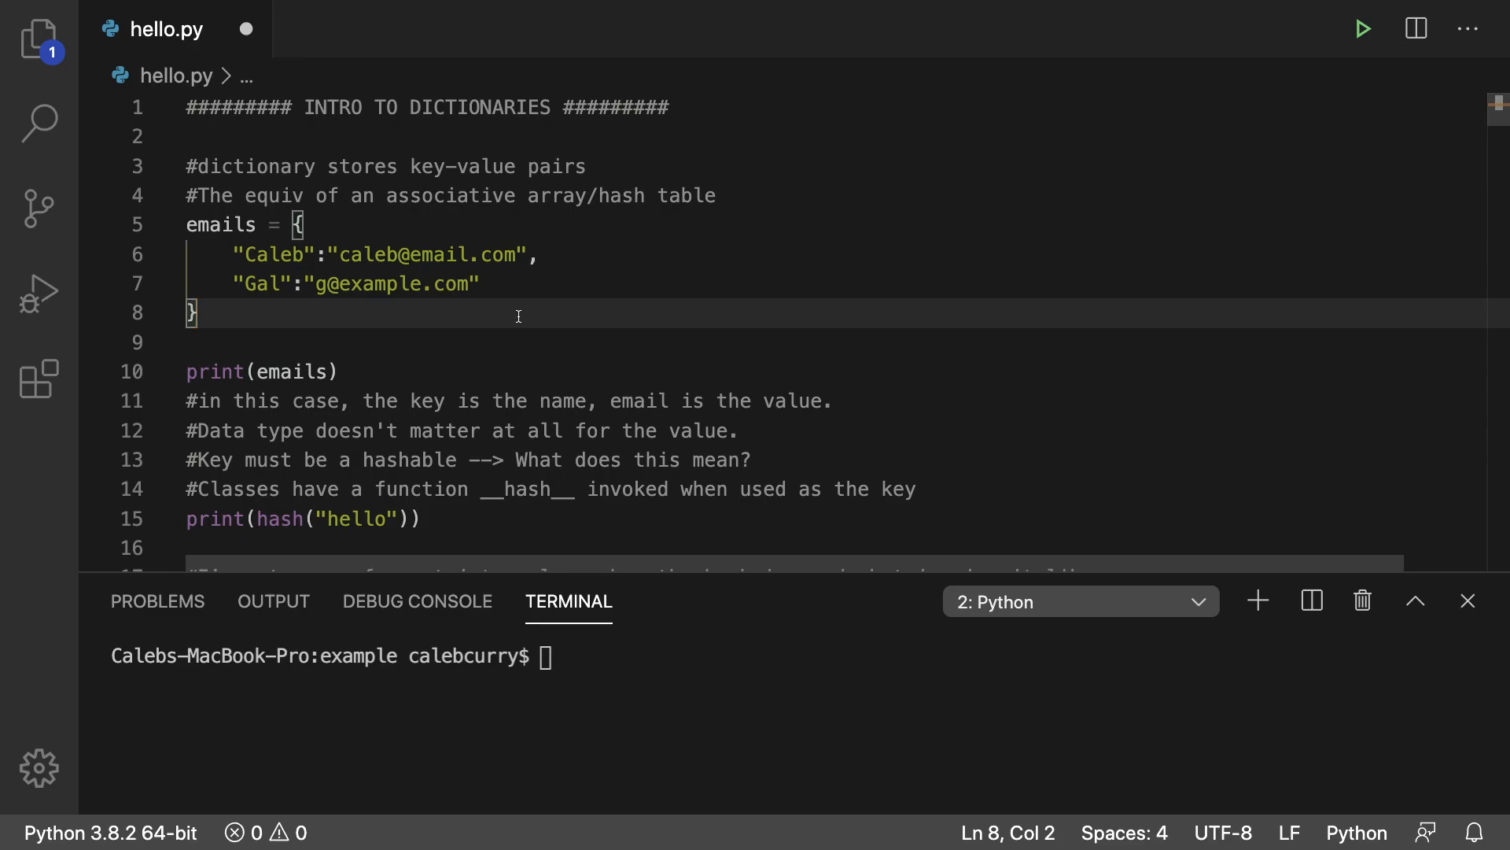
pyautogui.click(289, 343)
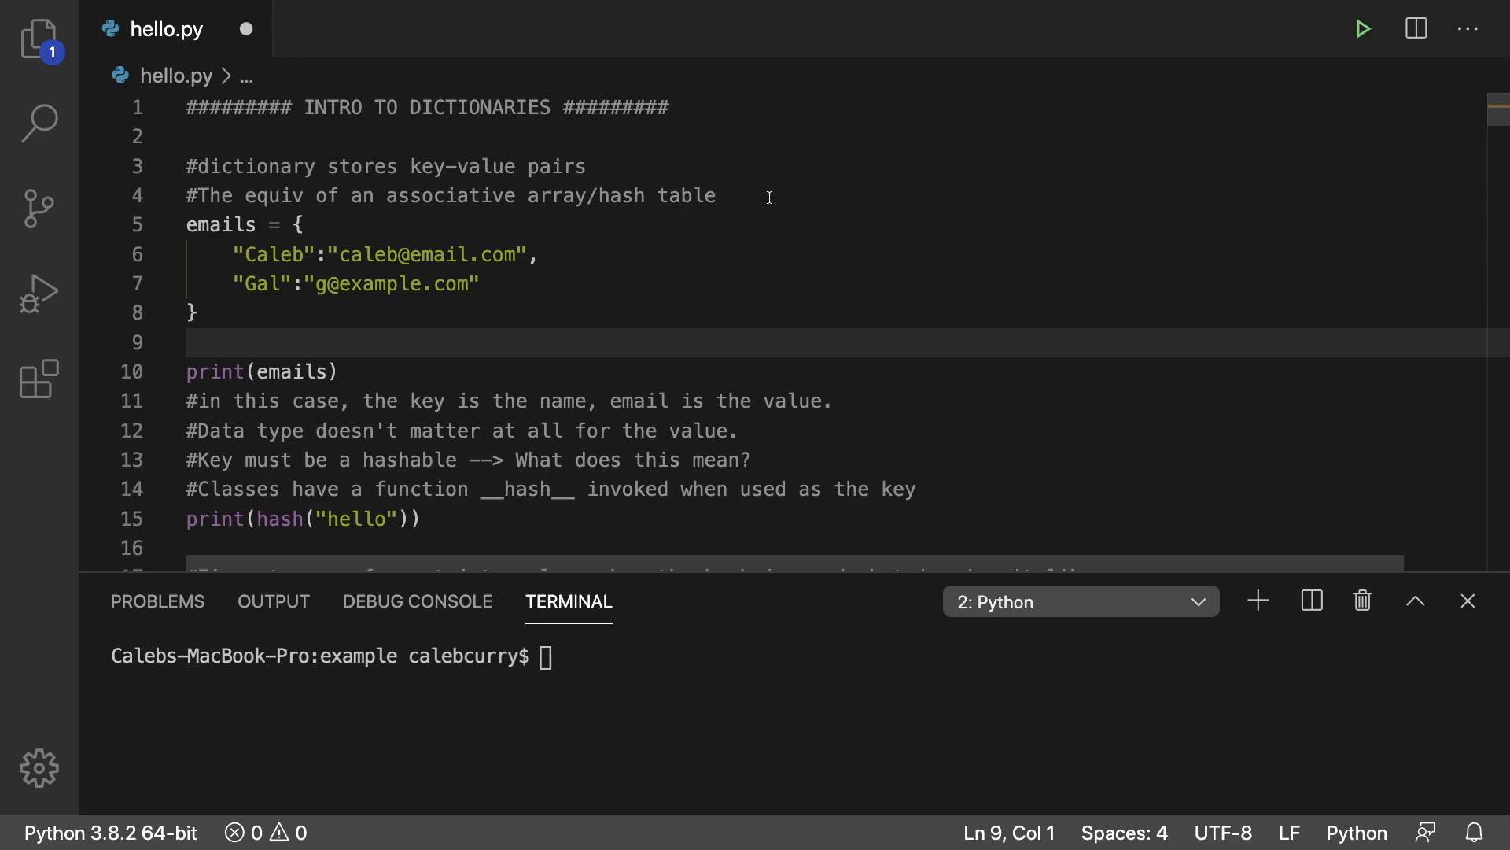
pyautogui.moveTo(299, 246)
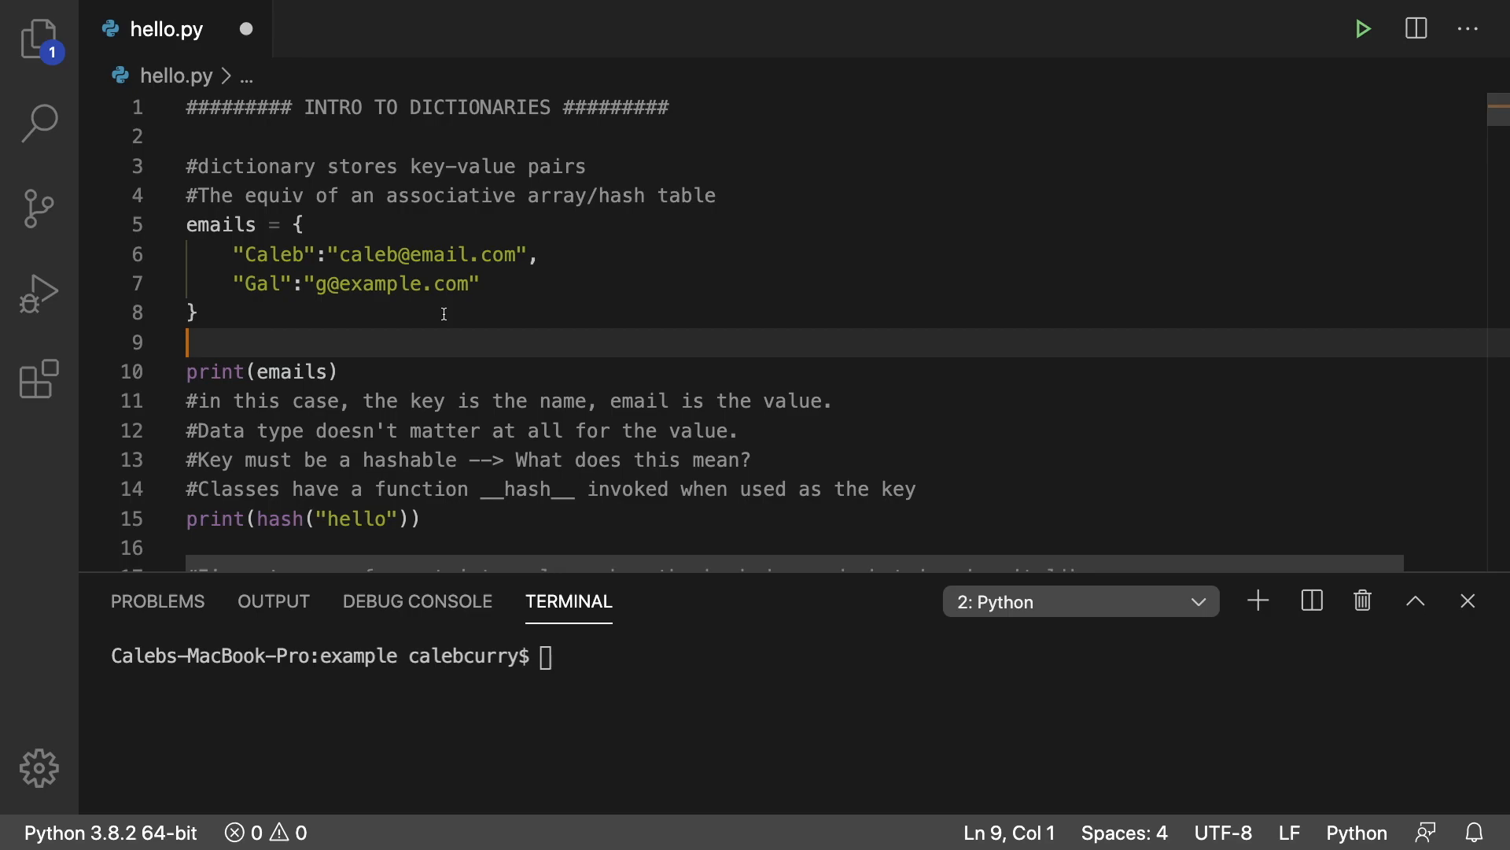
pyautogui.scroll(-3)
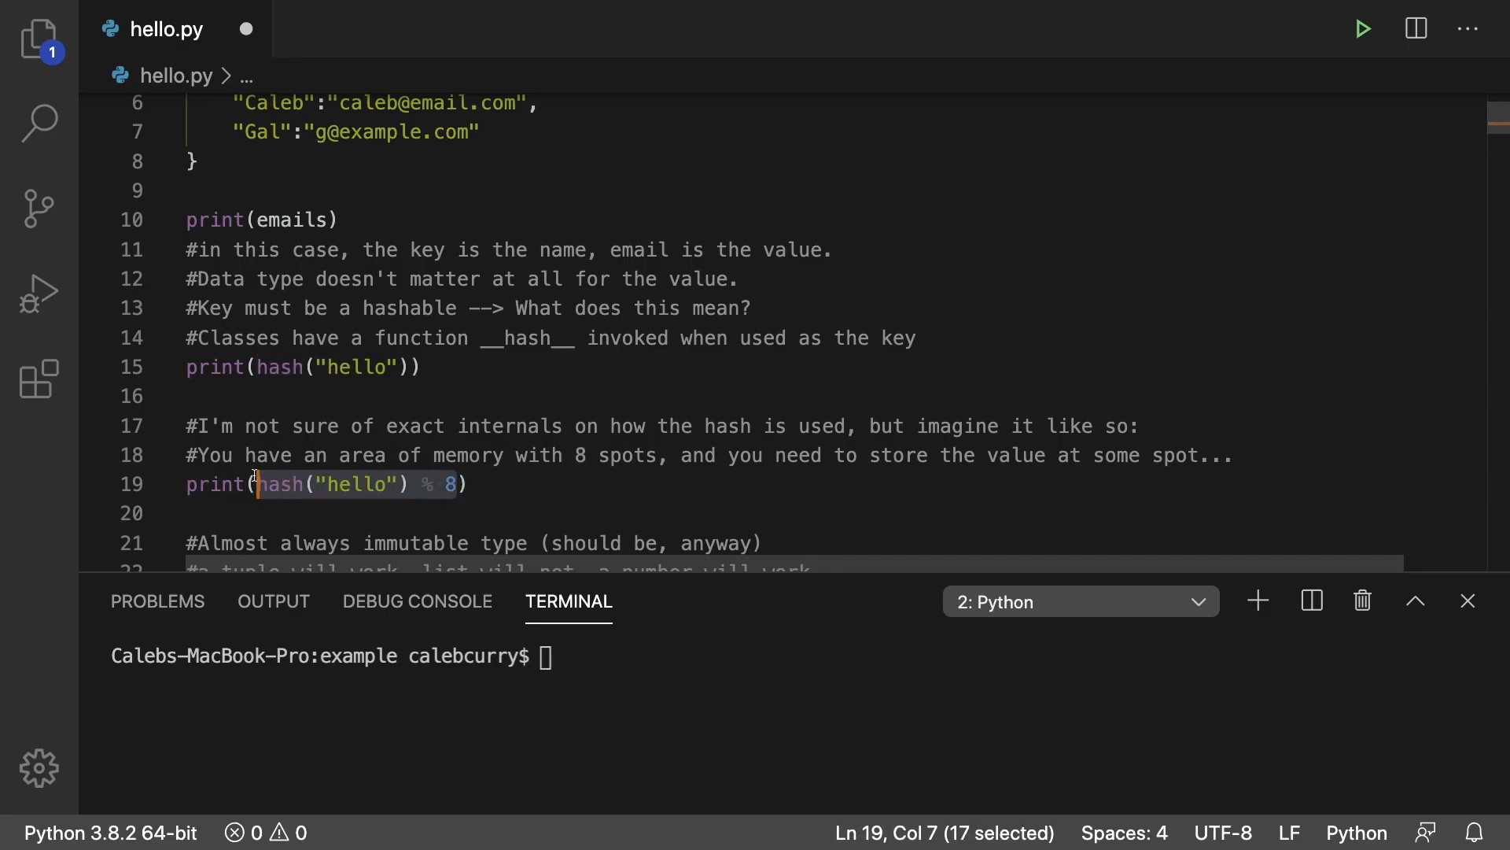
pyautogui.click(706, 484)
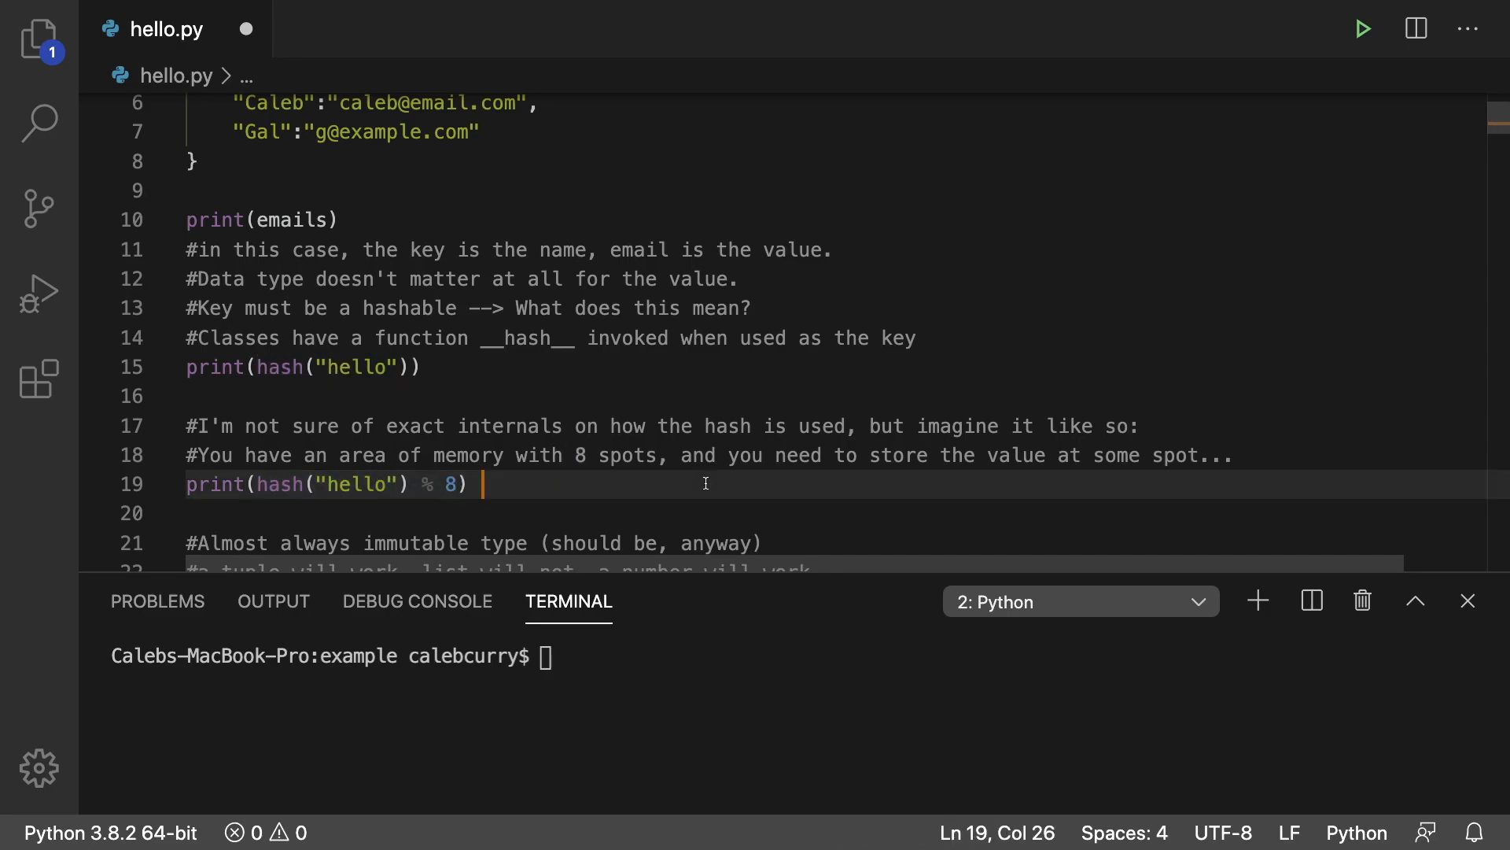
pyautogui.moveTo(1459, 40)
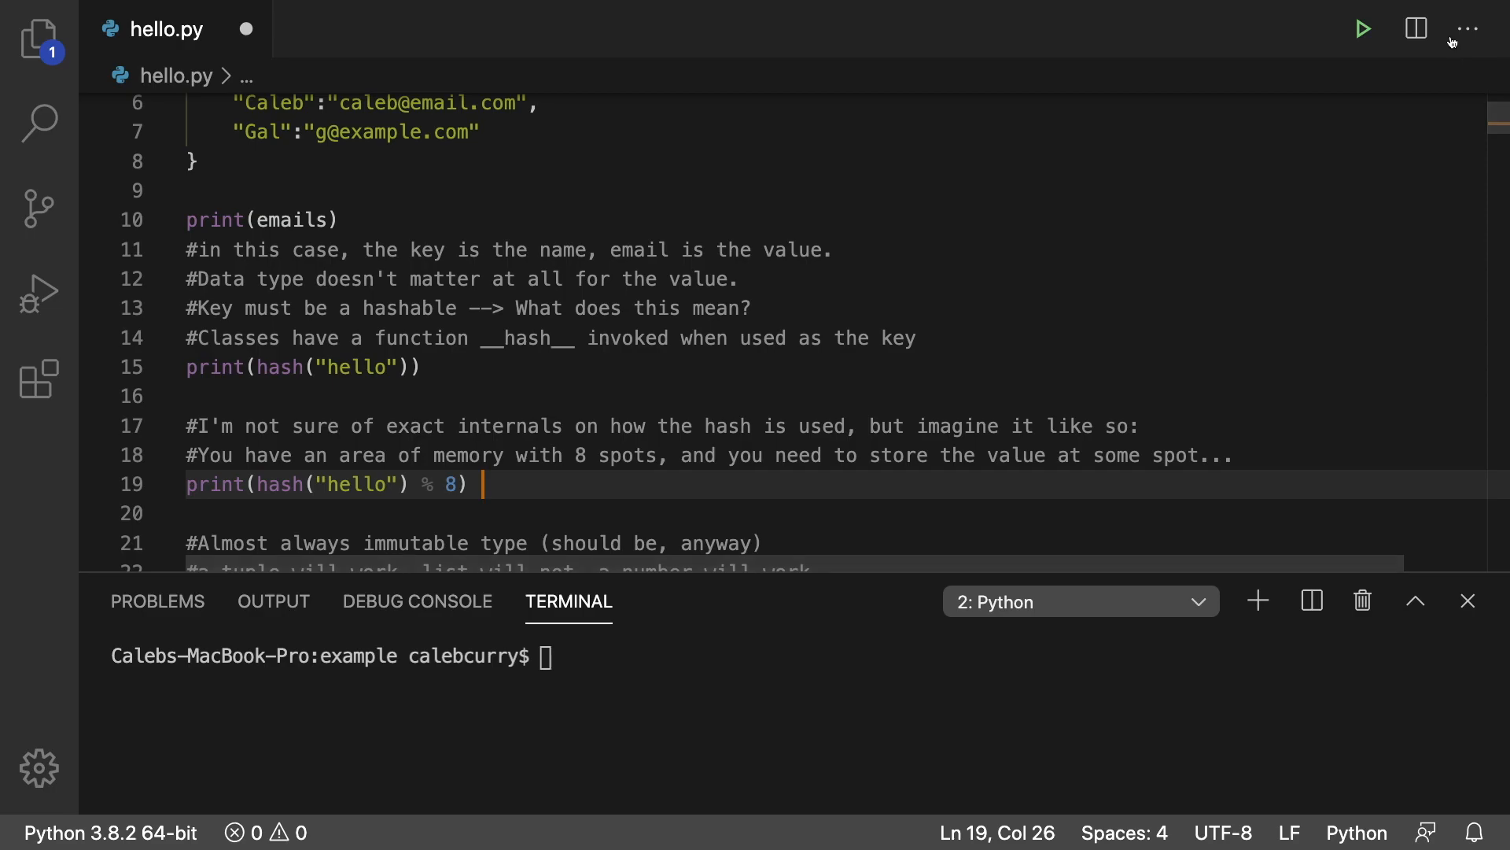
pyautogui.click(1362, 28)
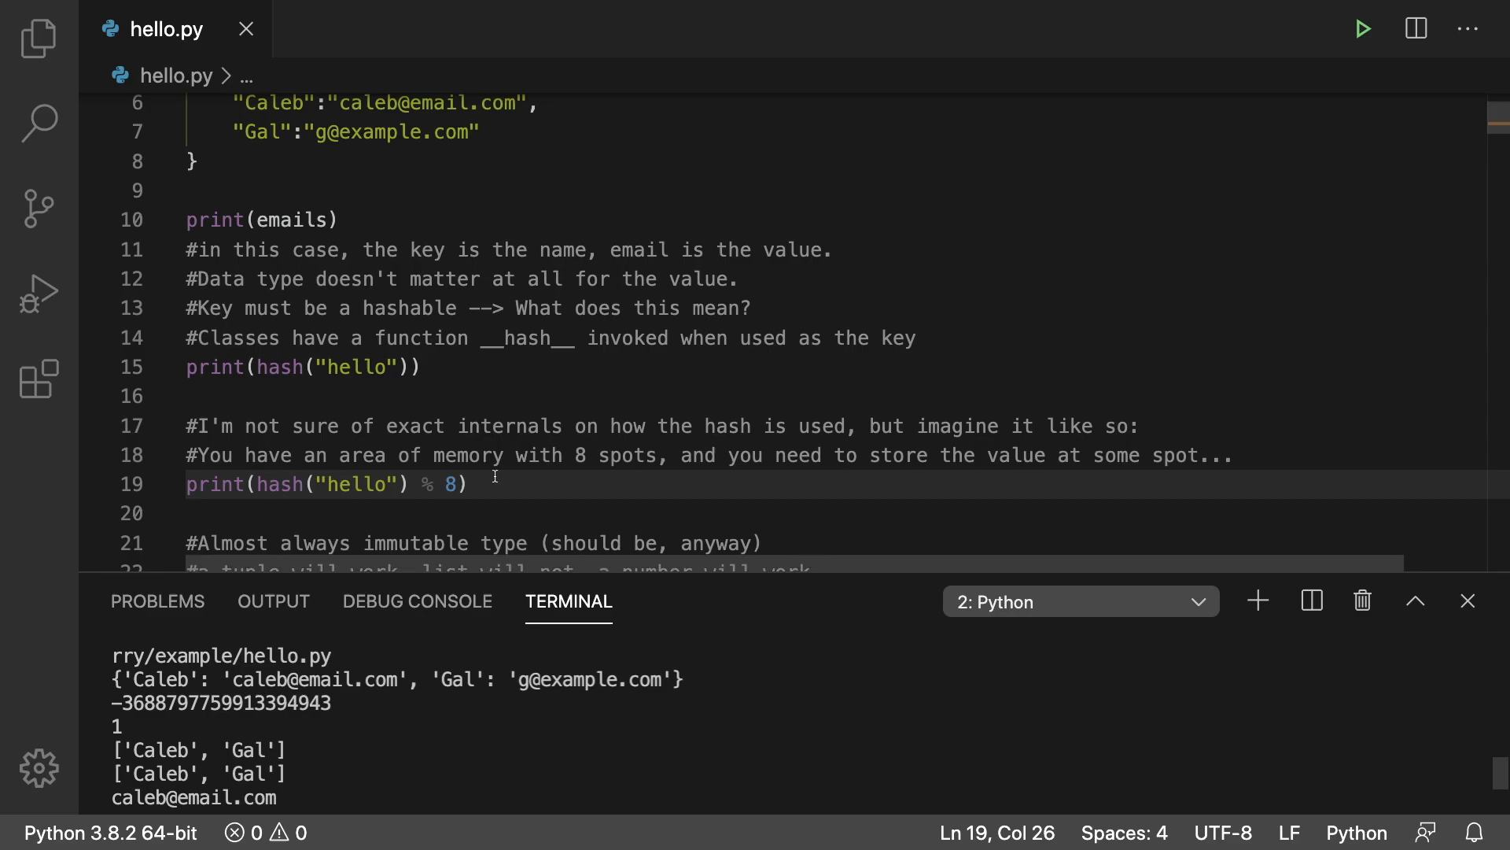
pyautogui.click(449, 190)
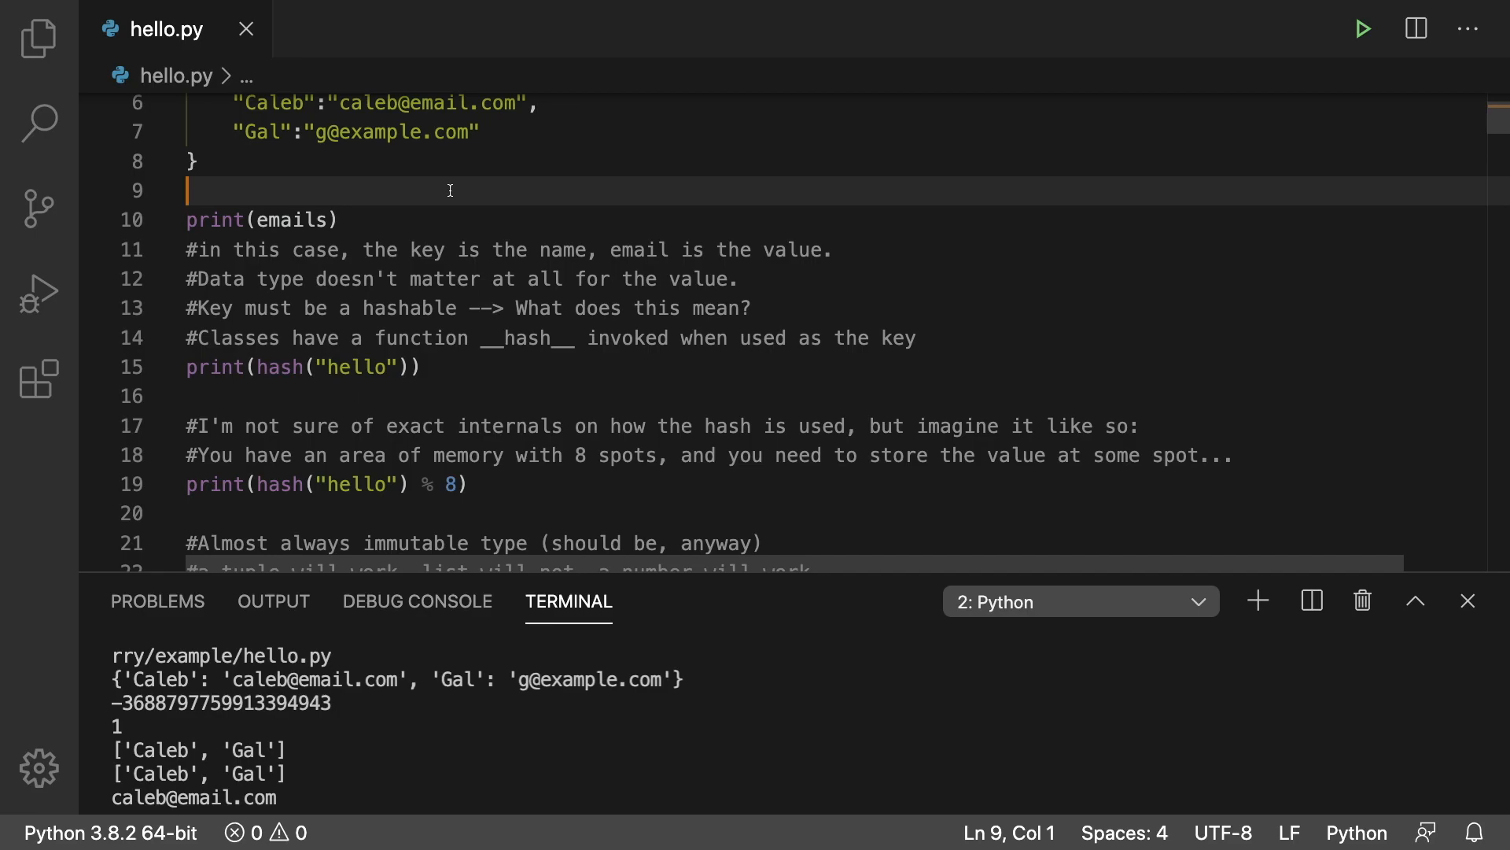
pyautogui.moveTo(236, 133)
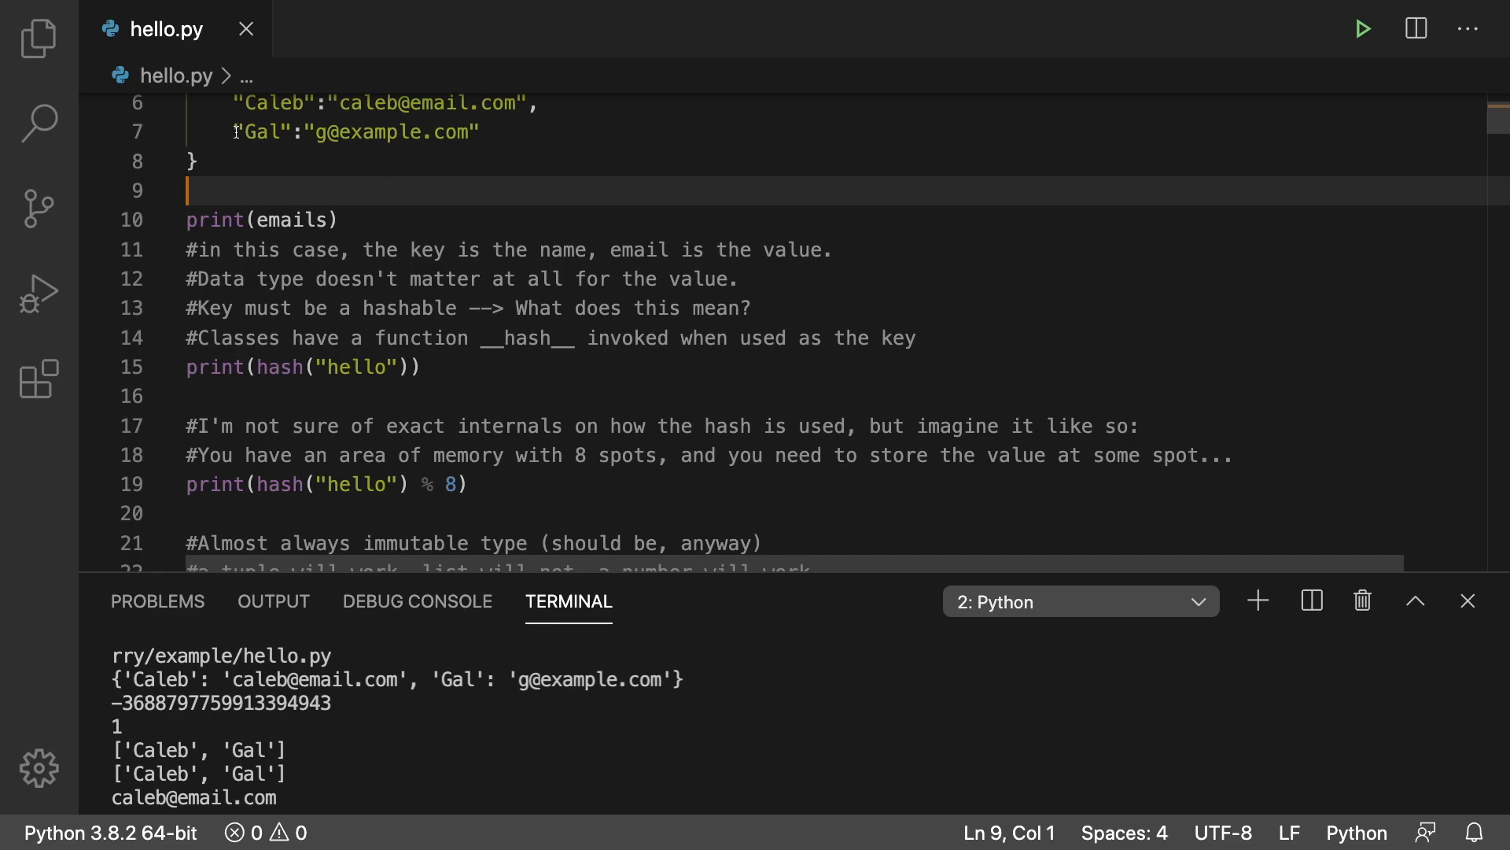
pyautogui.moveTo(465, 182)
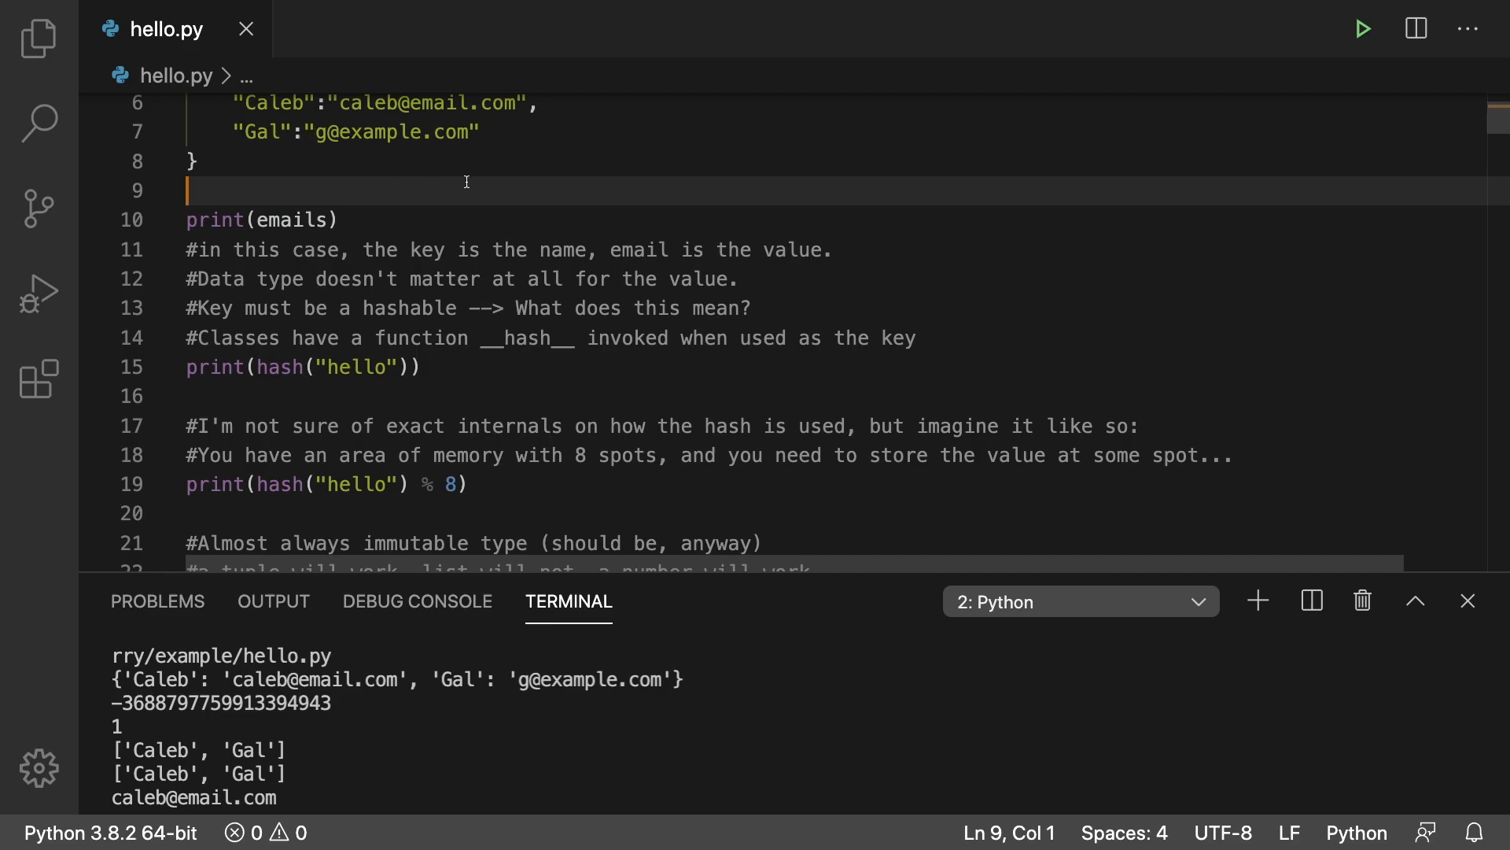
pyautogui.moveTo(545, 482)
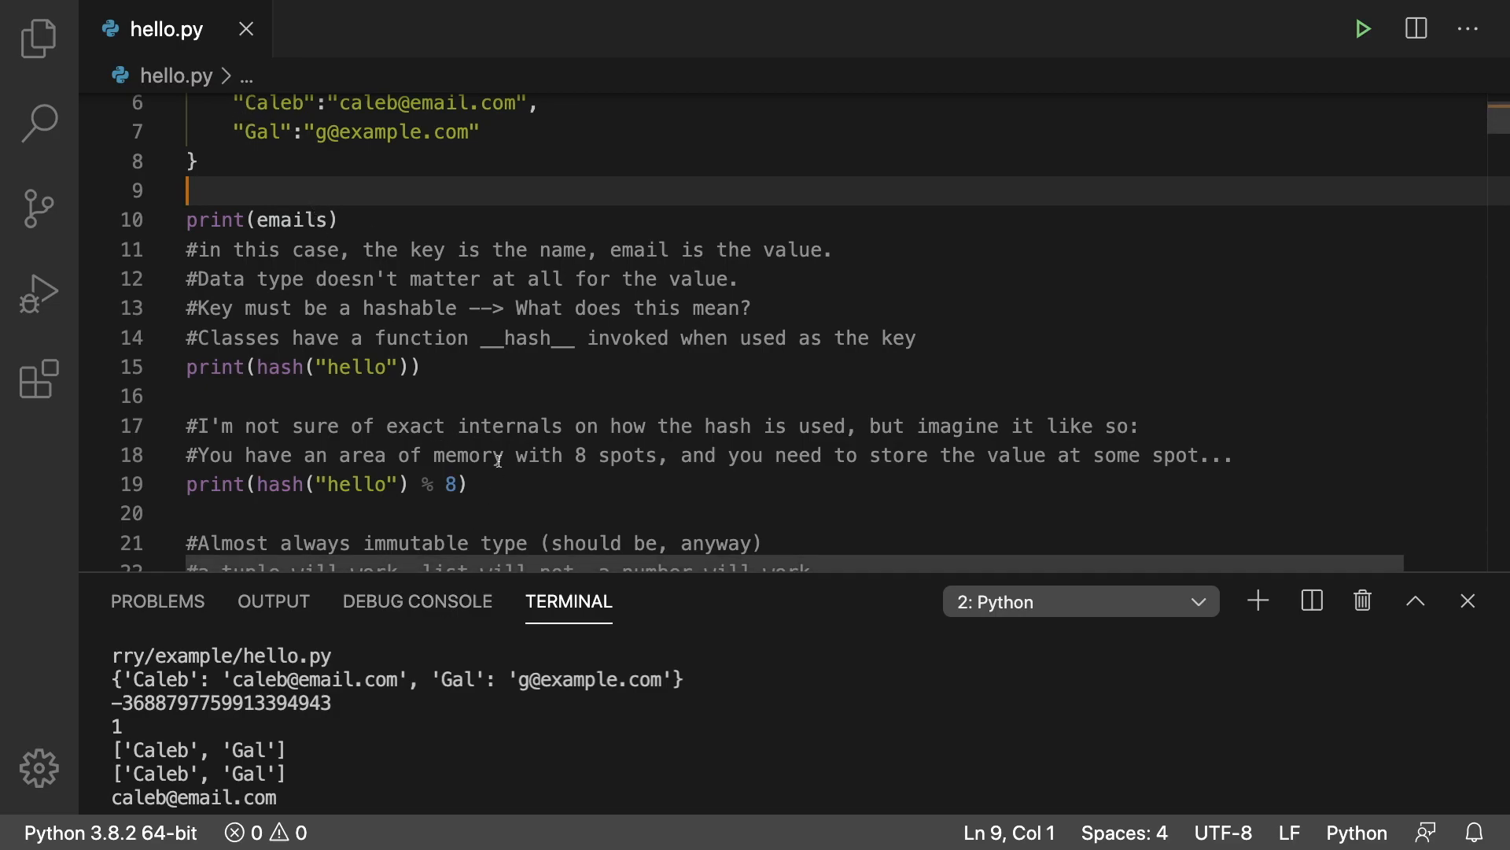
pyautogui.moveTo(546, 486)
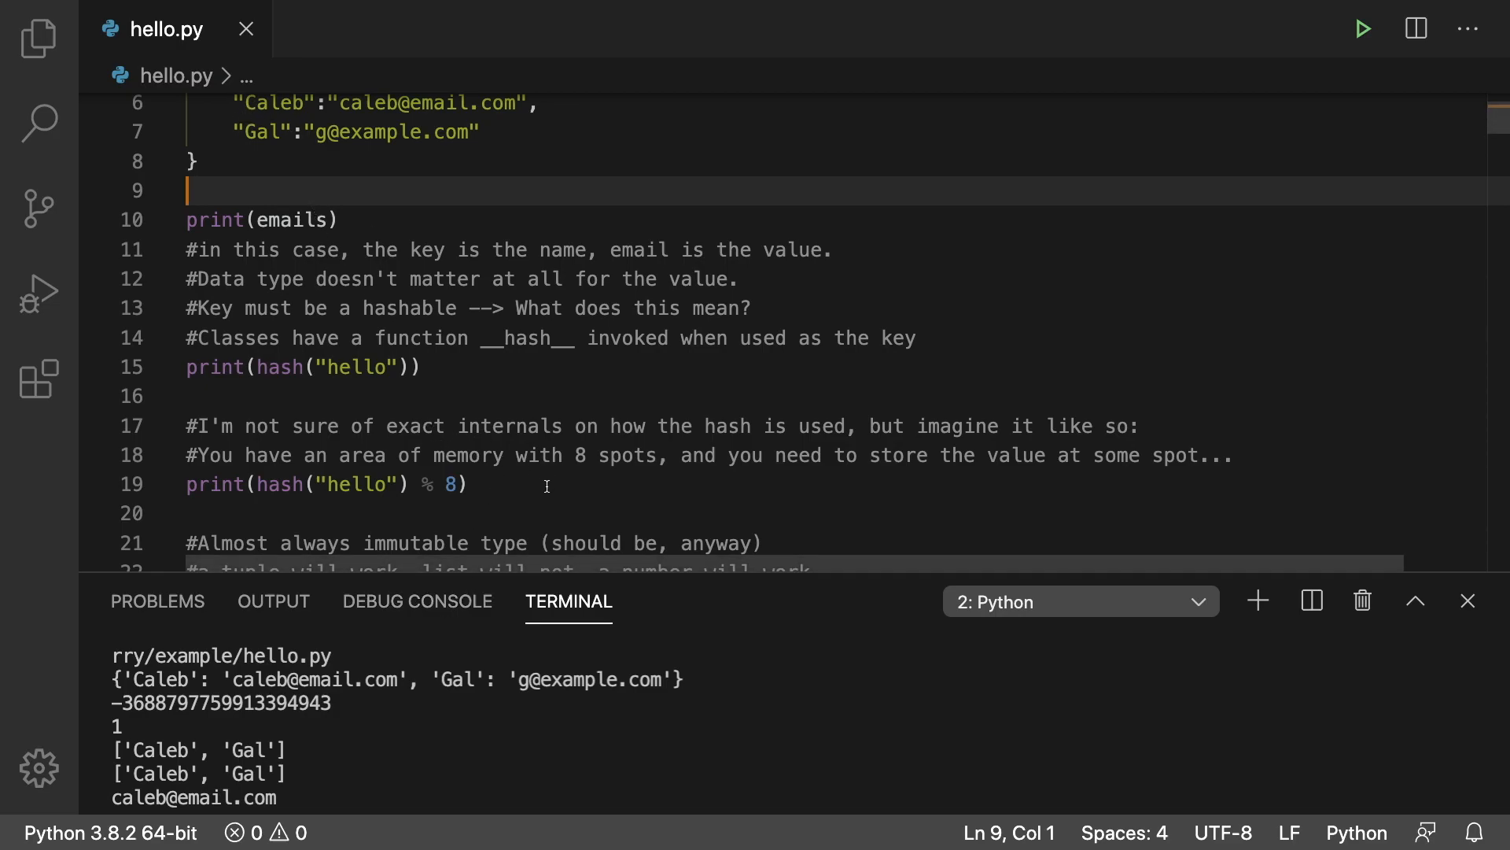
pyautogui.moveTo(238, 125)
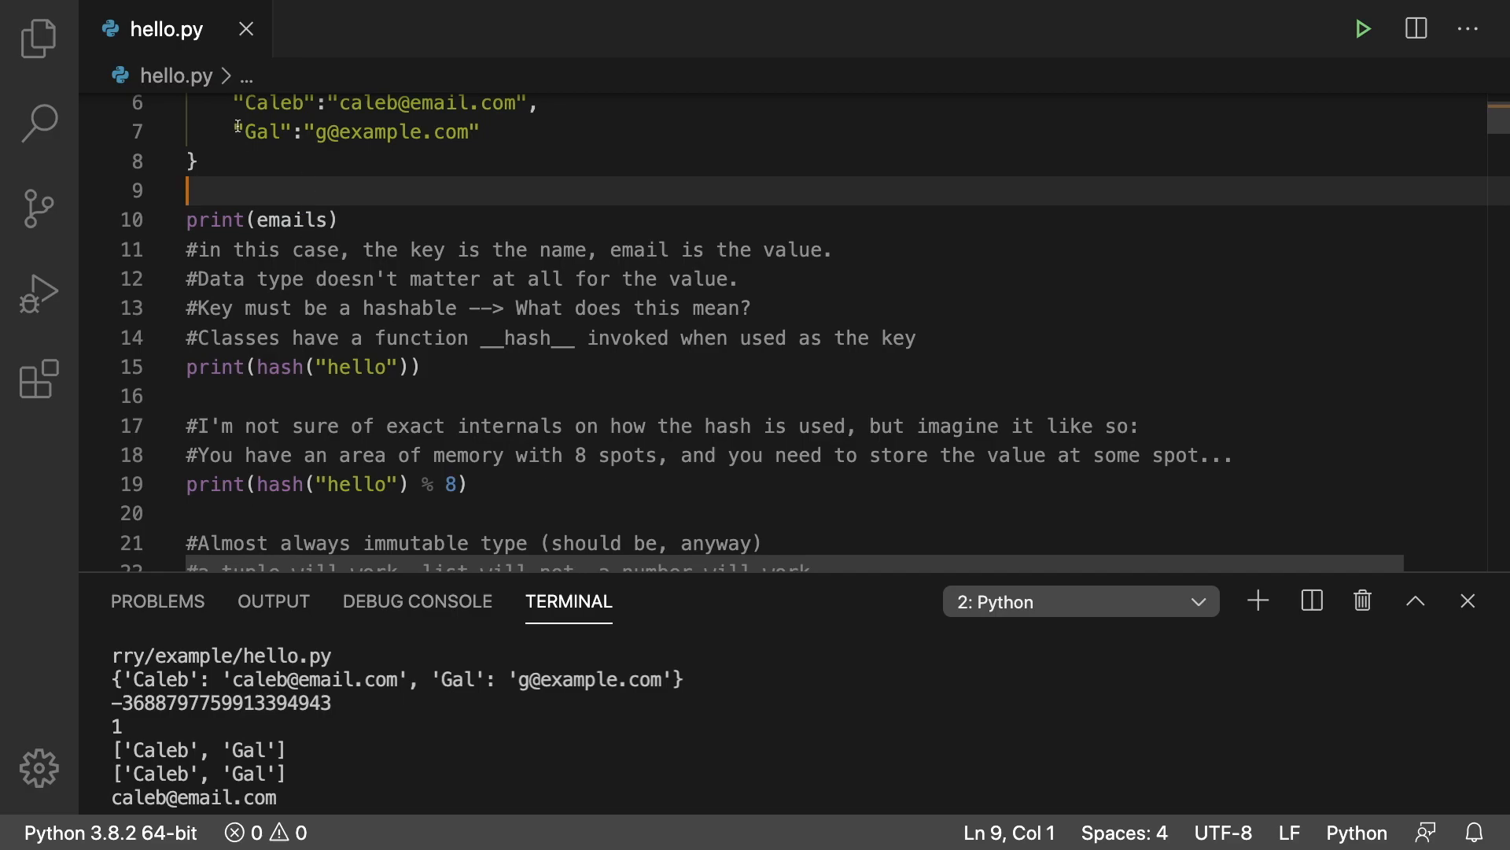
# Step: Scroll to the notes on immutable key types and constant-time O(1) hashtable lookups
pyautogui.scroll(-3)
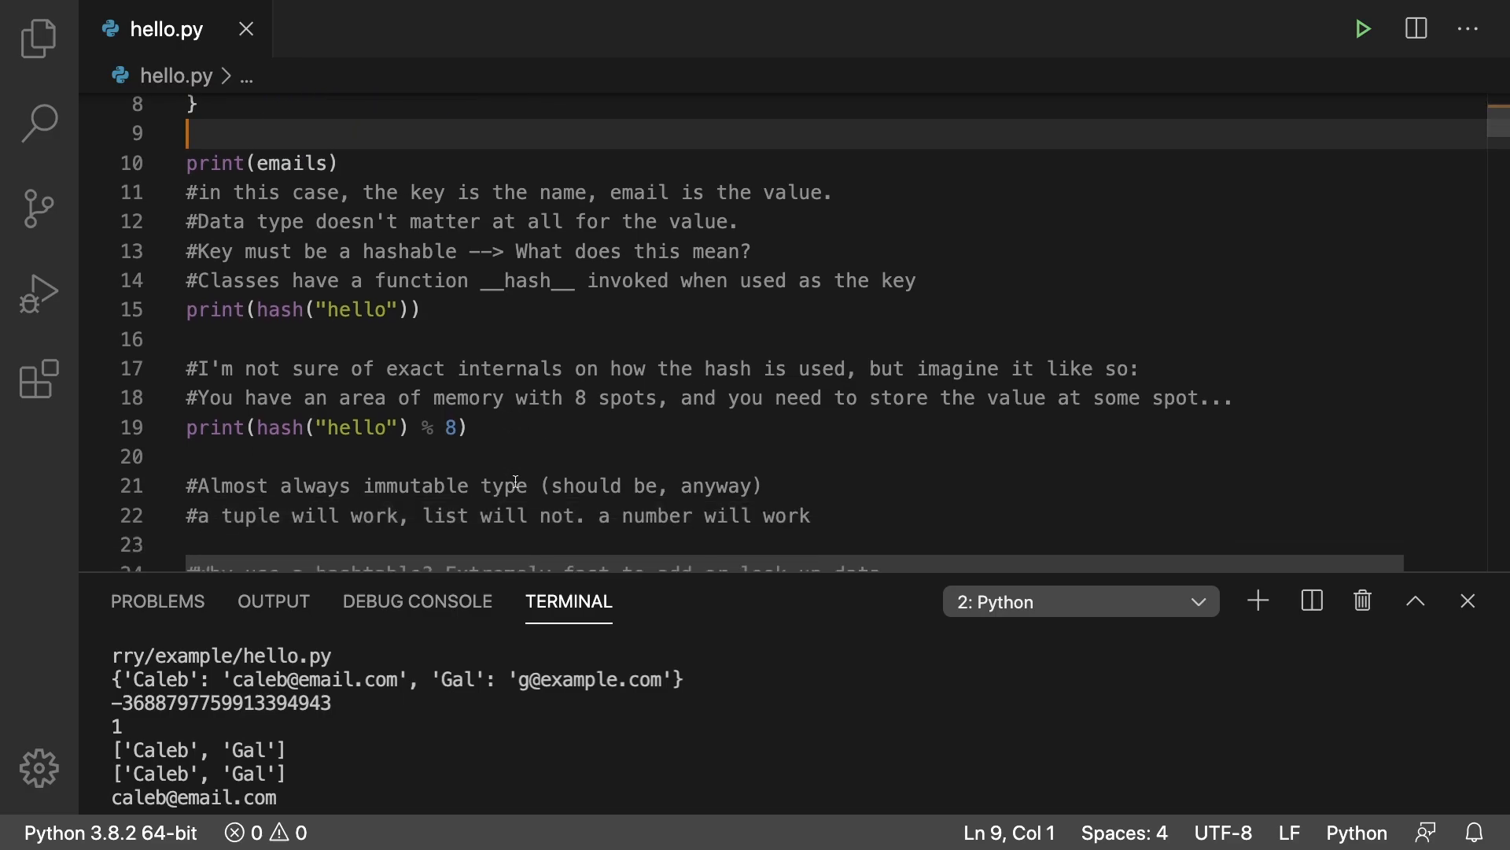
pyautogui.scroll(-3)
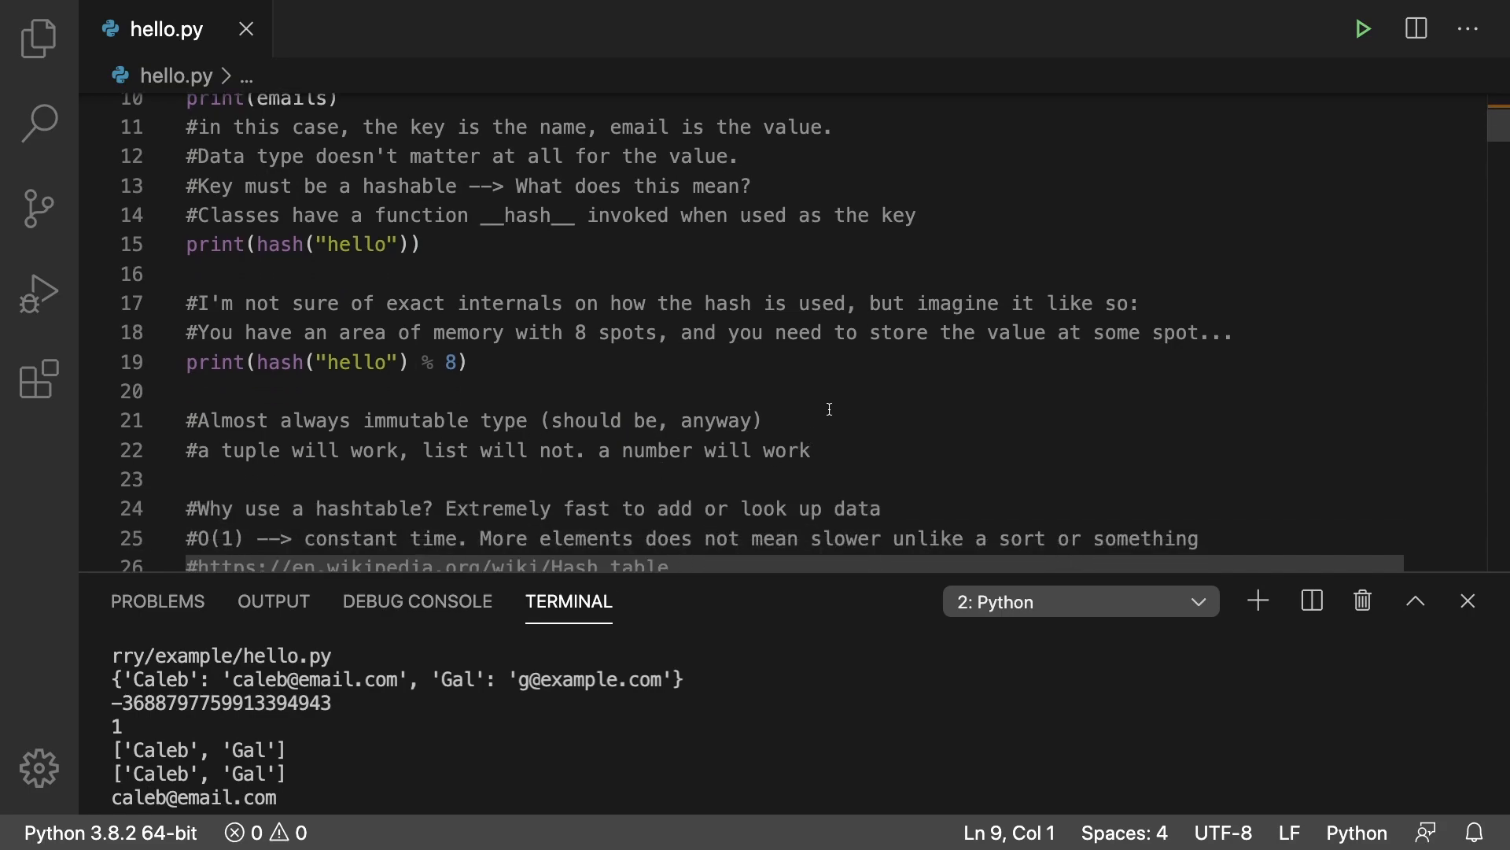
pyautogui.moveTo(207, 453)
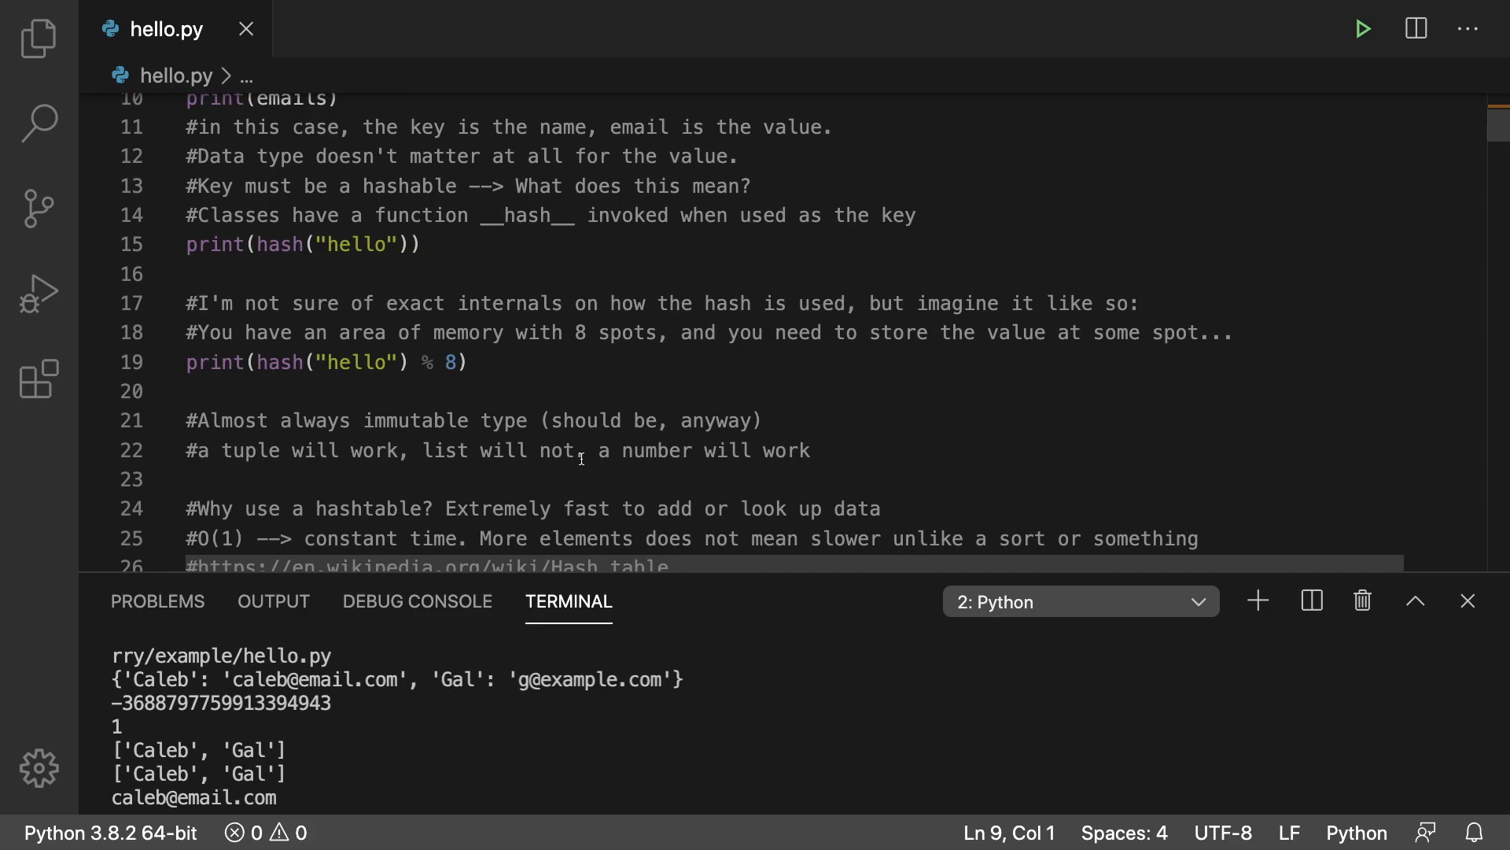
pyautogui.moveTo(538, 485)
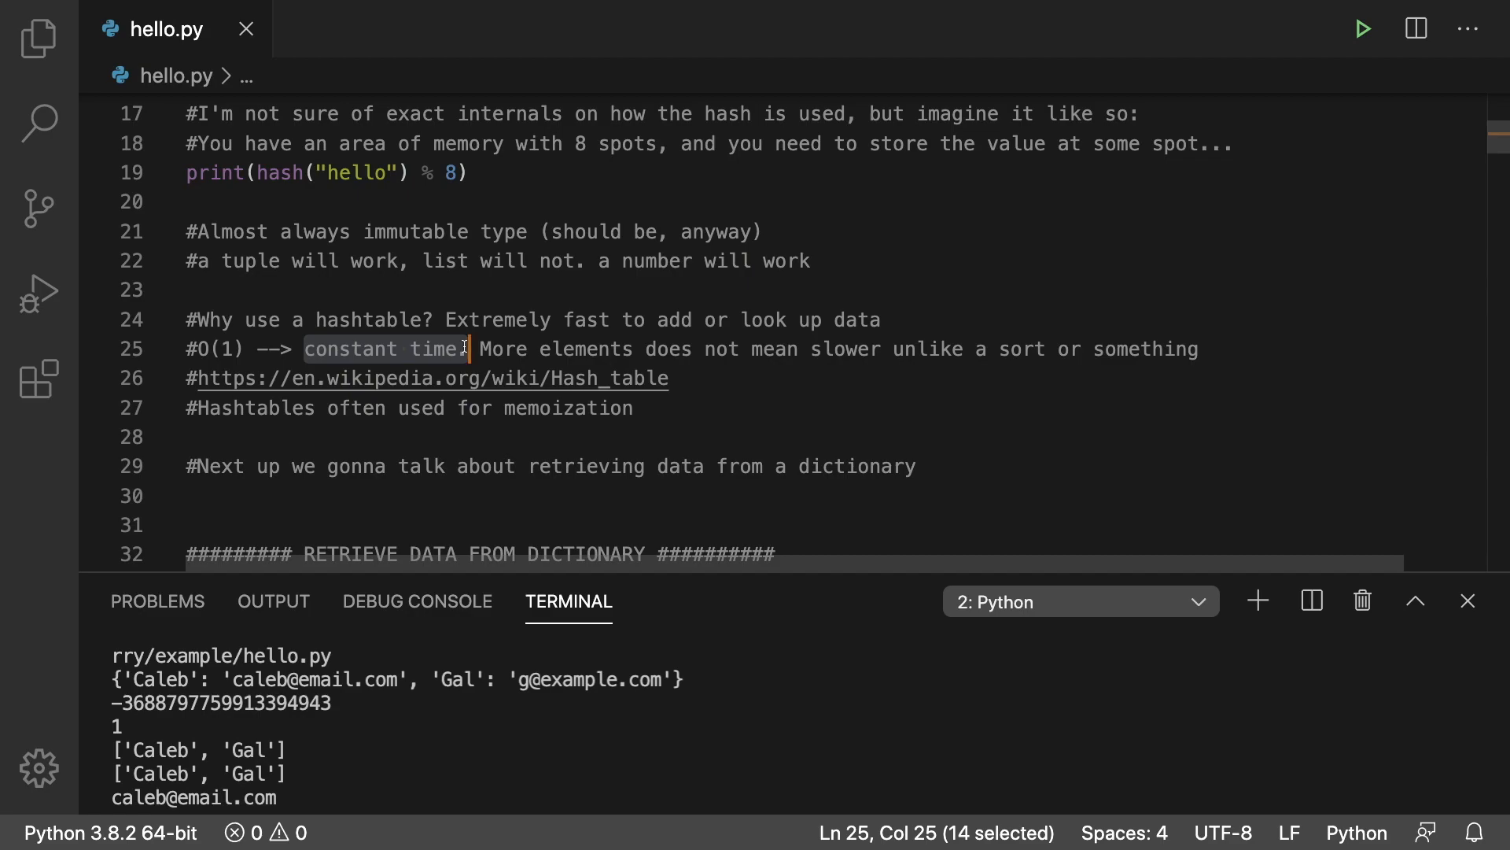
pyautogui.scroll(-3)
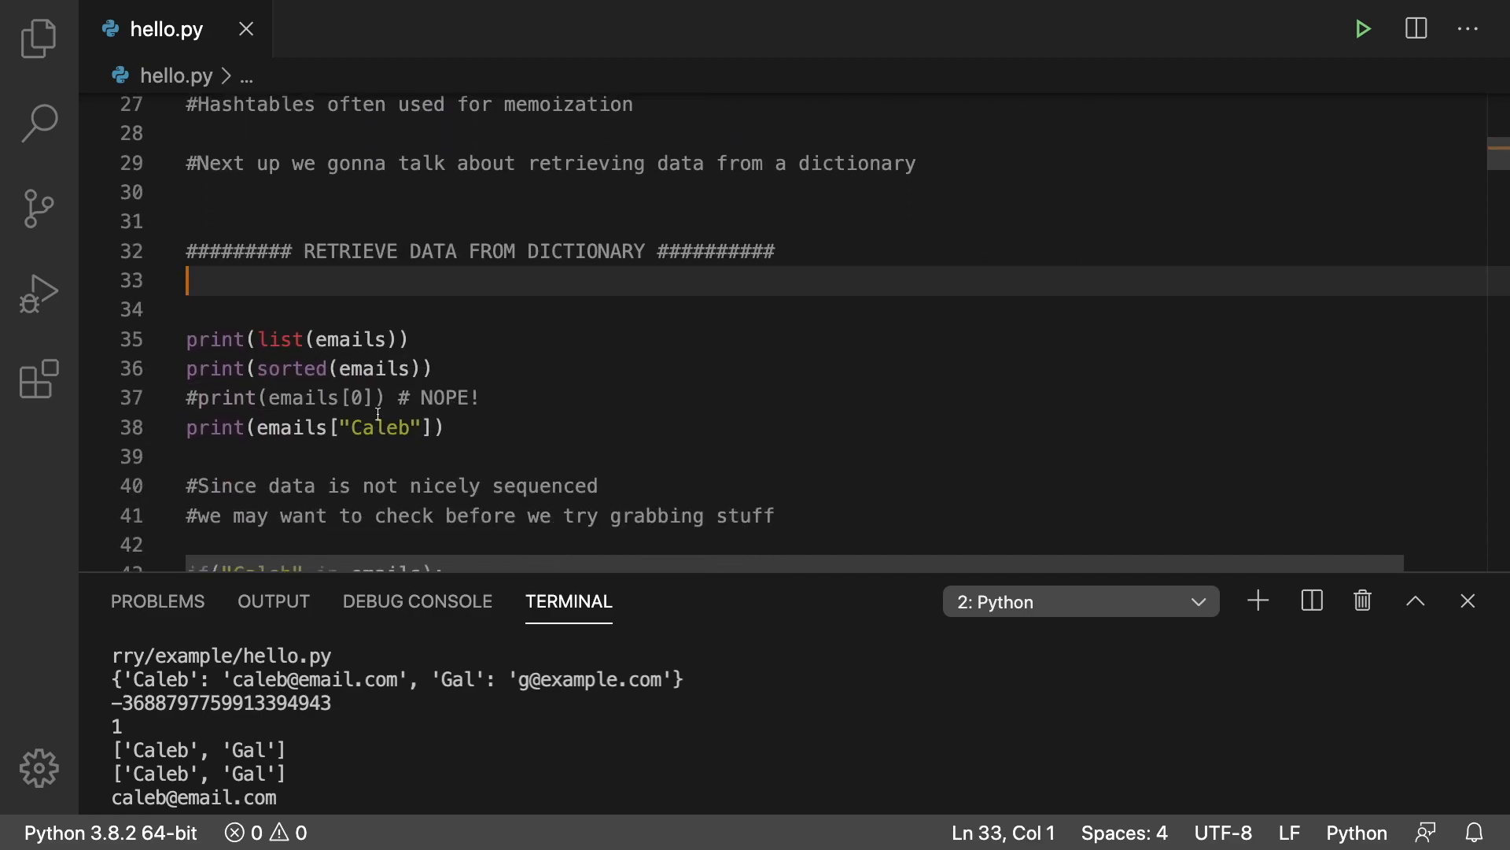
pyautogui.doubleClick(380, 428)
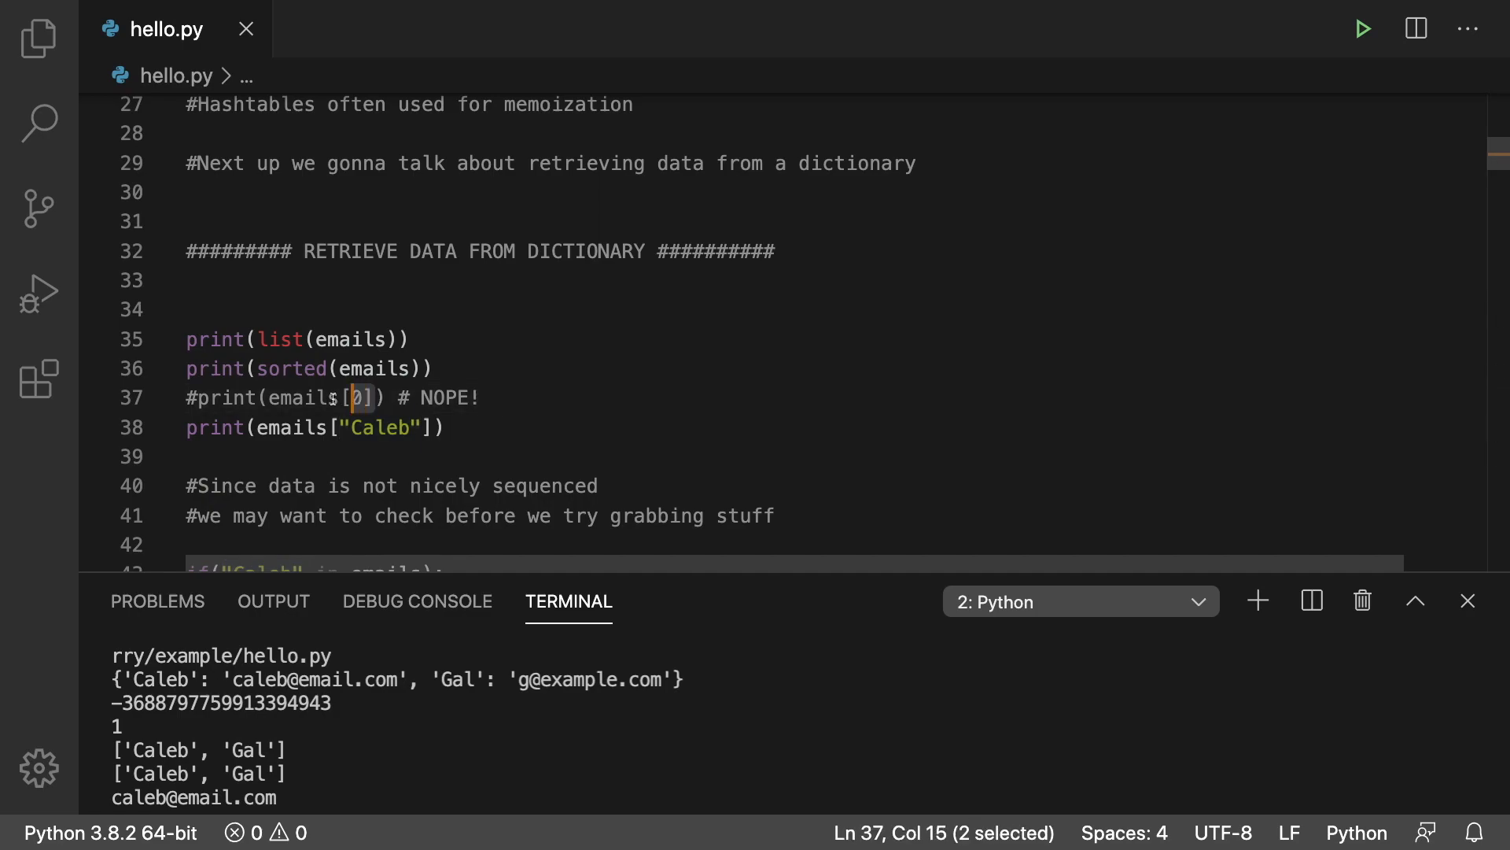
pyautogui.click(444, 427)
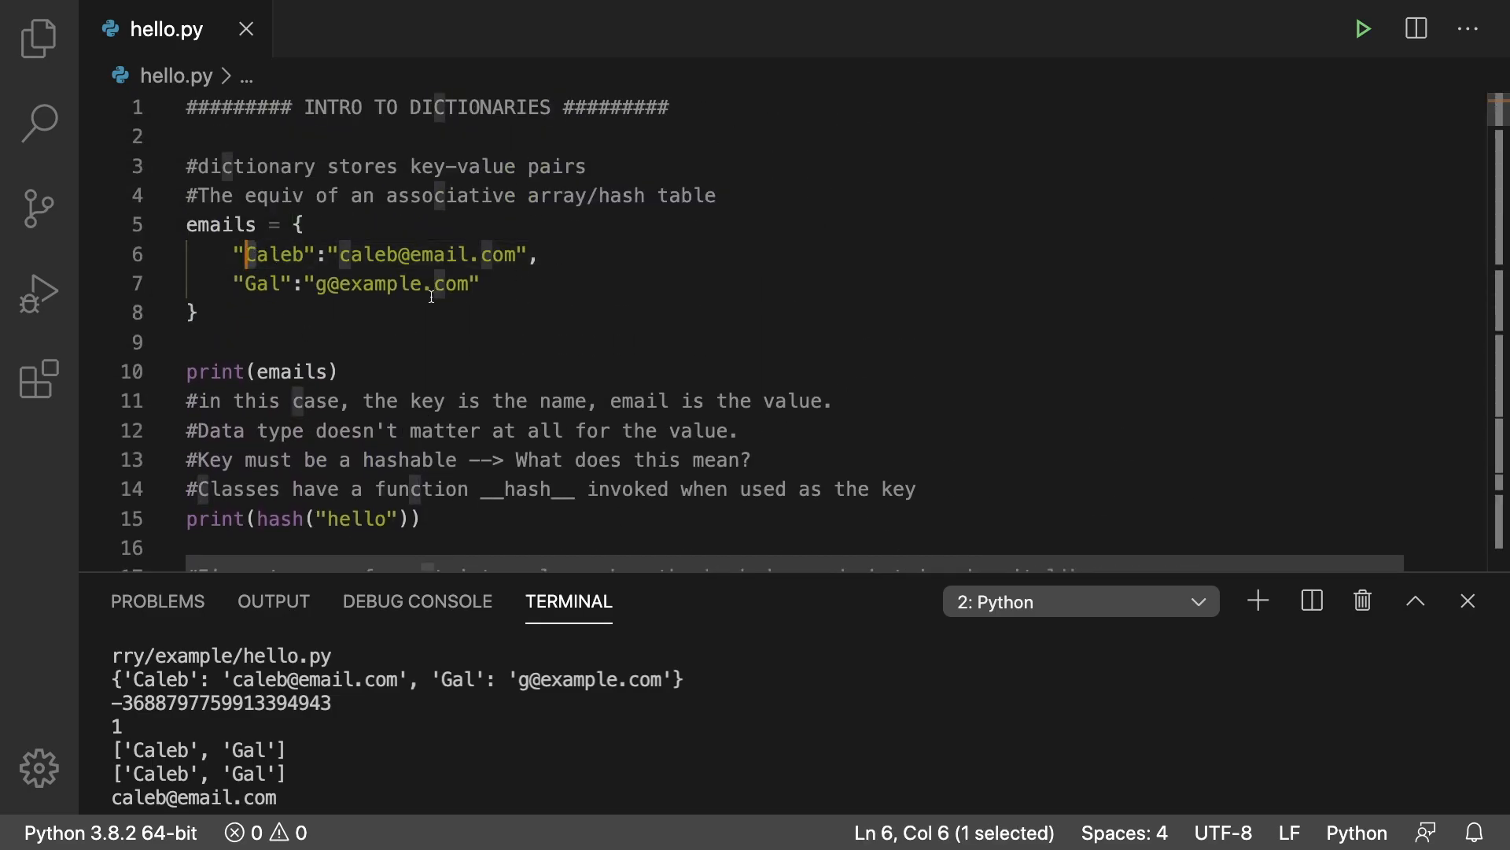
pyautogui.scroll(-3)
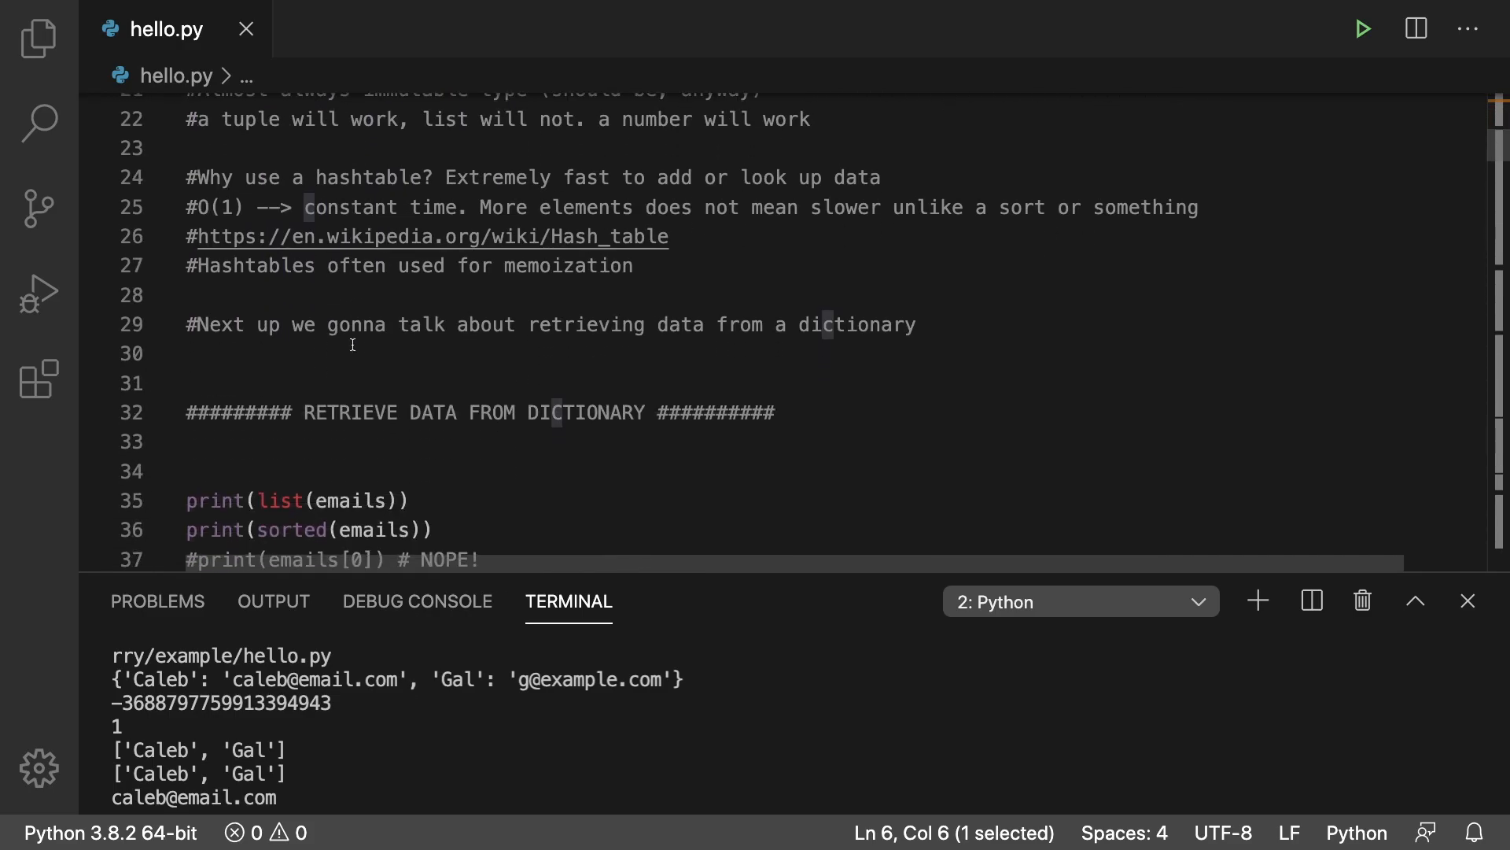
pyautogui.scroll(-3)
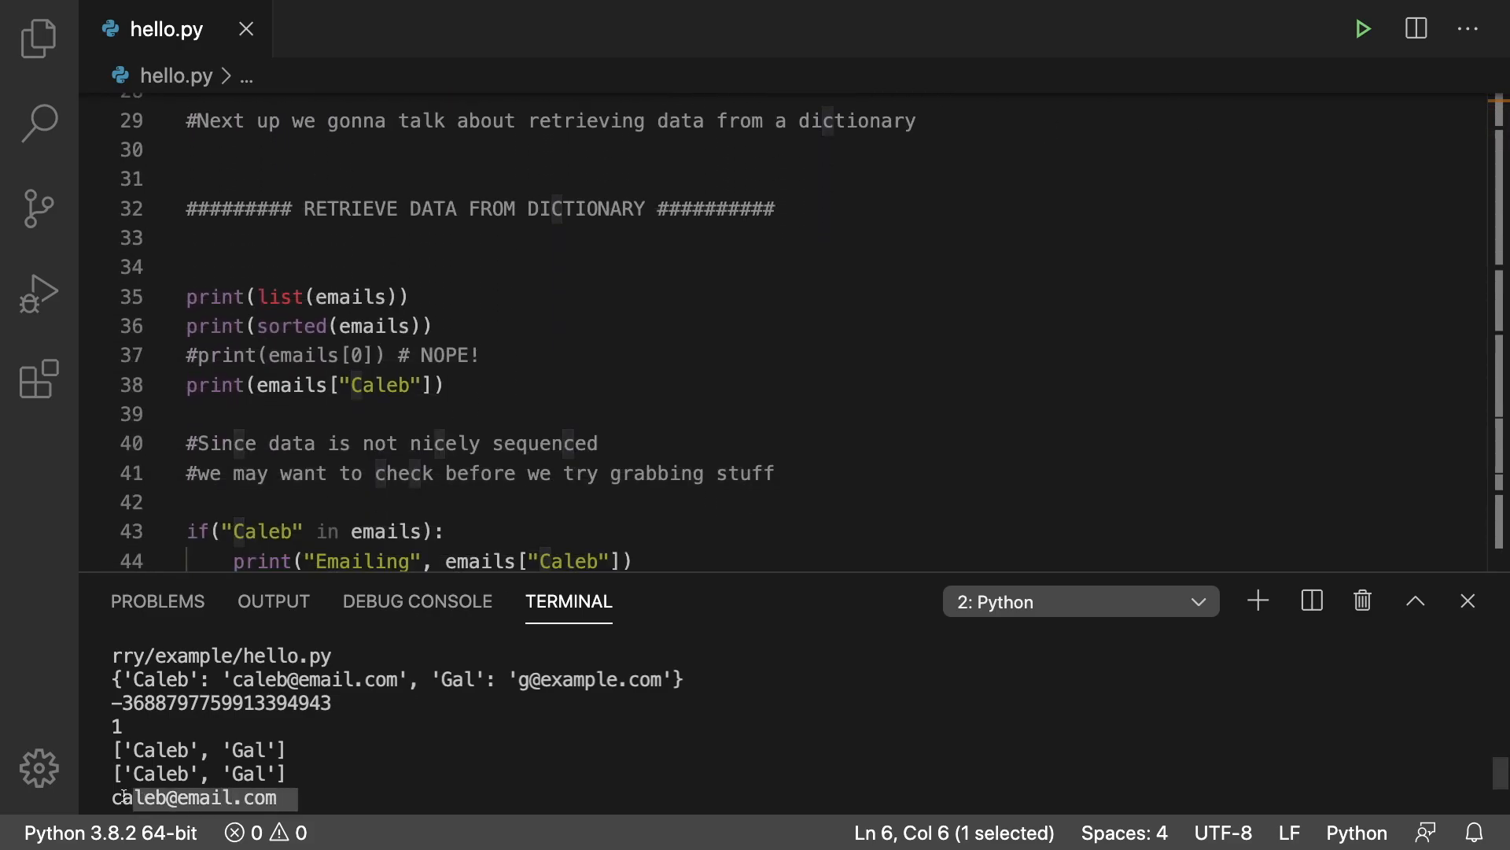
pyautogui.click(321, 780)
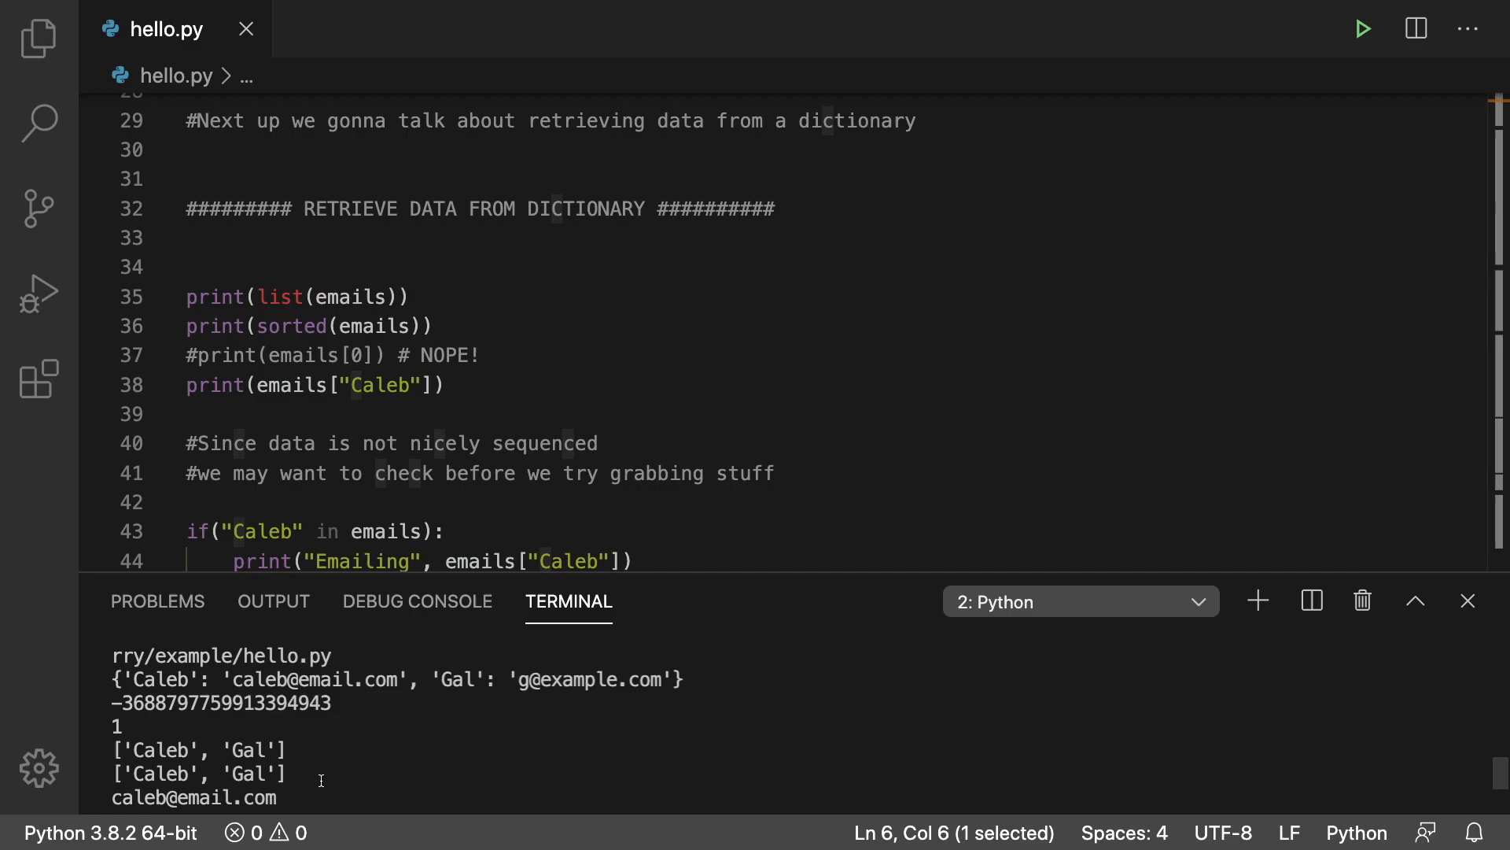
pyautogui.scroll(-3)
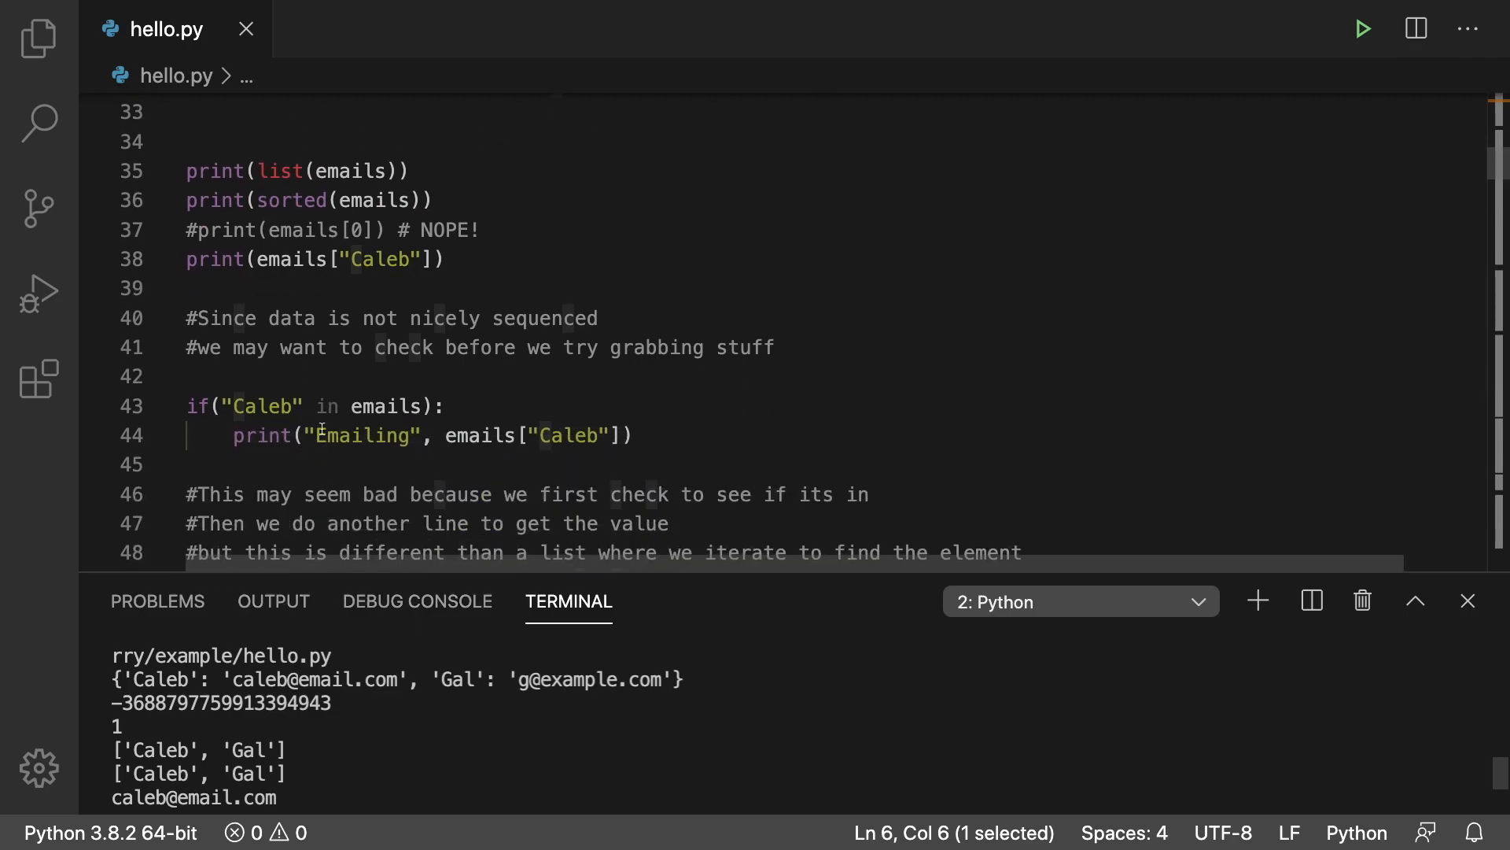
pyautogui.moveTo(386, 406)
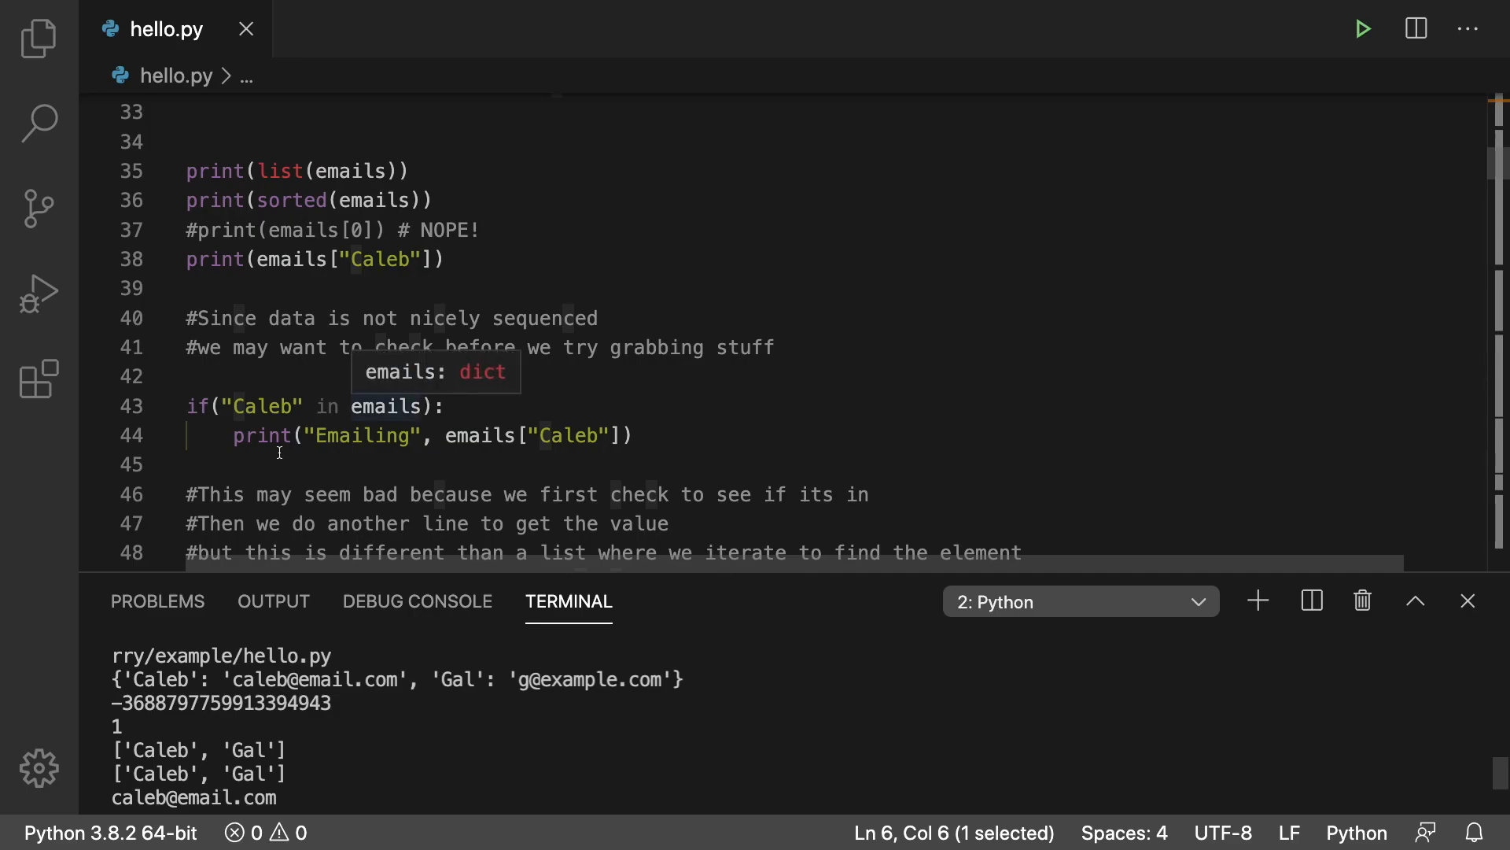
pyautogui.click(628, 435)
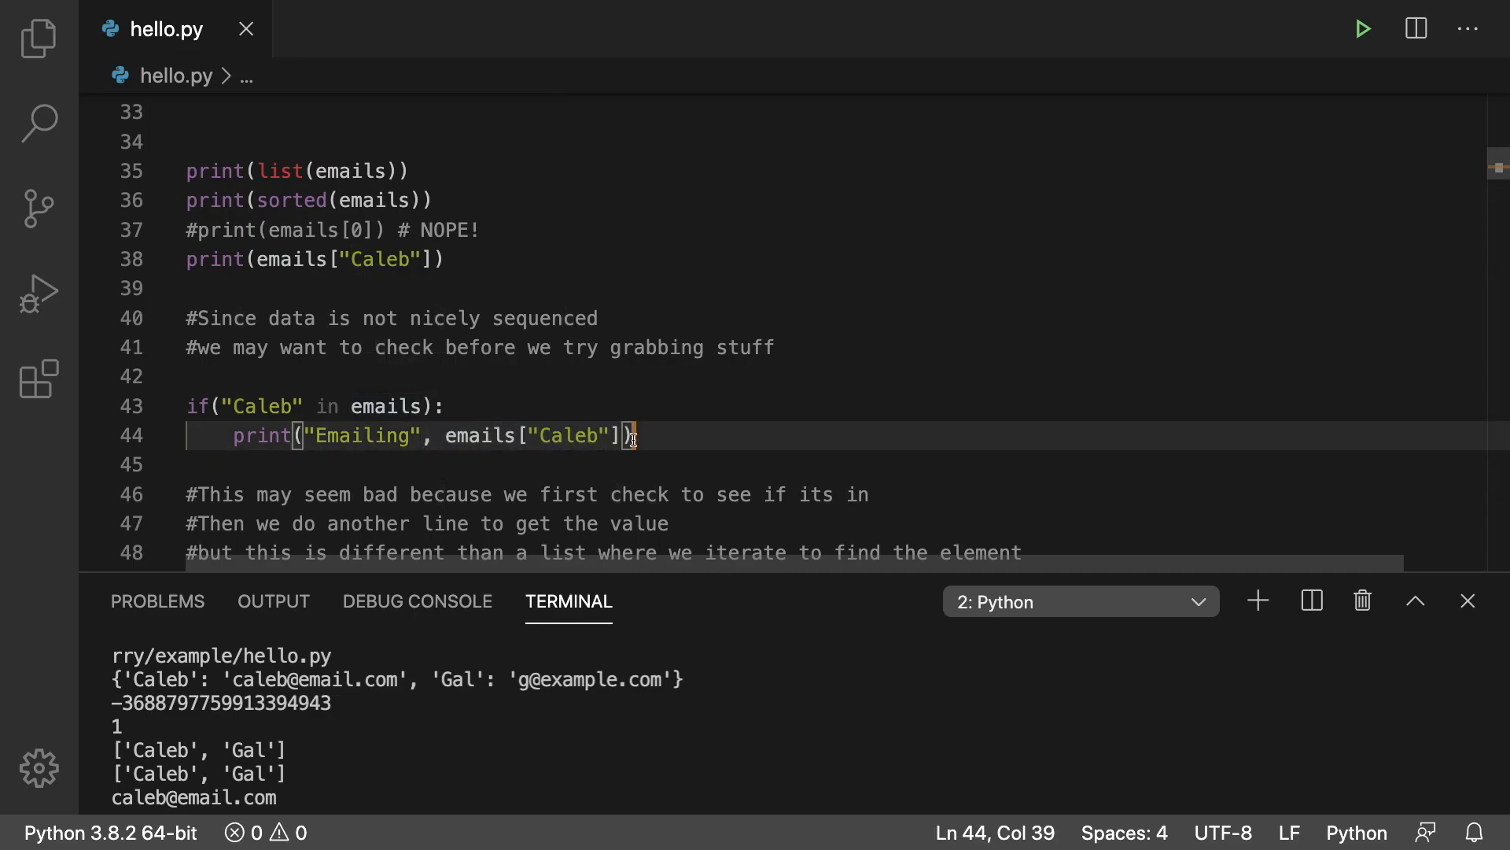
pyautogui.scroll(-3)
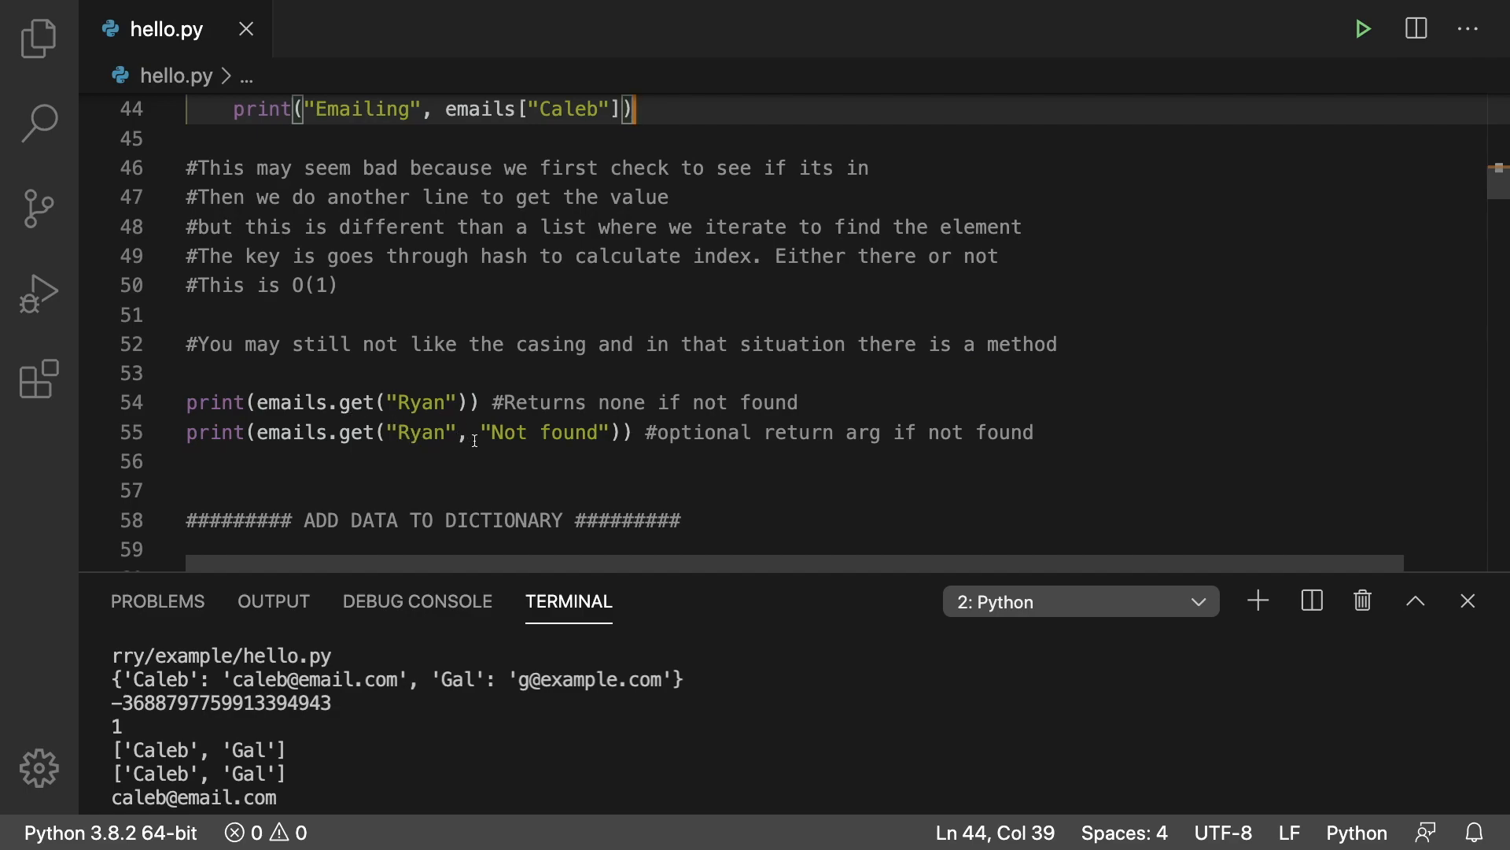
pyautogui.doubleClick(544, 432)
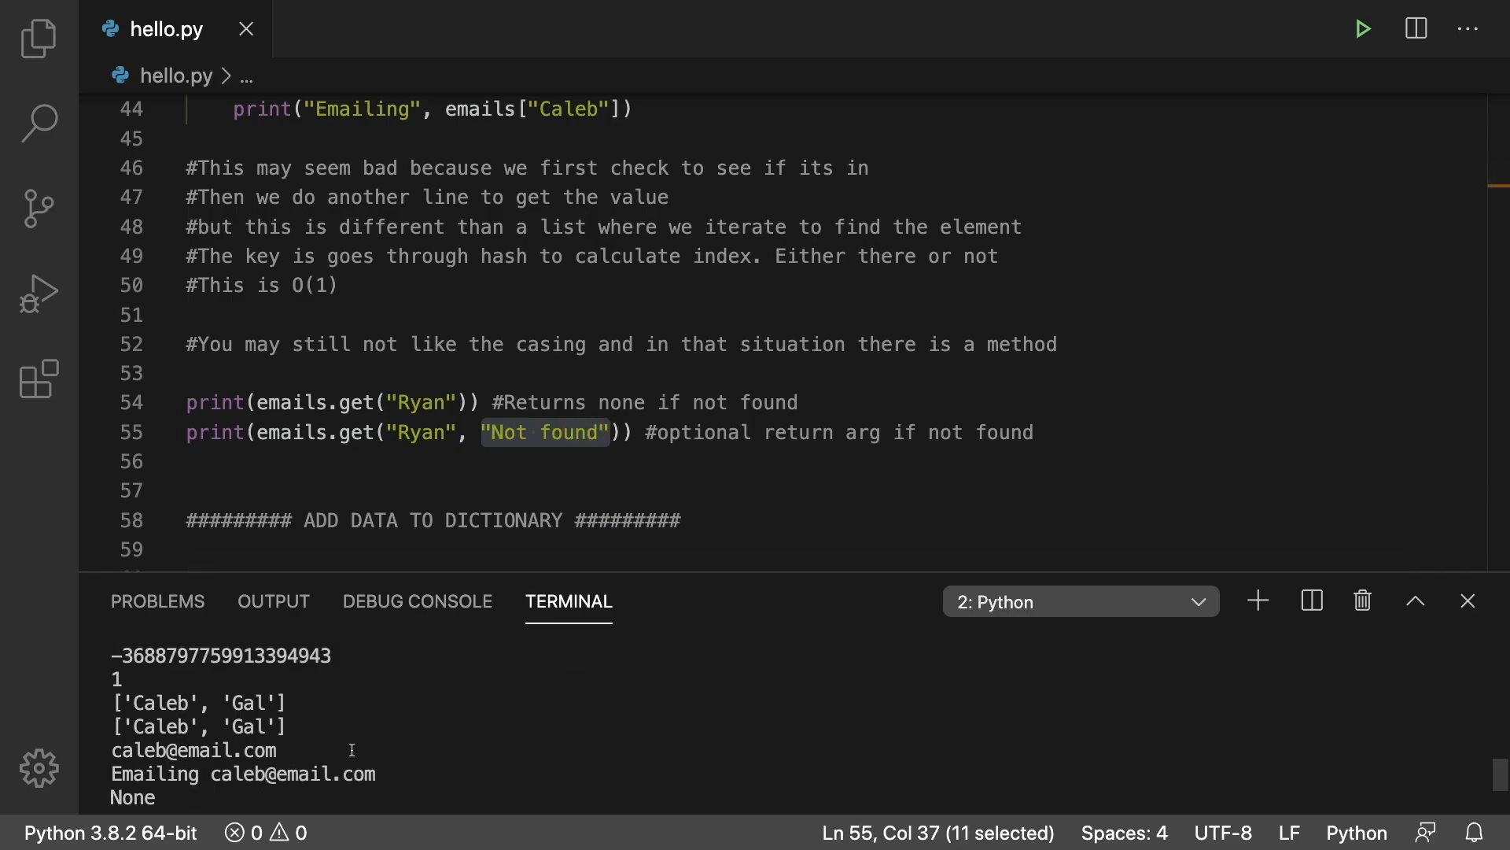
pyautogui.scroll(-3)
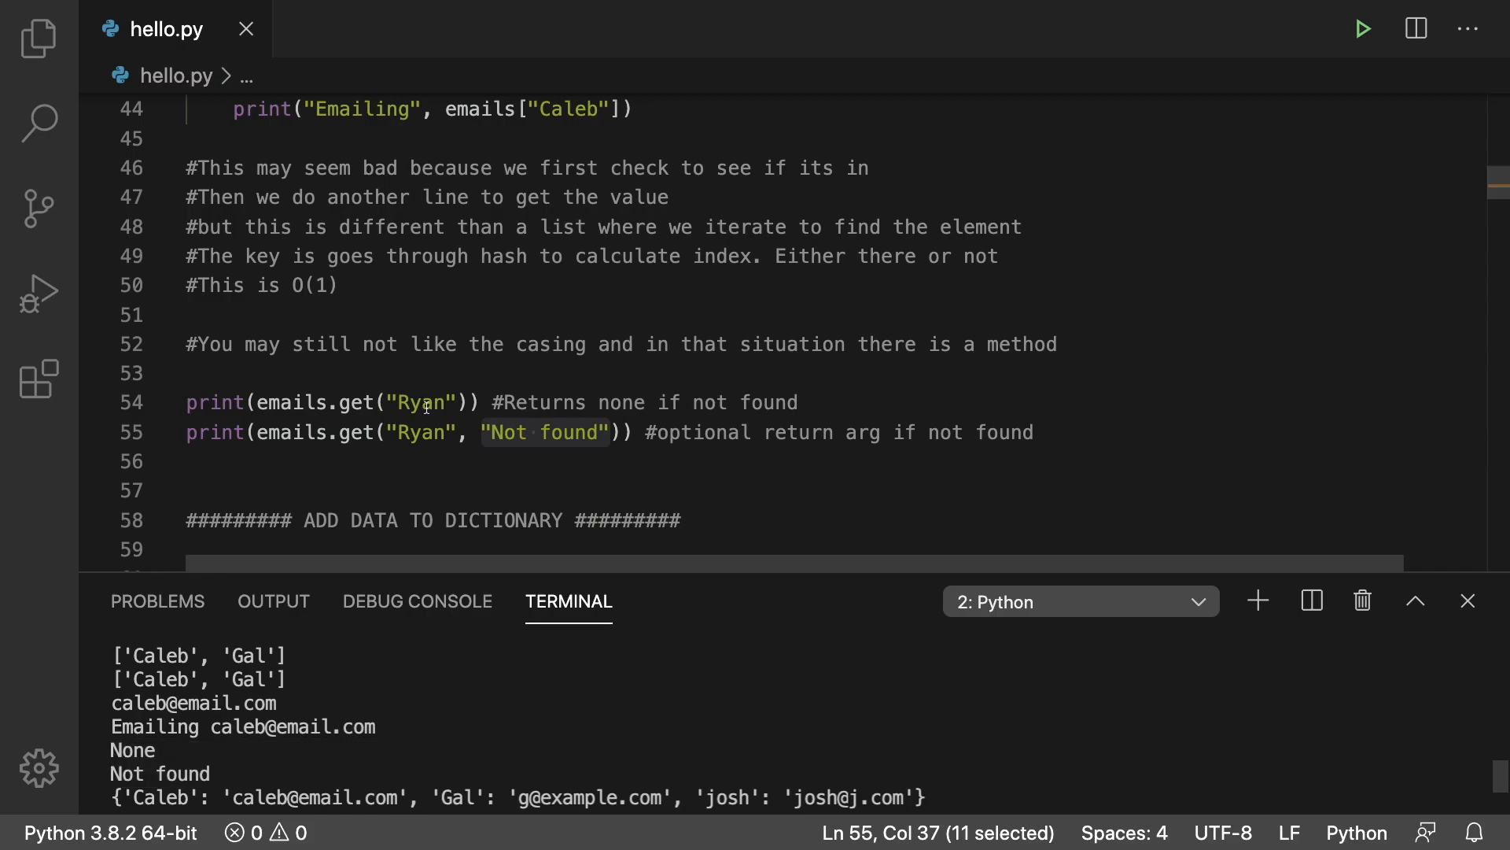
pyautogui.scroll(-3)
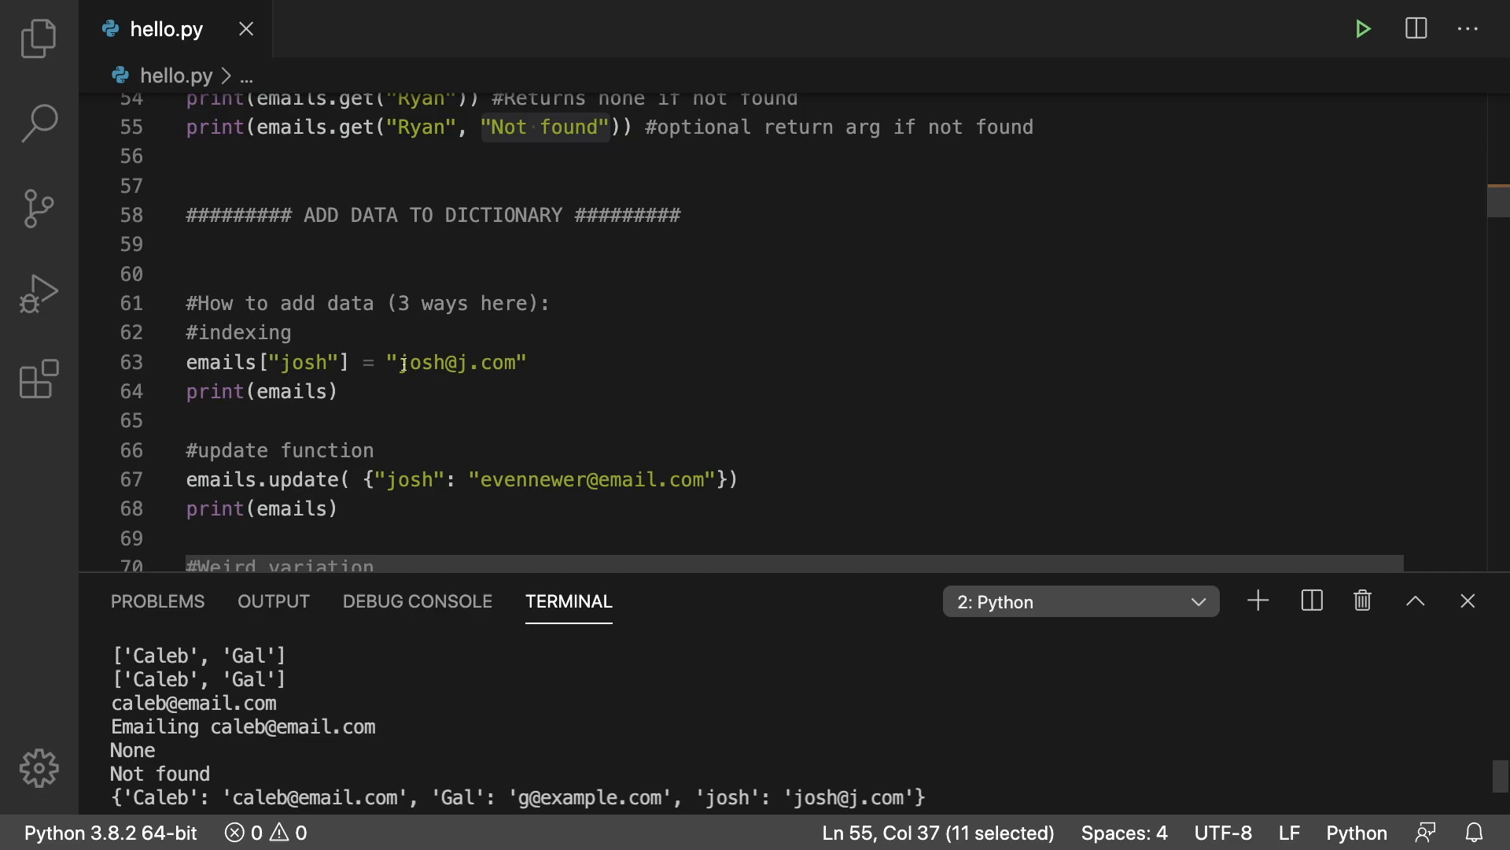
pyautogui.click(578, 378)
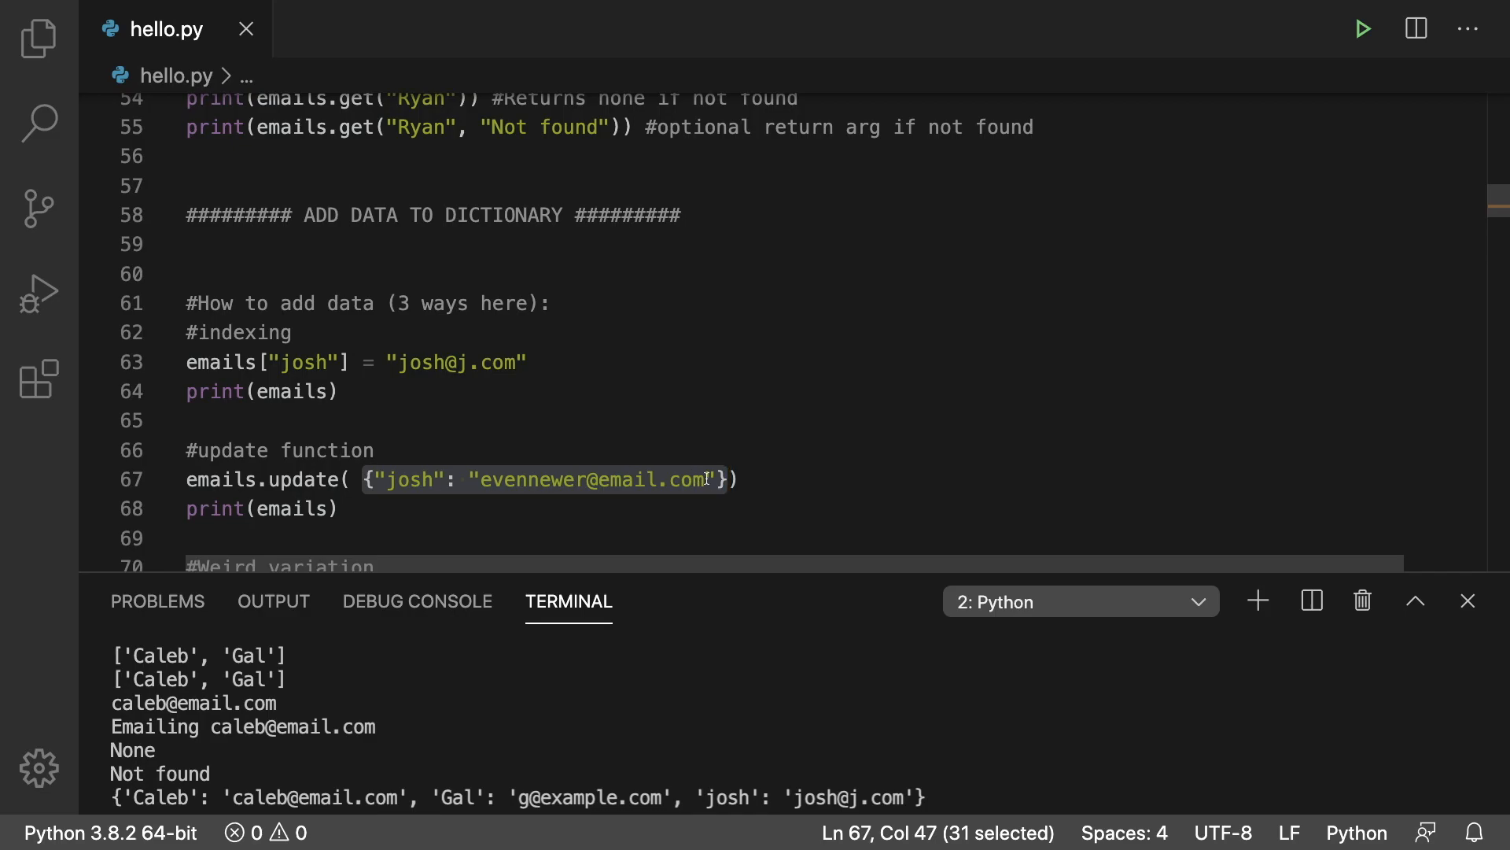
pyautogui.write(',')
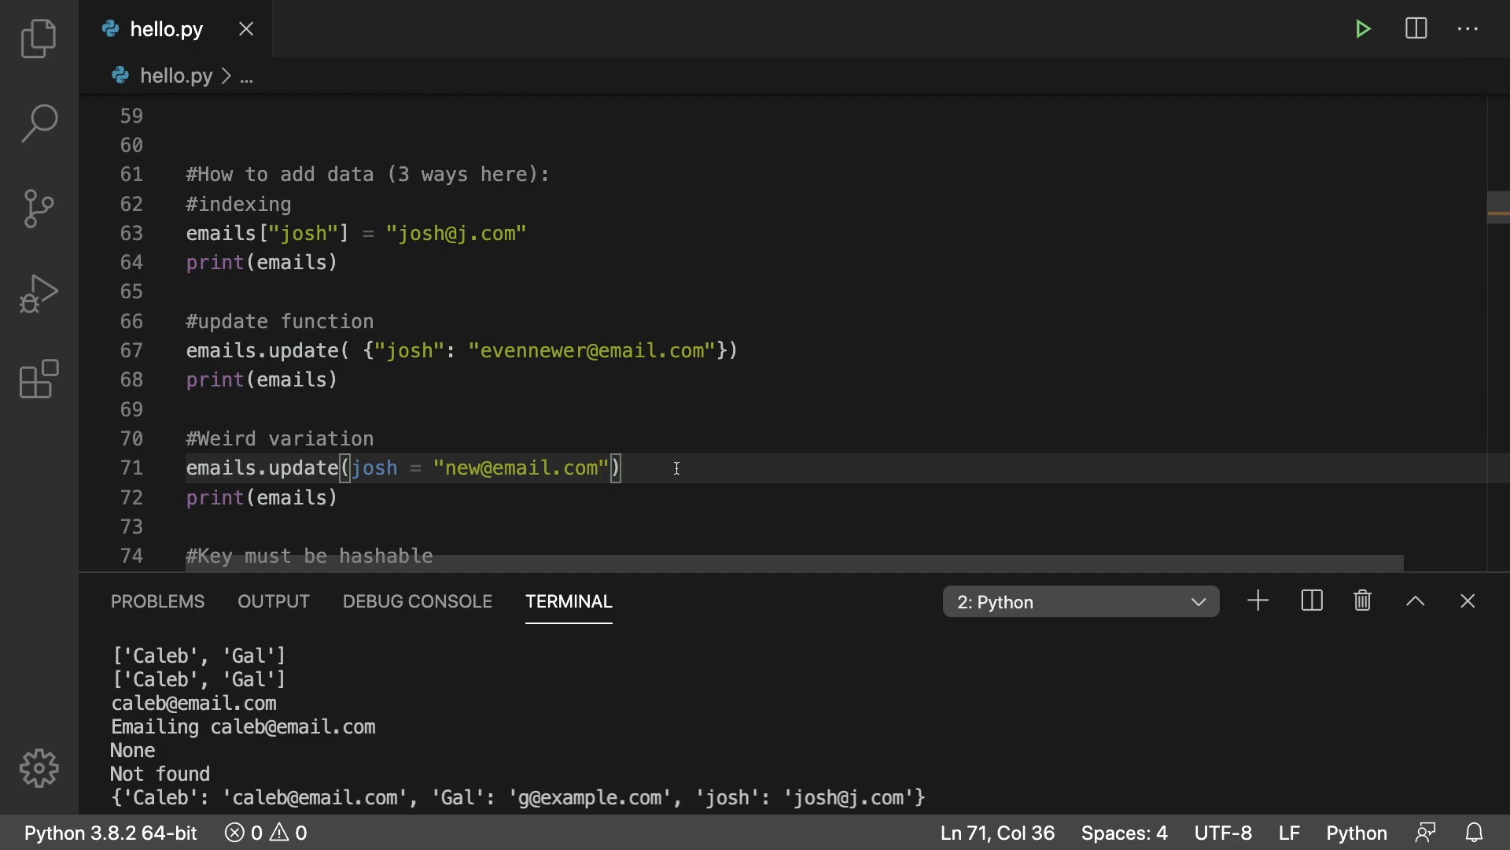
pyautogui.scroll(-3)
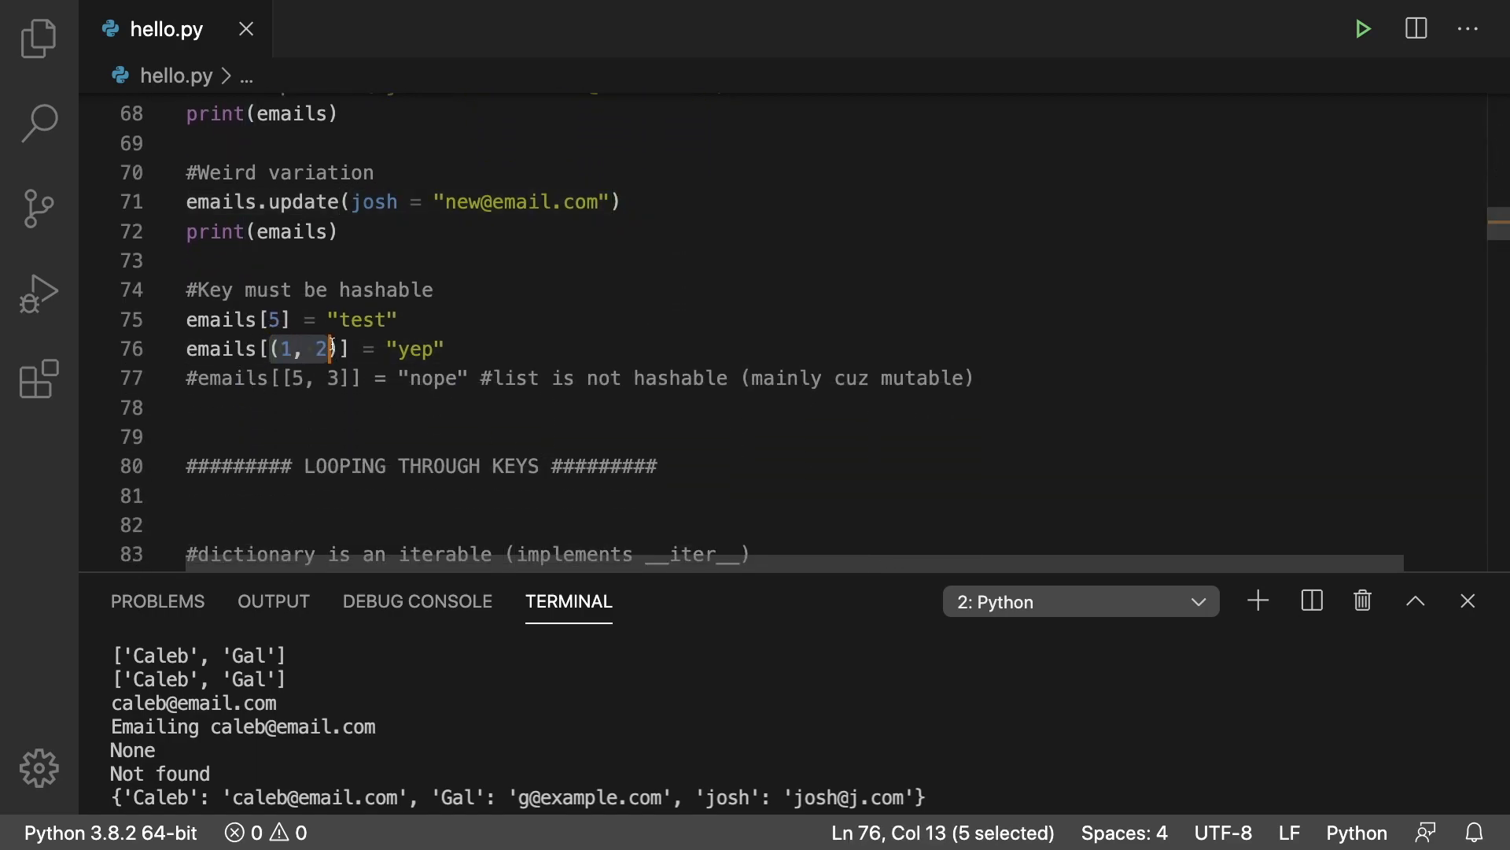
pyautogui.click(280, 319)
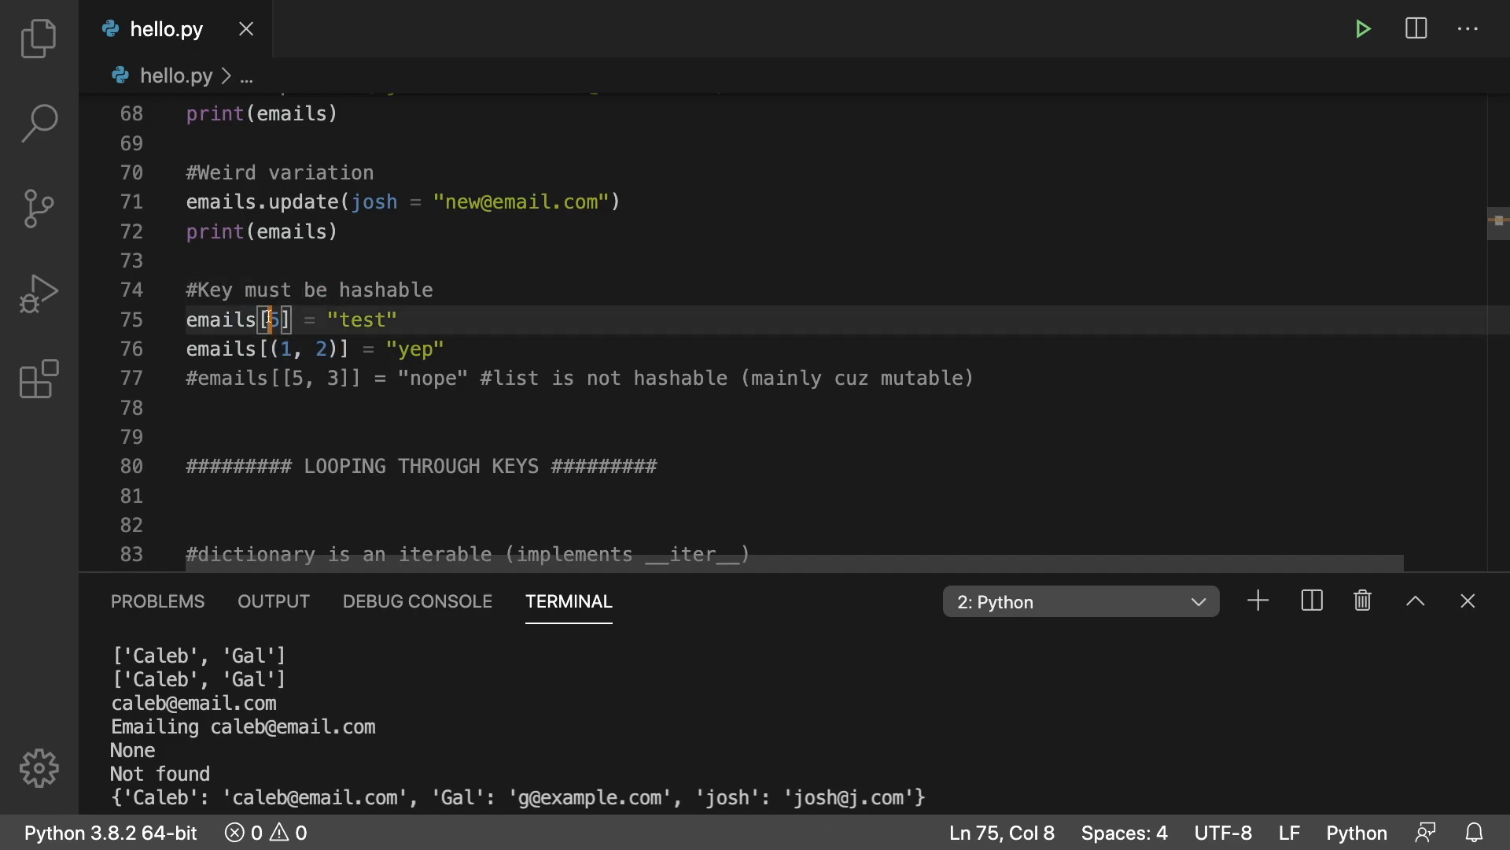
pyautogui.moveTo(260, 318); pyautogui.dragTo(293, 319)
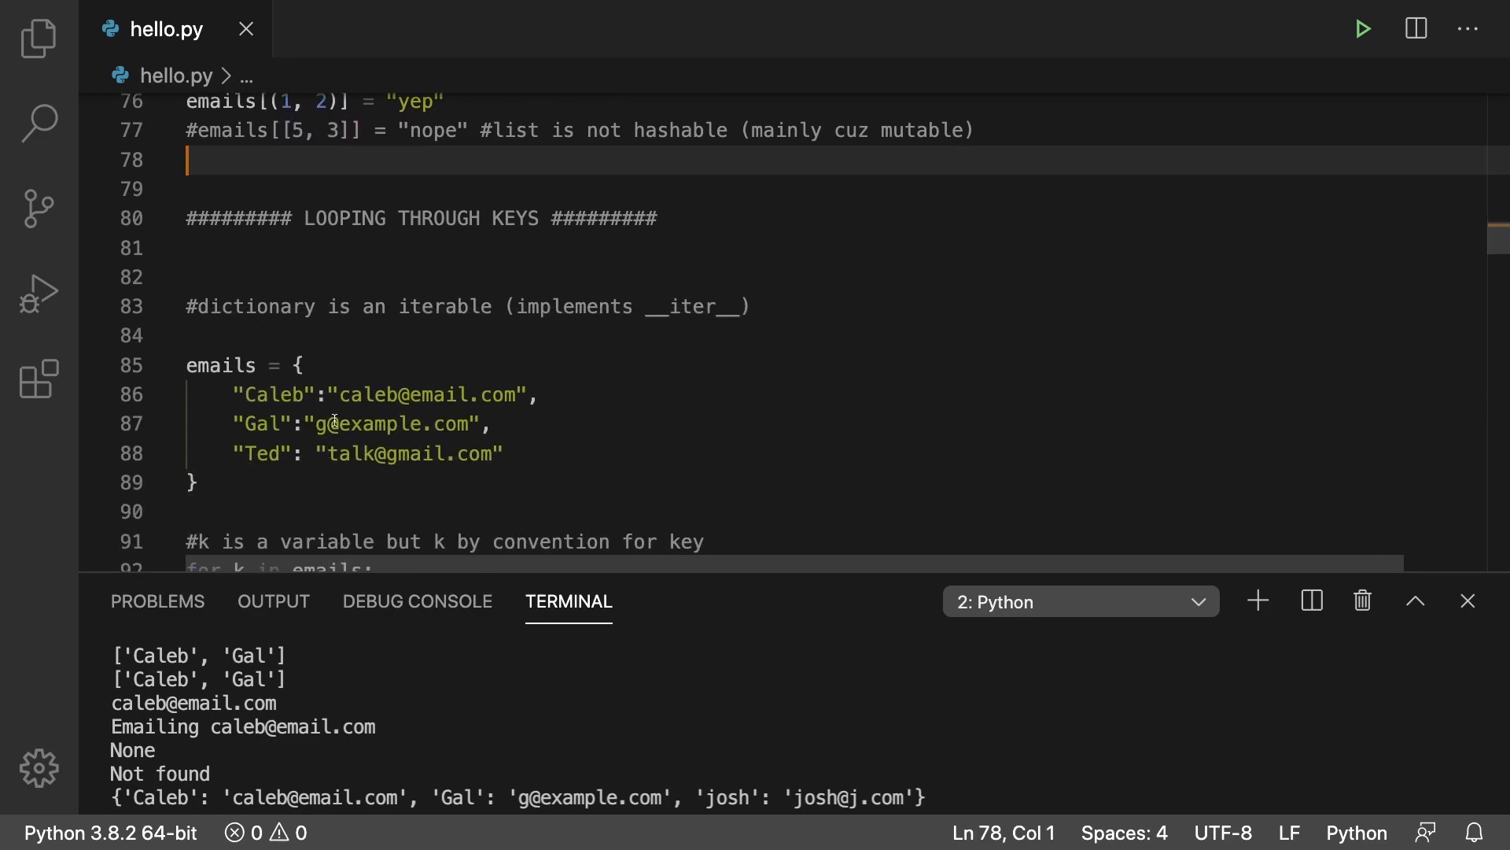
pyautogui.scroll(-3)
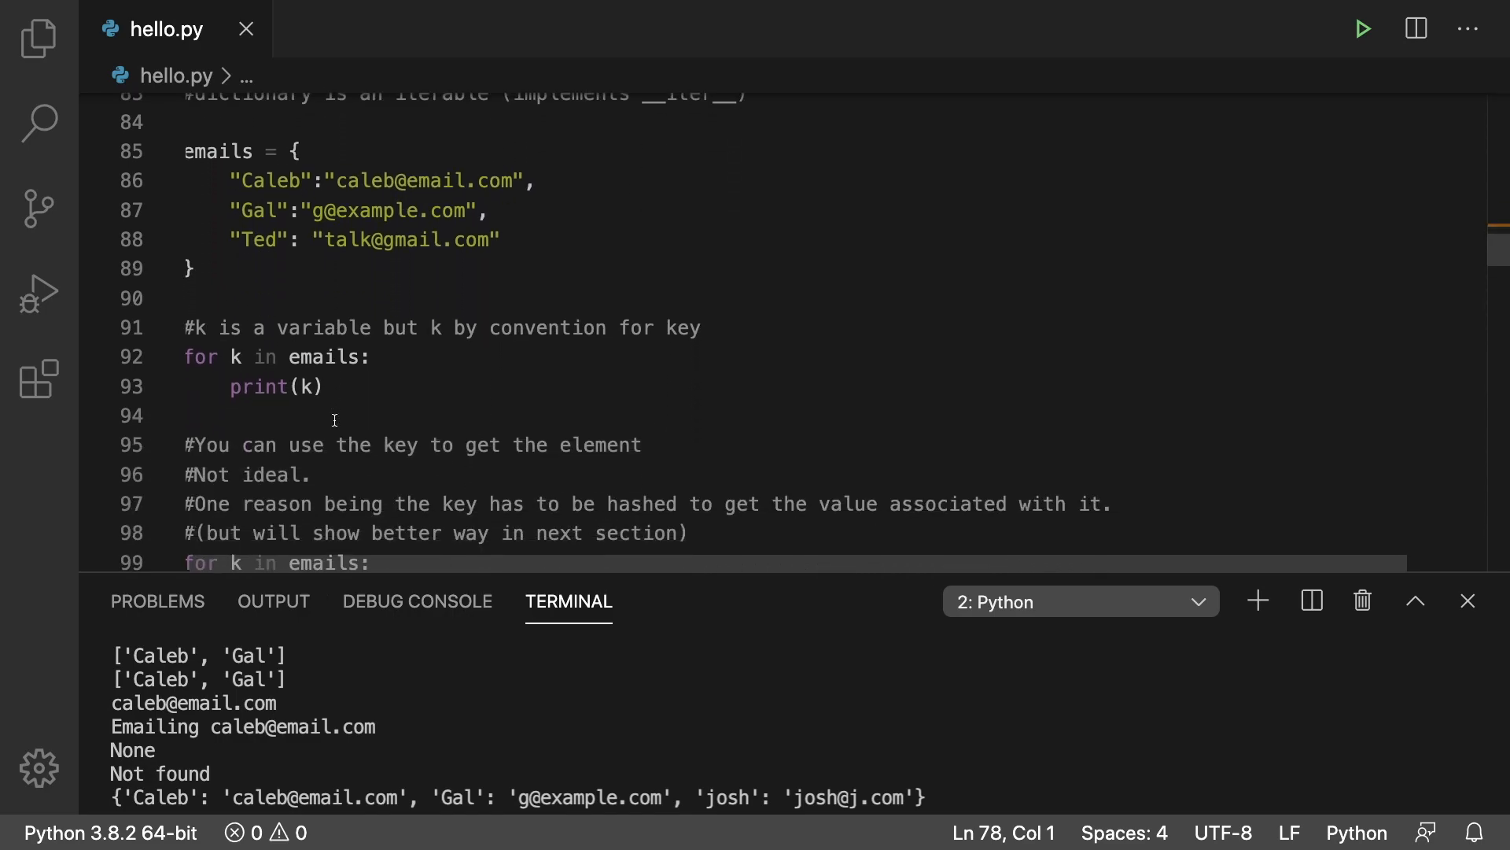
pyautogui.click(364, 339)
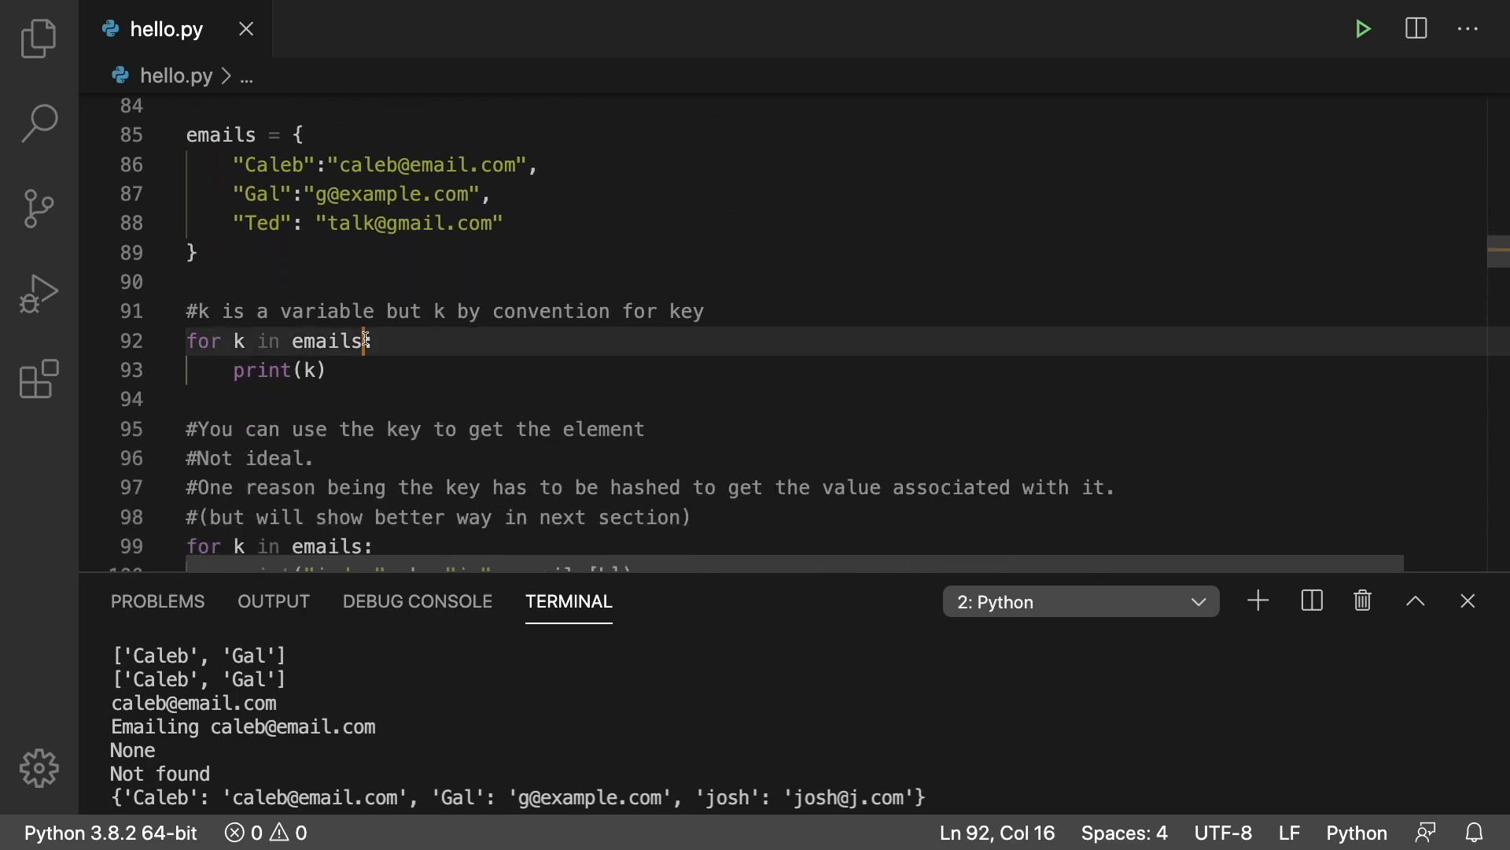
pyautogui.doubleClick(329, 340)
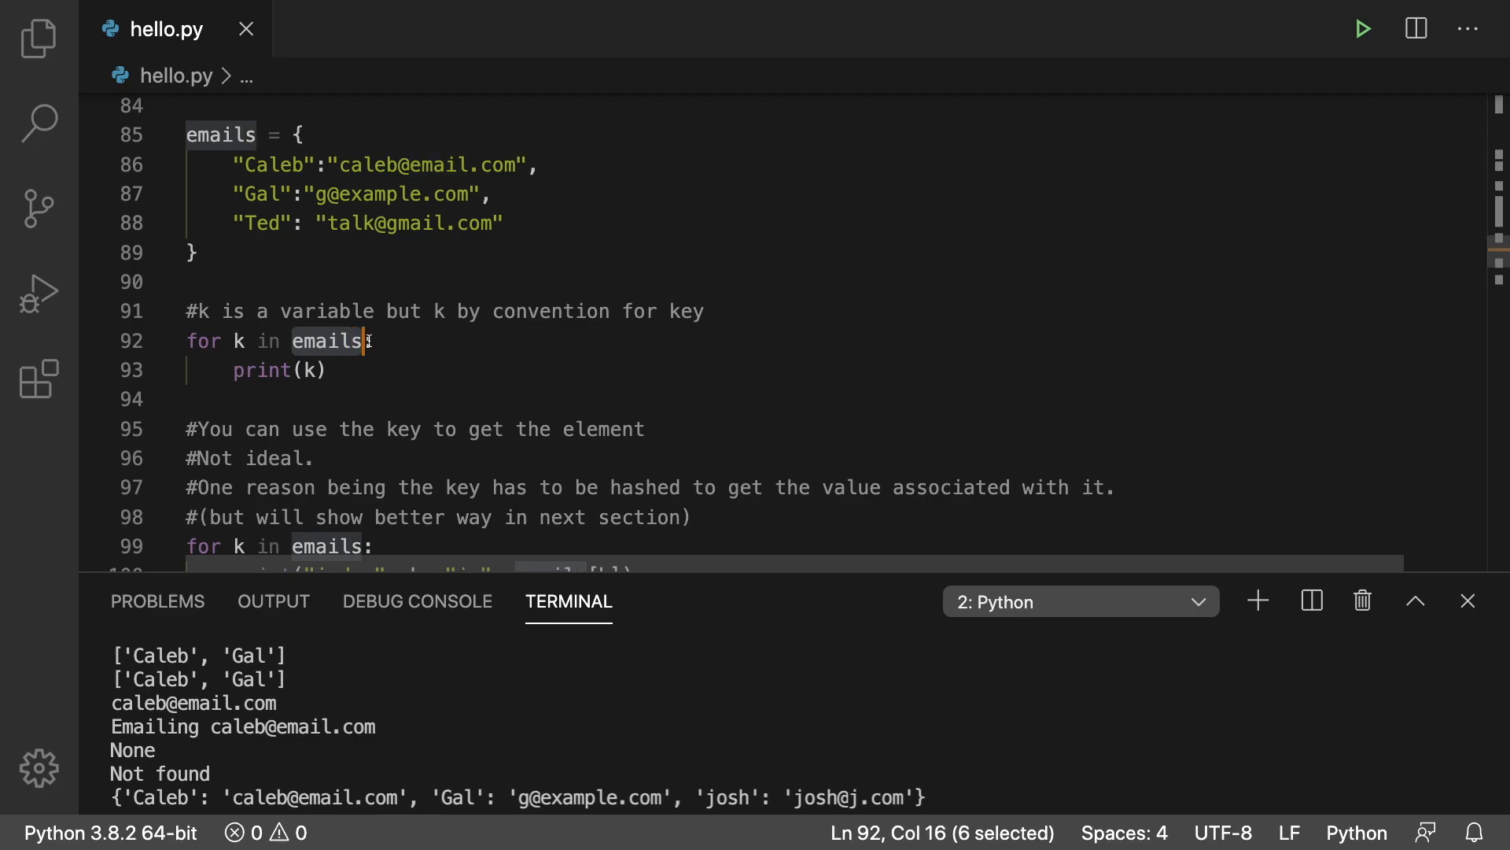
pyautogui.click(317, 369)
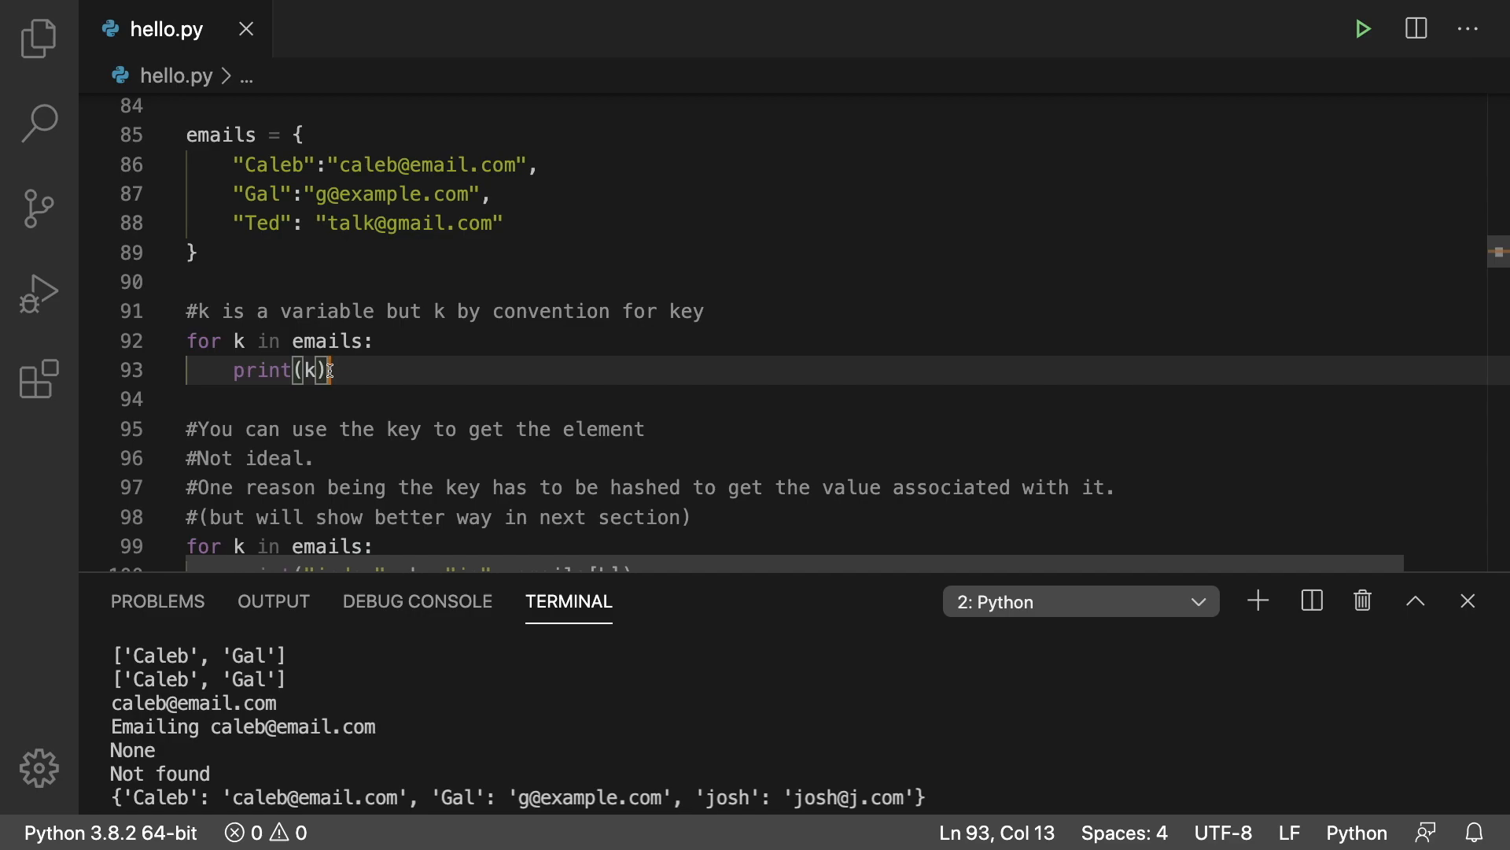
pyautogui.scroll(-3)
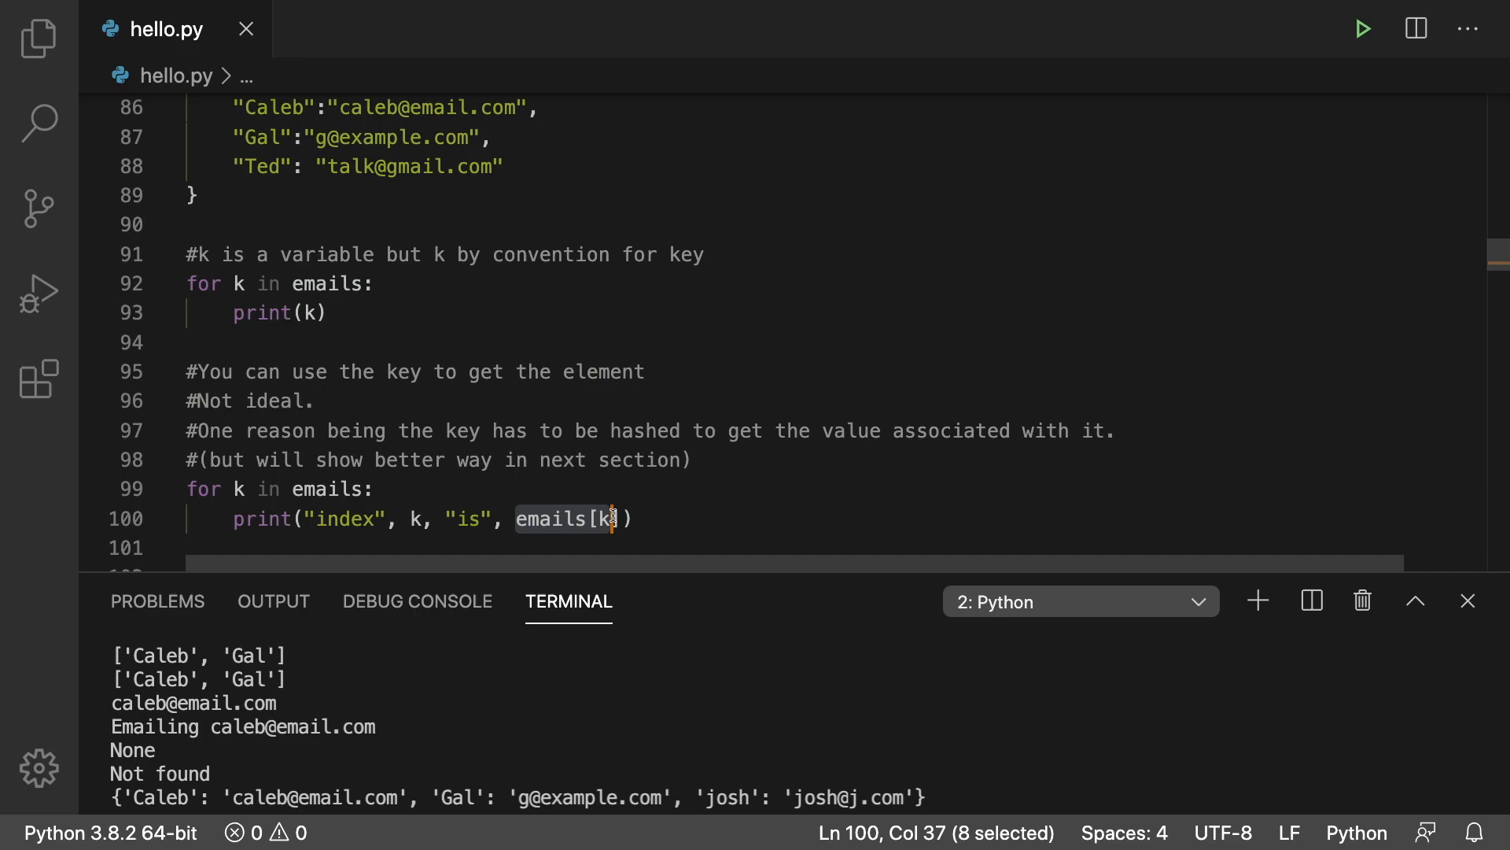
pyautogui.press('shift+Right')
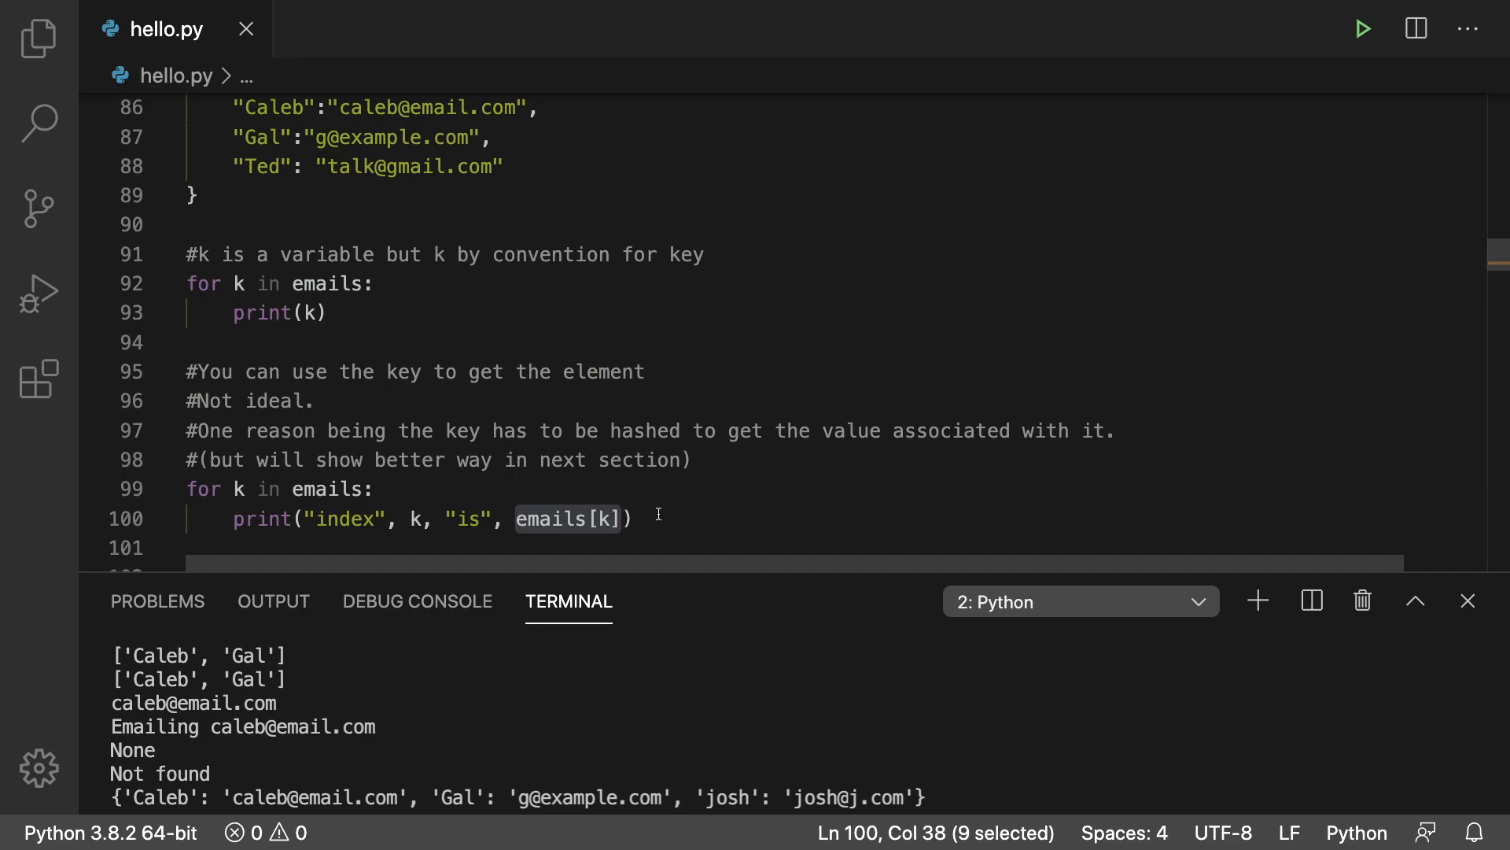
pyautogui.scroll(-3)
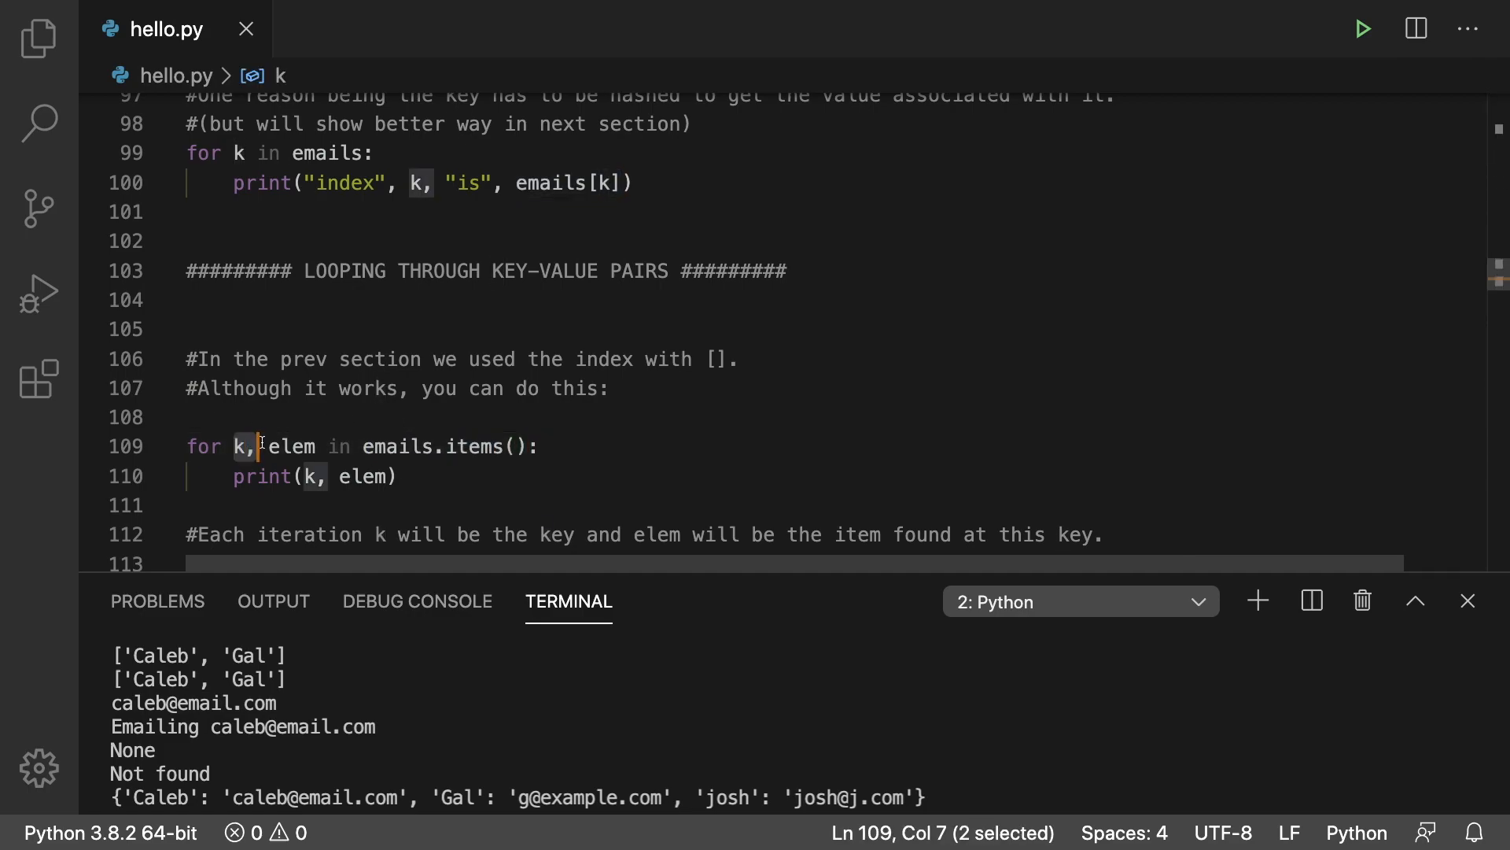
pyautogui.doubleClick(289, 446)
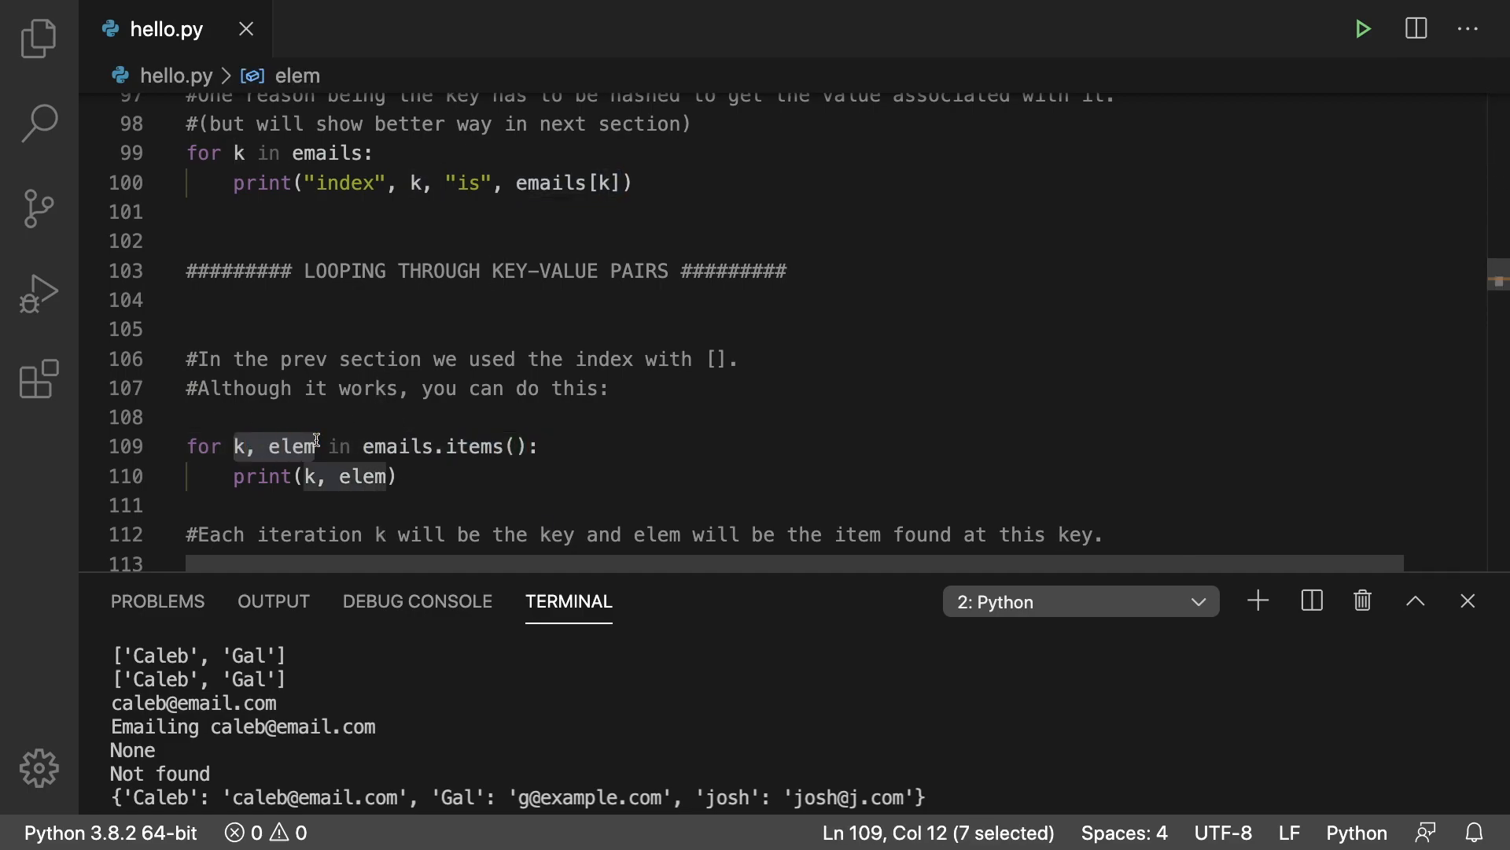
pyautogui.moveTo(313, 476)
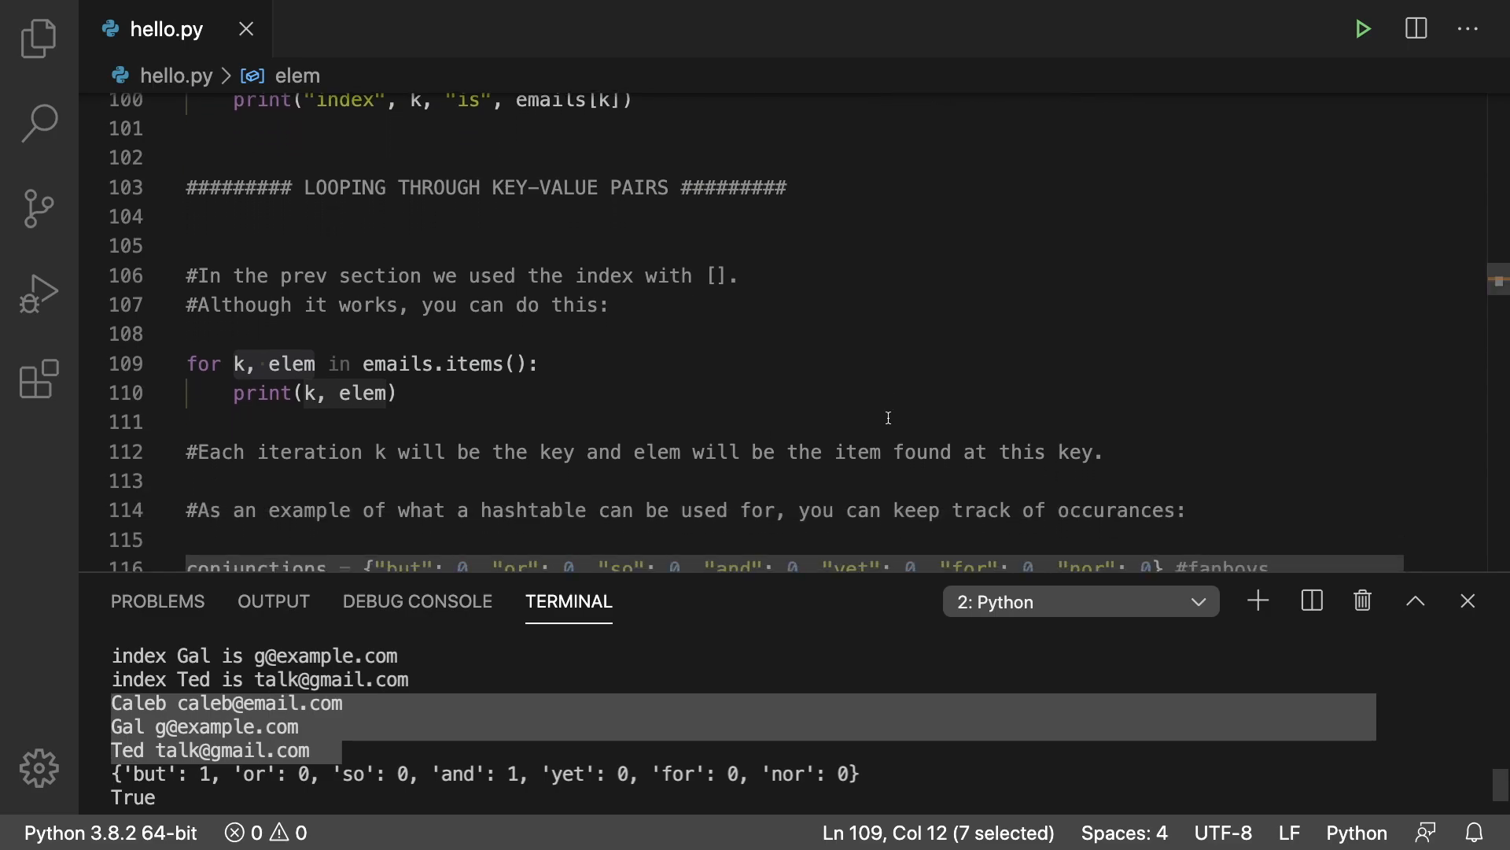
pyautogui.scroll(-3)
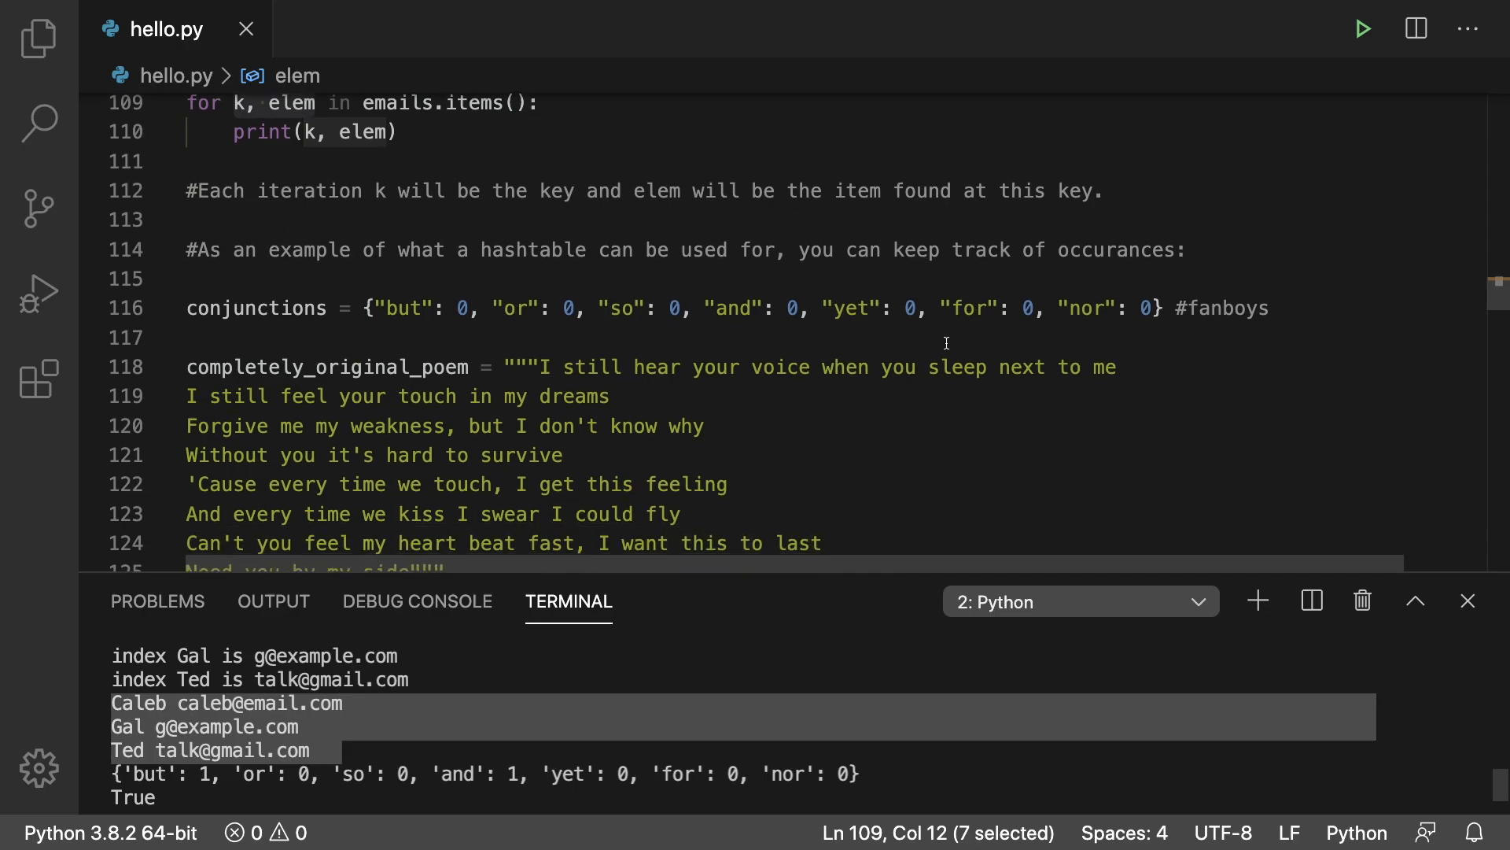
pyautogui.scroll(-3)
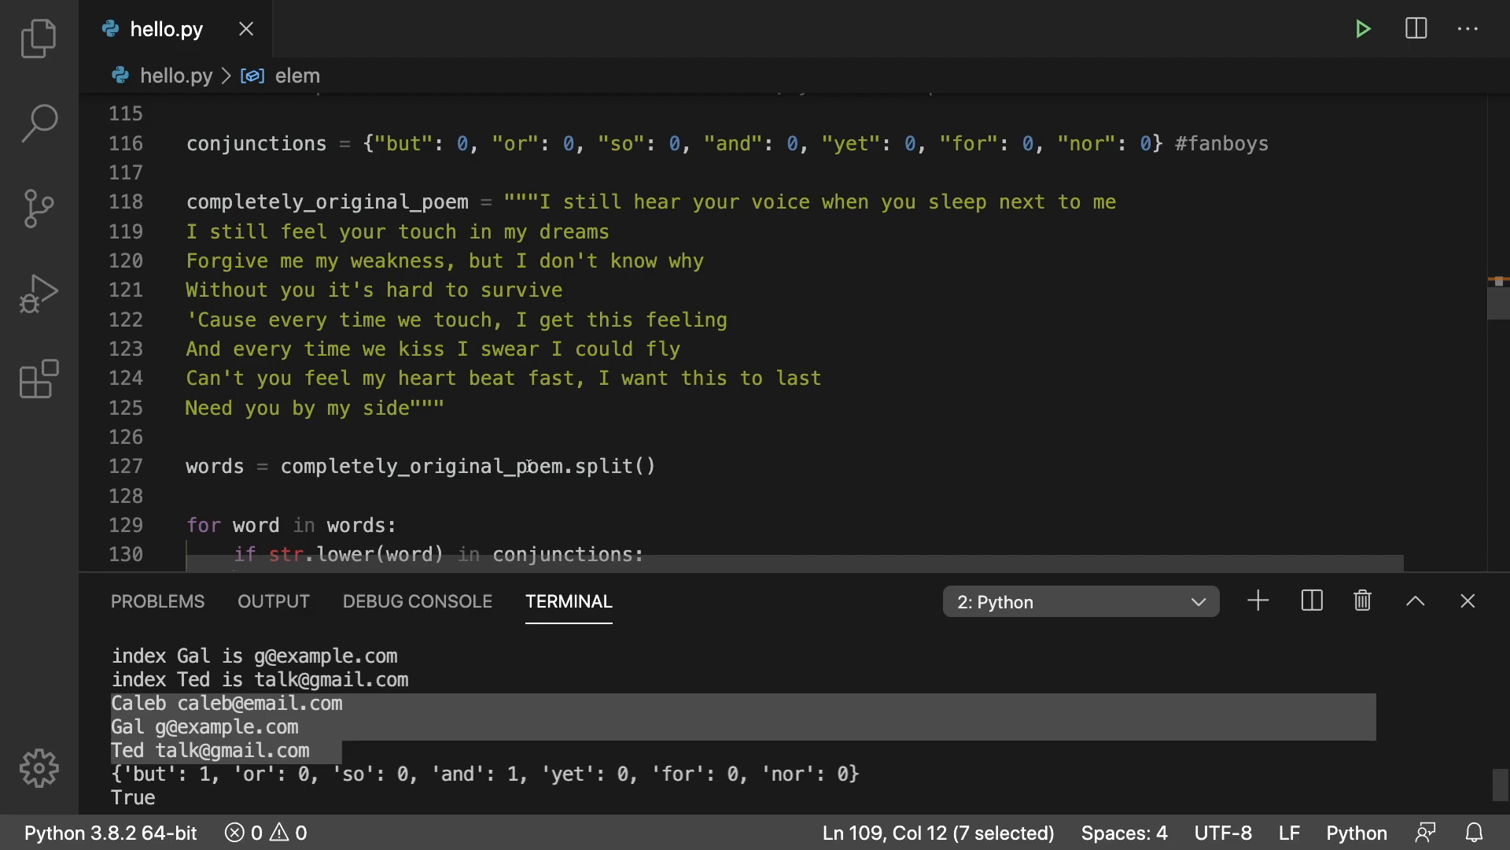
pyautogui.scroll(-3)
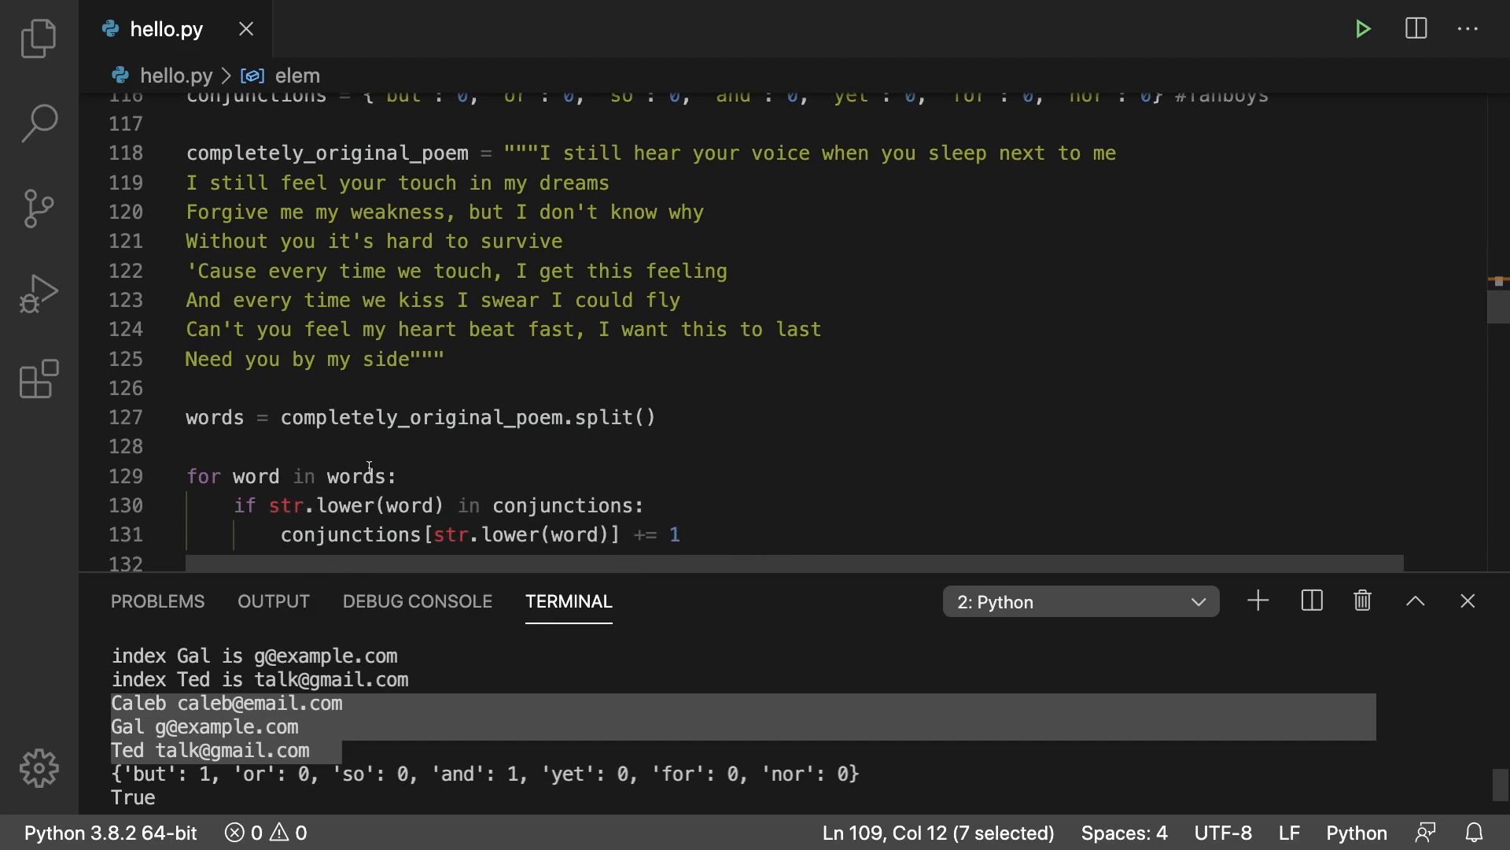
pyautogui.scroll(3)
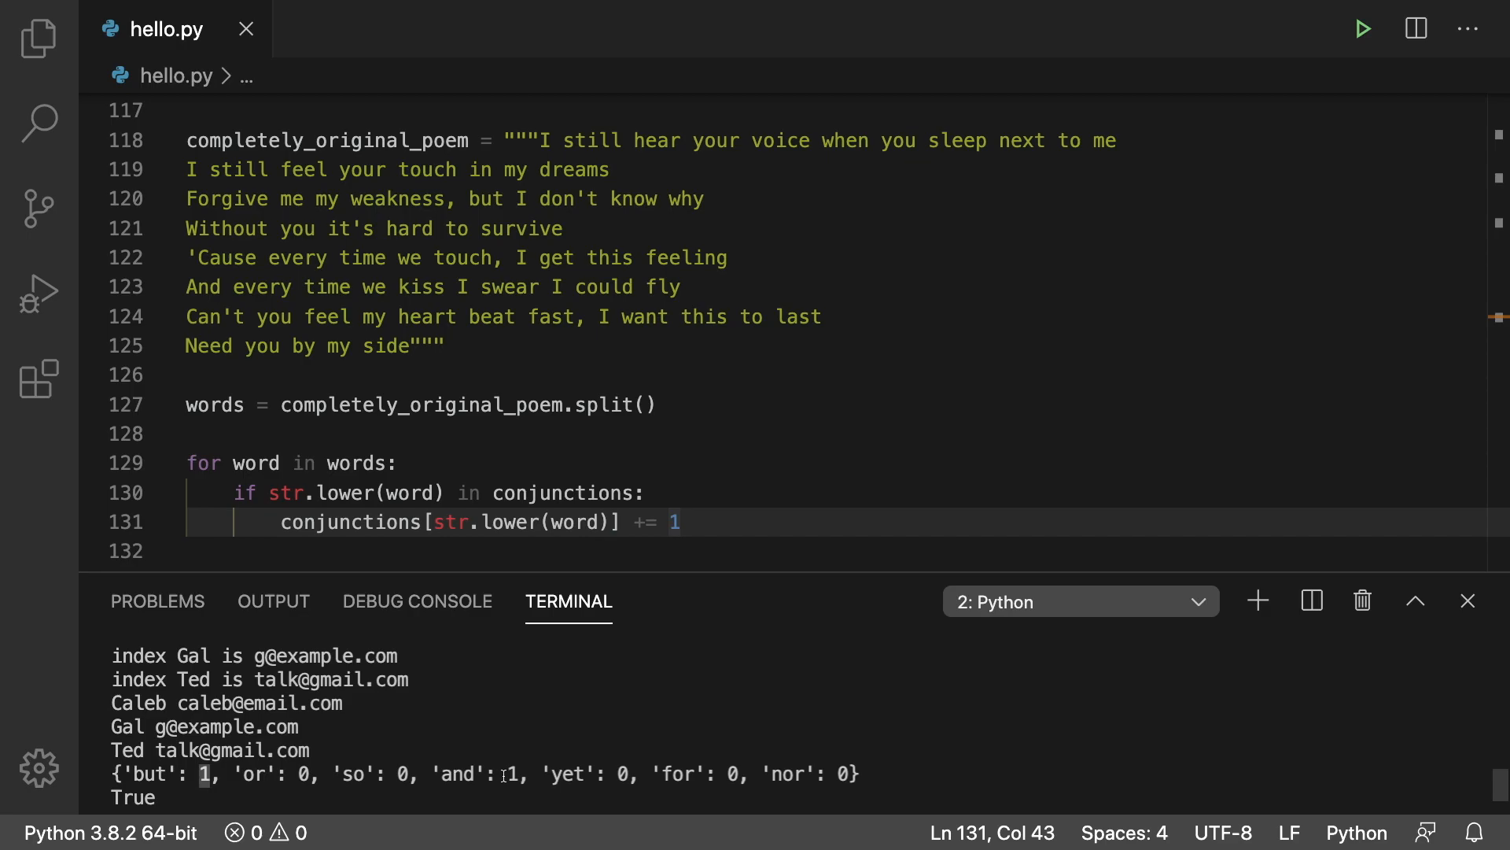
pyautogui.scroll(-3)
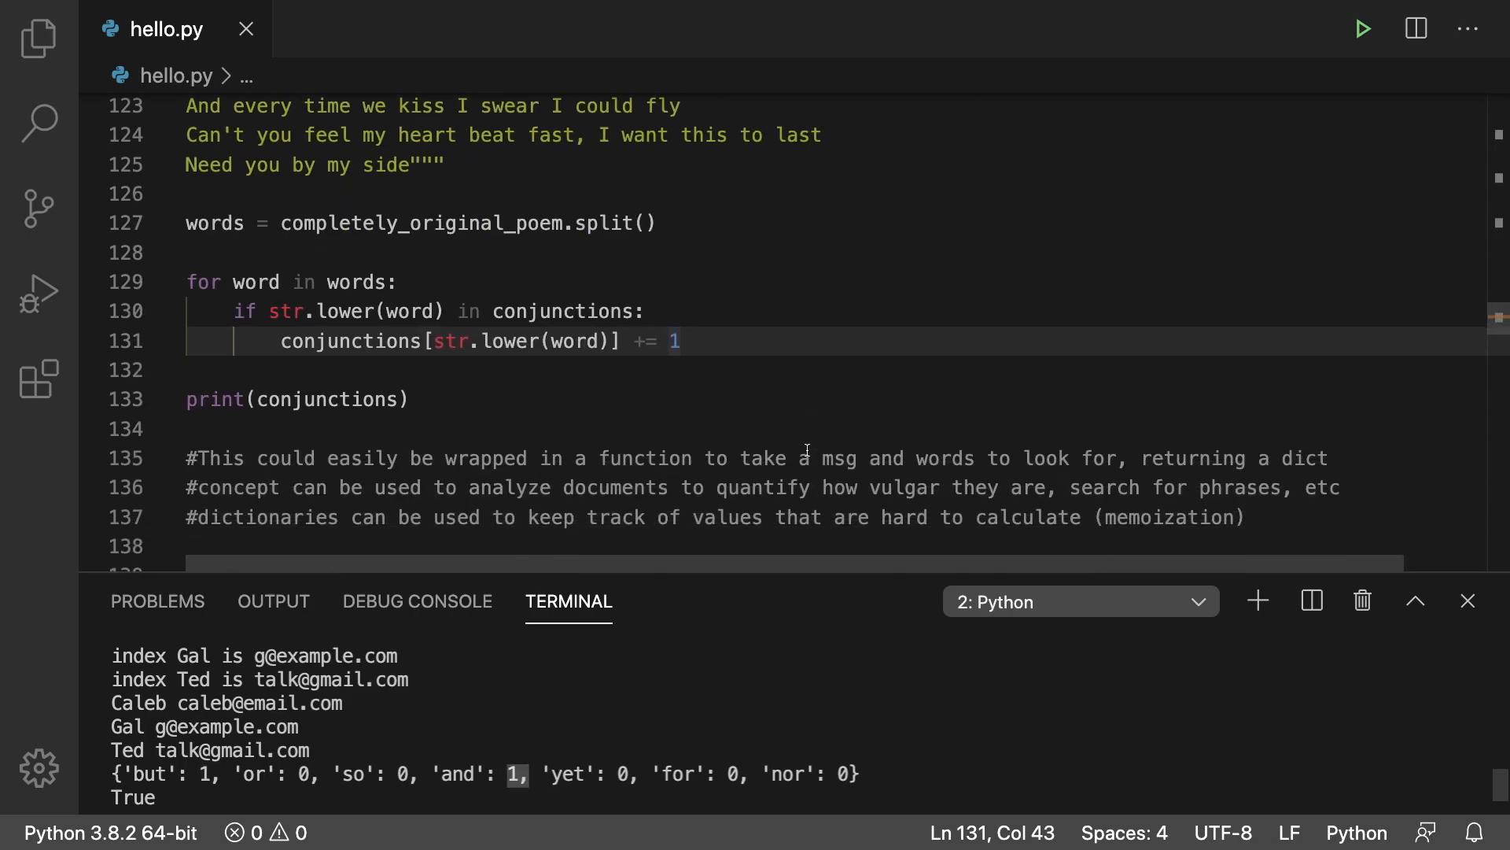
pyautogui.scroll(-3)
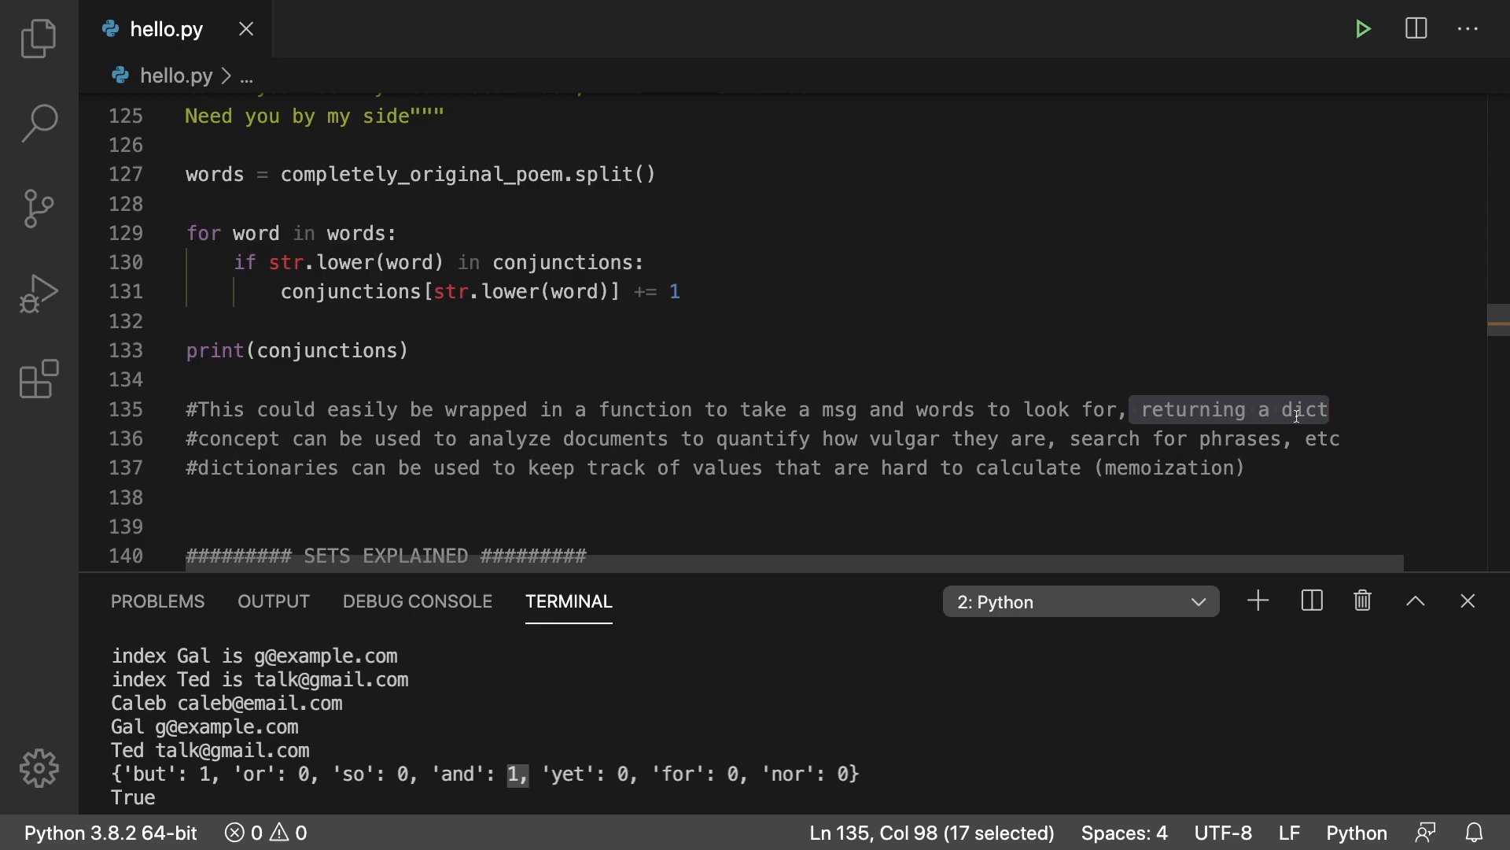
# Step: Scroll to the SETS EXPLAINED section and highlight the sword item in the stuff set
pyautogui.scroll(-3)
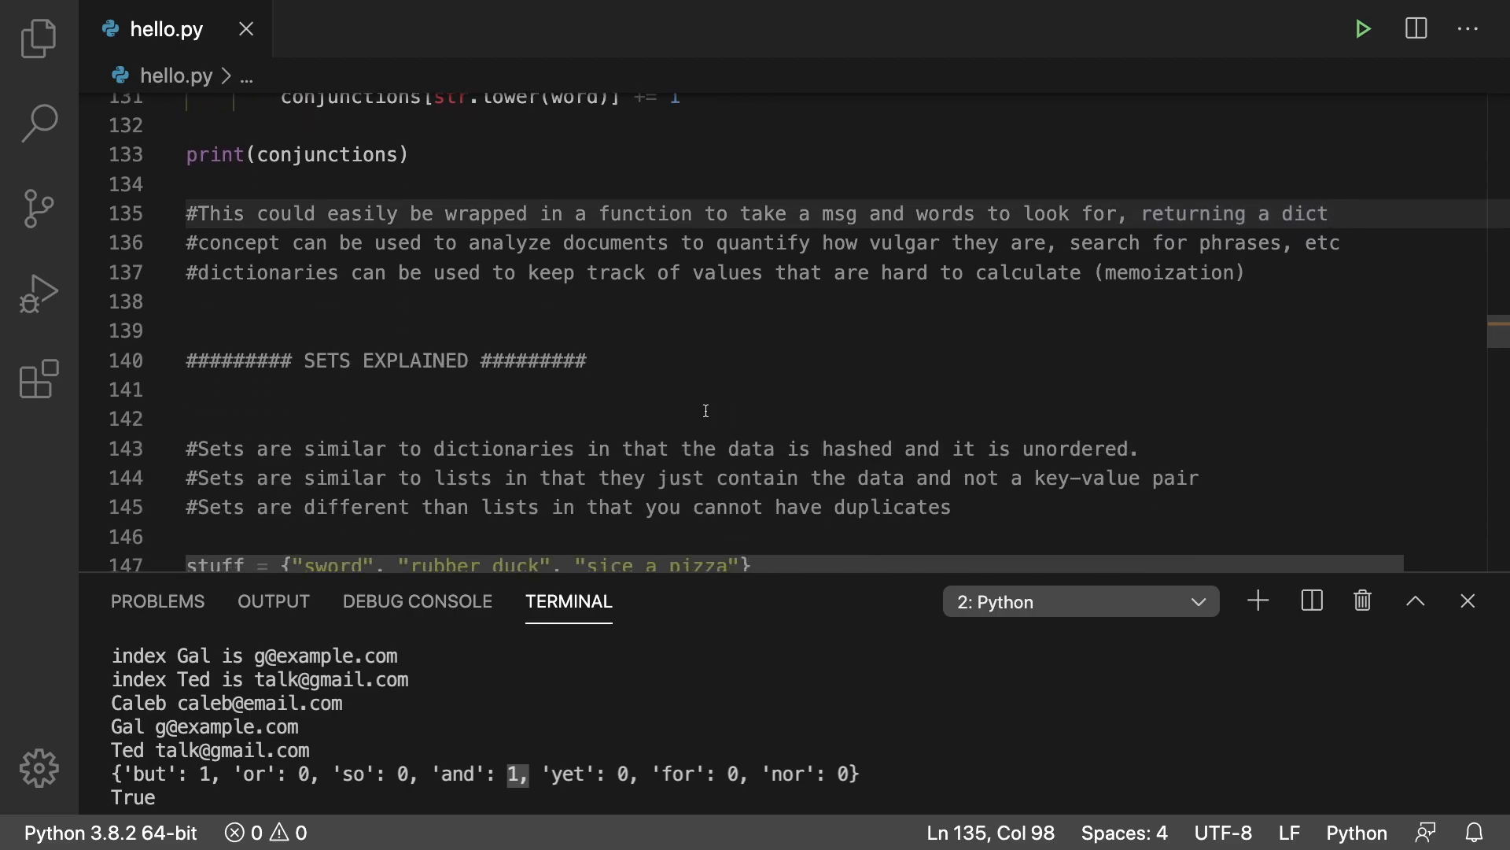
pyautogui.scroll(-3)
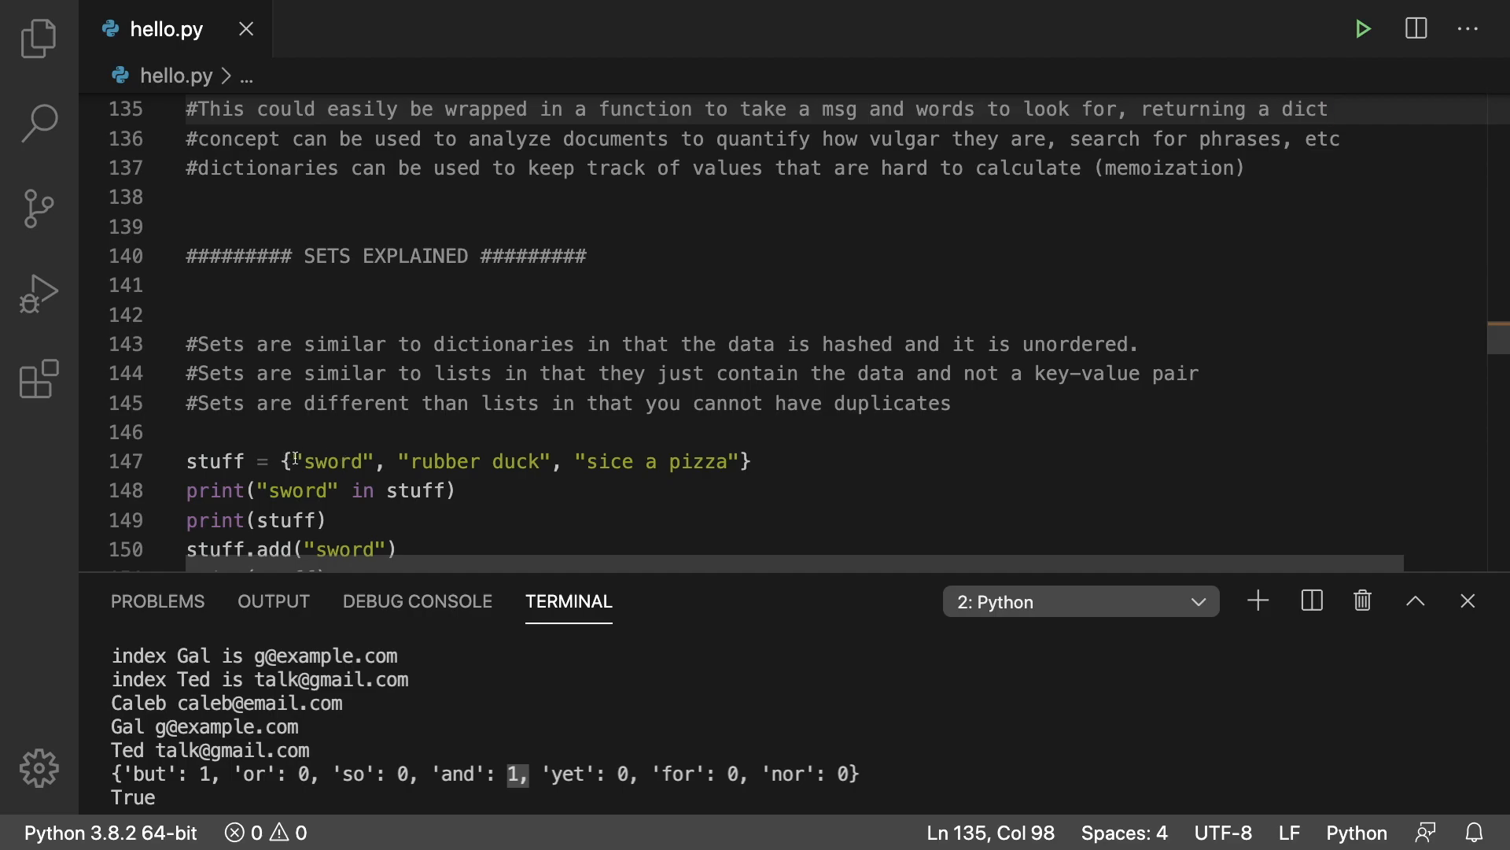
pyautogui.doubleClick(331, 456)
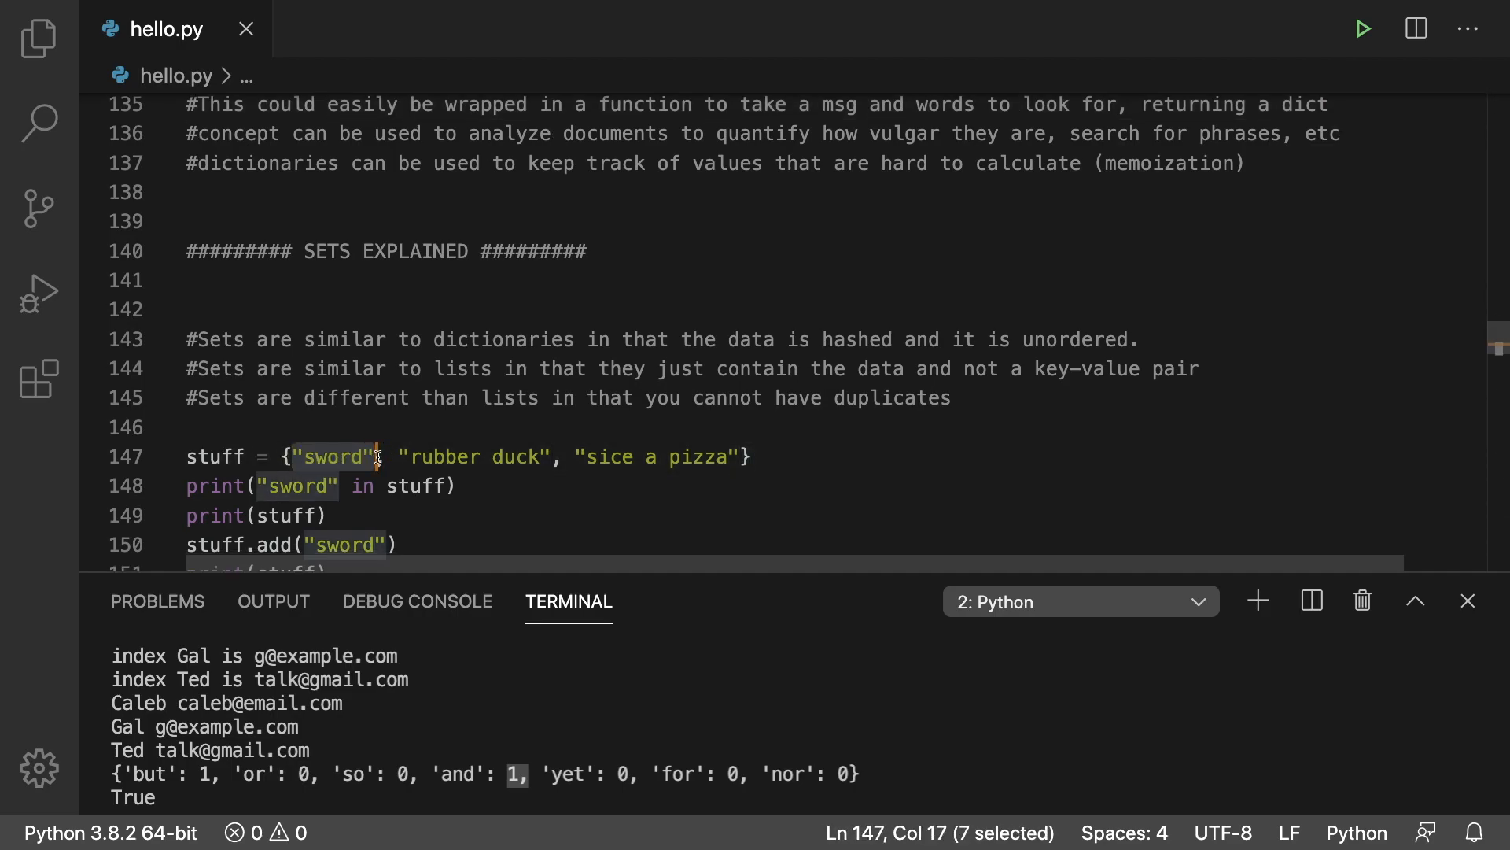
pyautogui.click(647, 464)
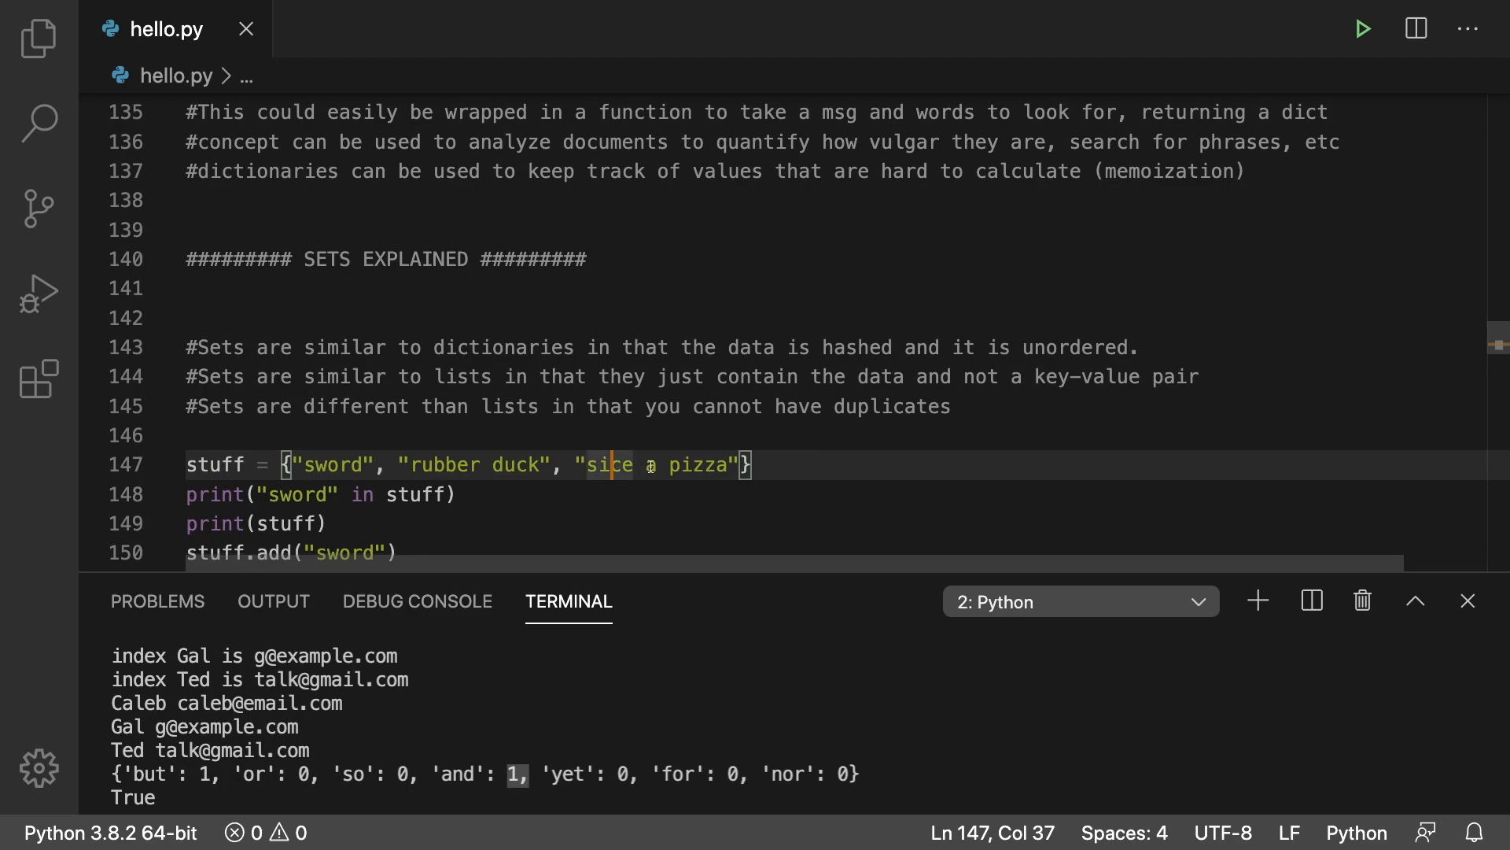
# Step: Point out the stuff set print and scroll to the seen-set poem example
pyautogui.scroll(-3)
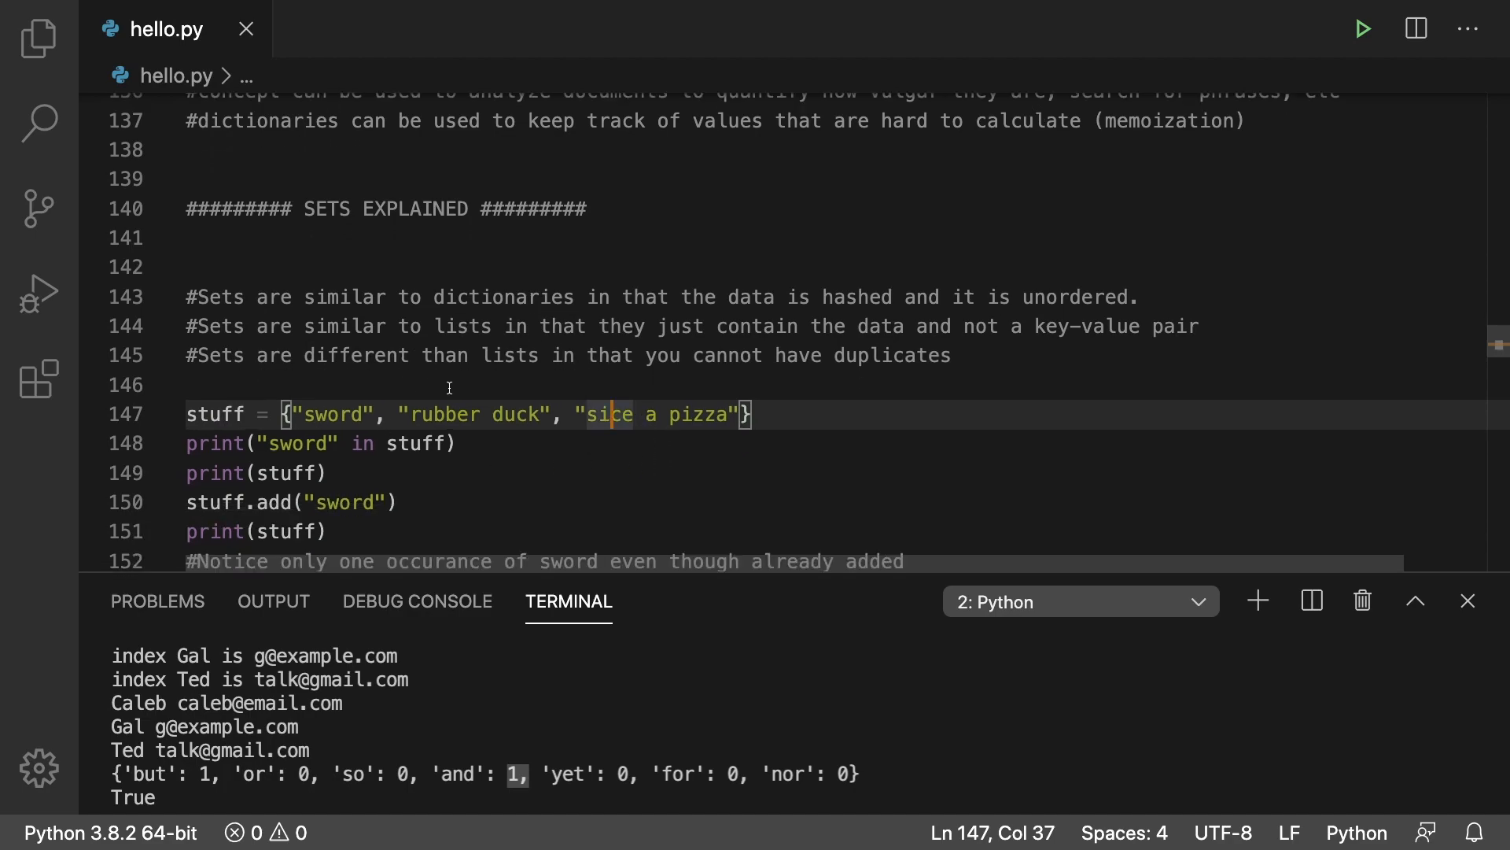
pyautogui.moveTo(267, 443)
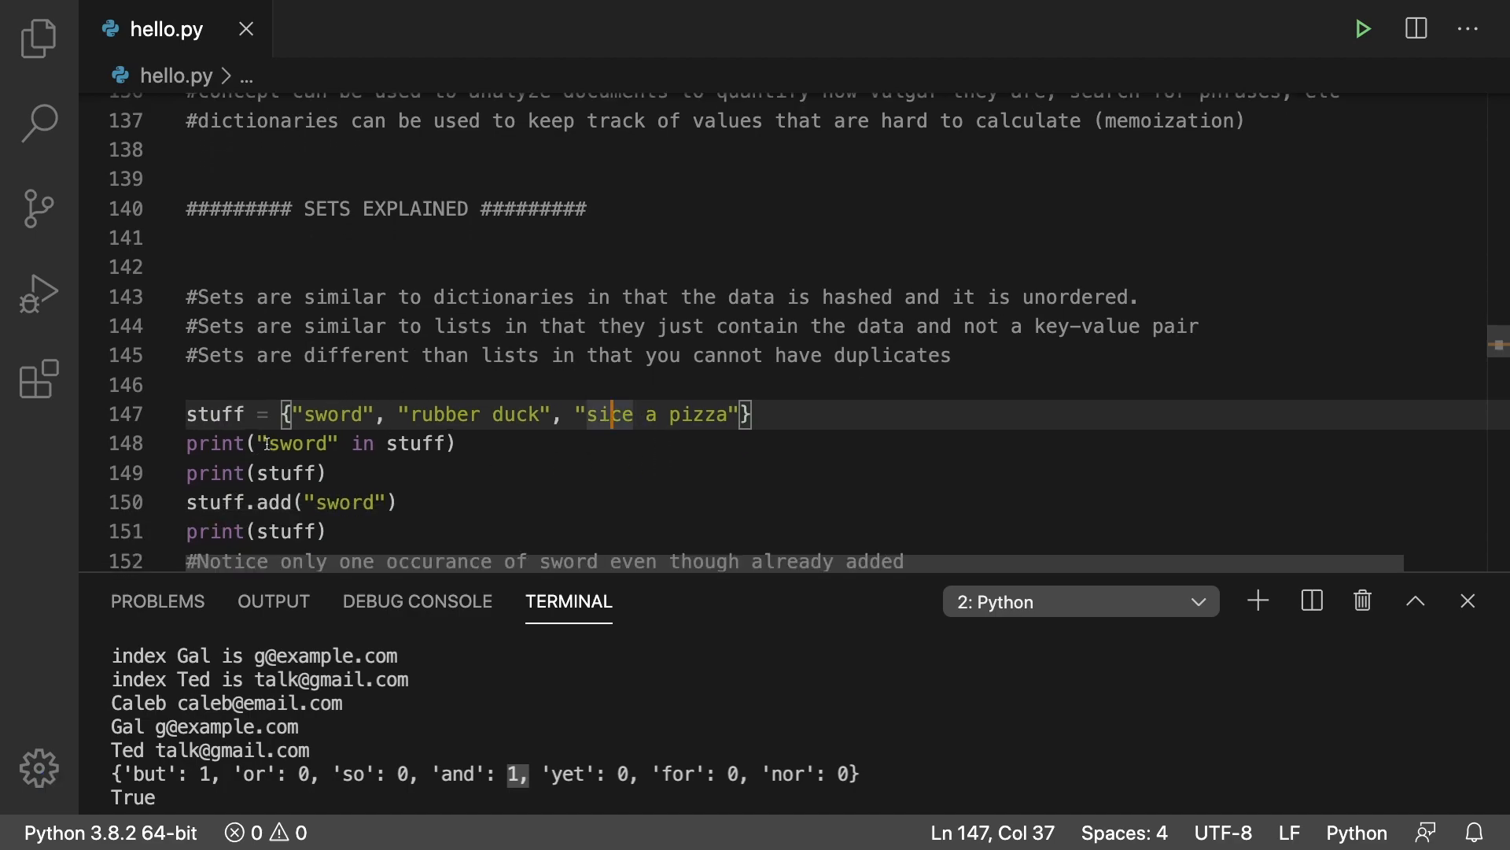
pyautogui.doubleClick(329, 414)
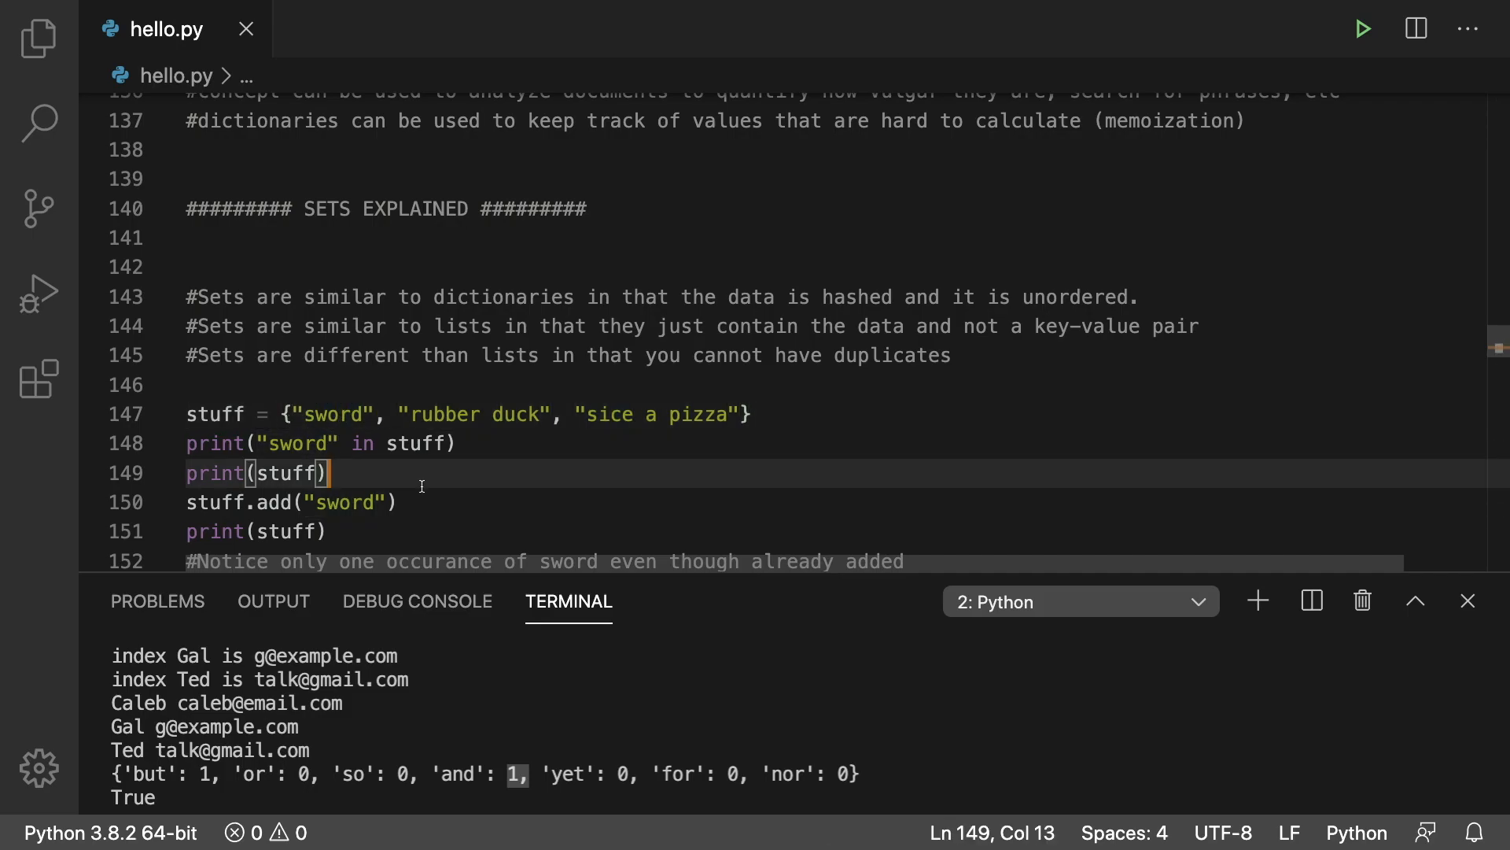
pyautogui.moveTo(385, 507)
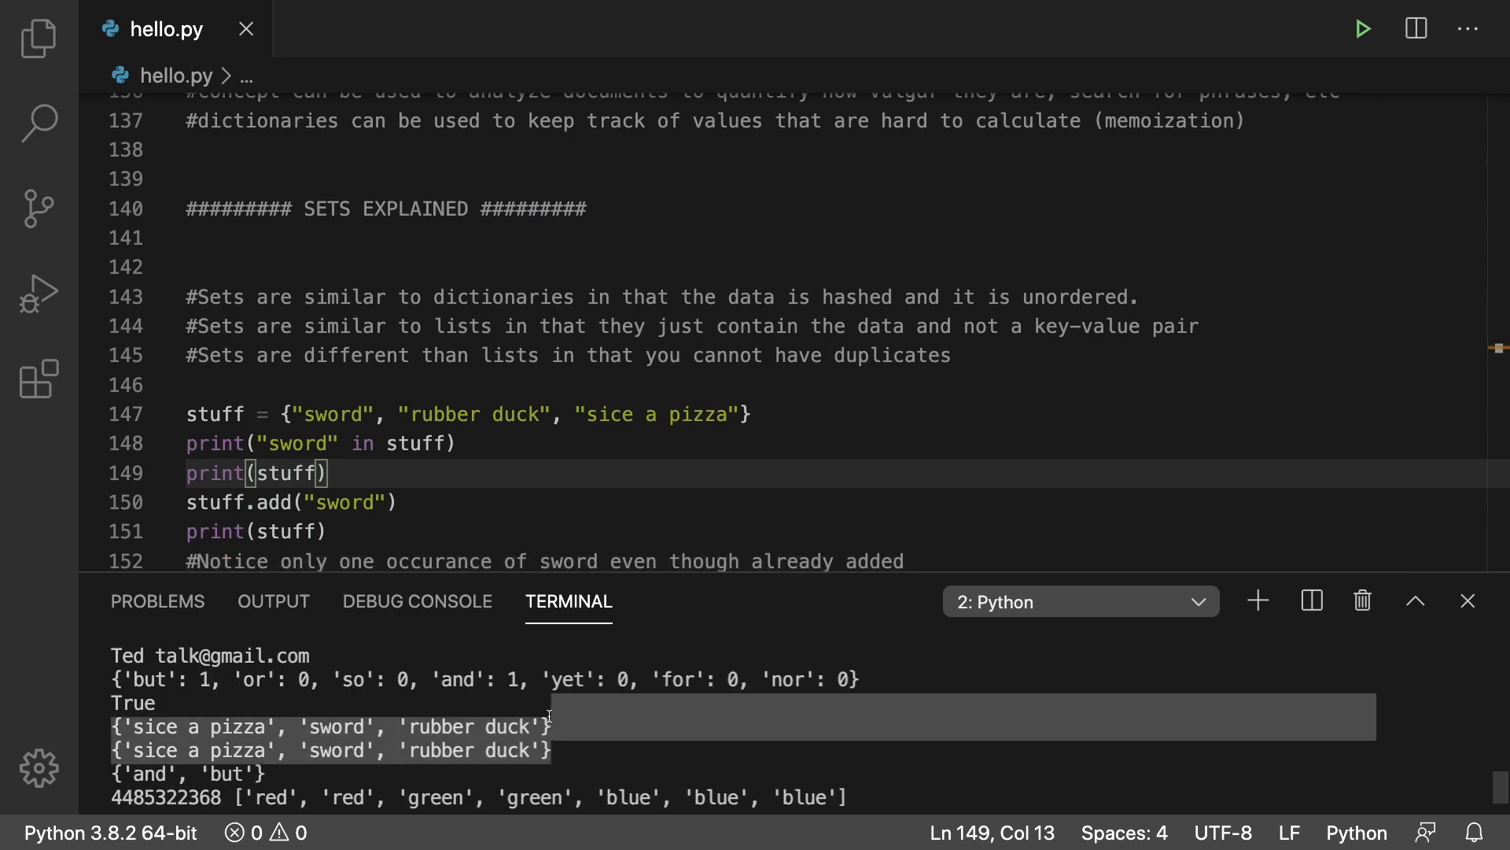
pyautogui.scroll(-3)
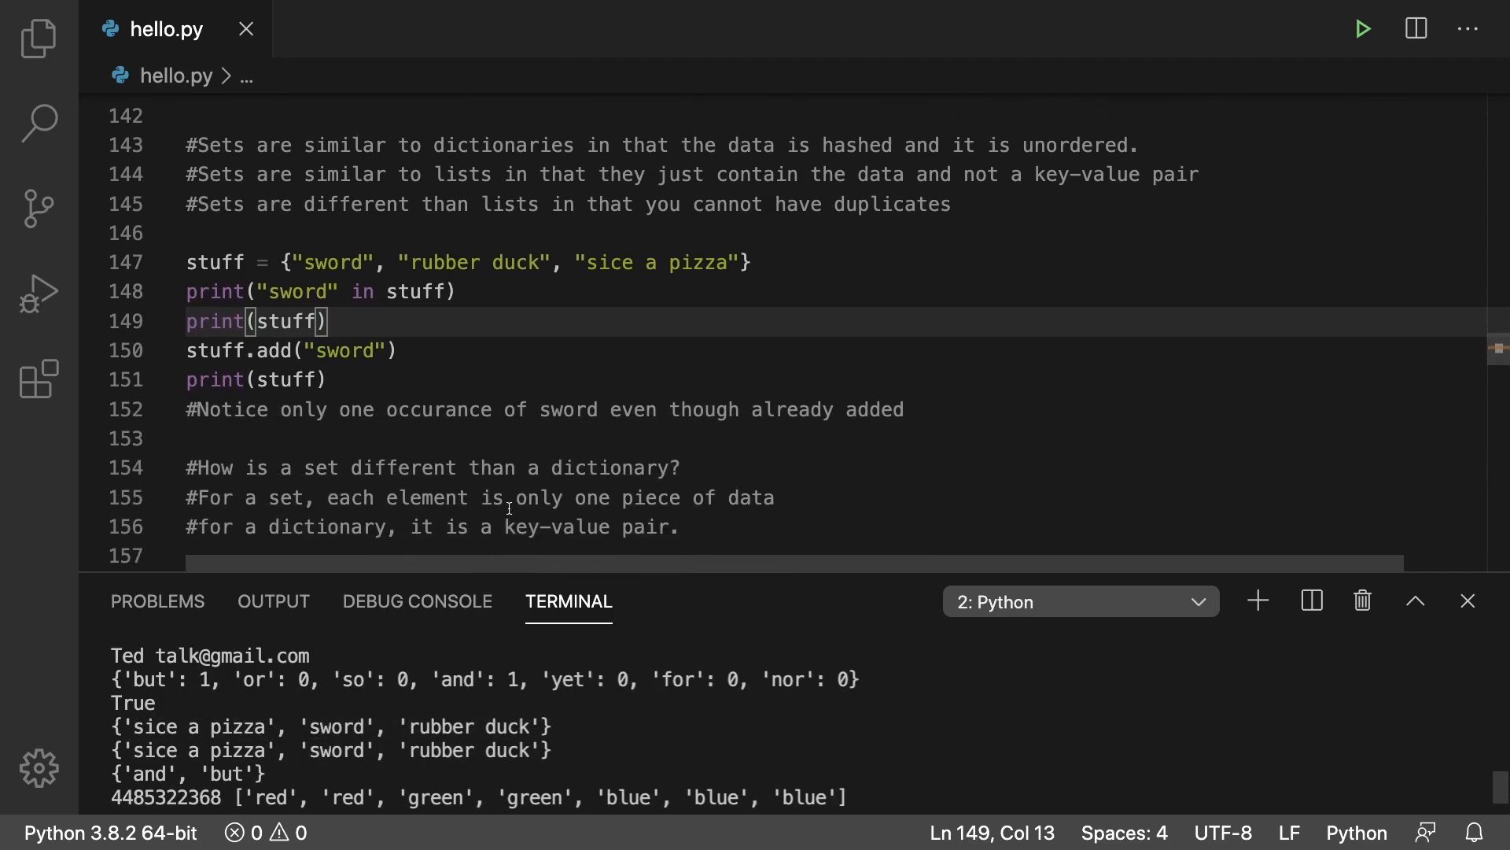
pyautogui.scroll(-3)
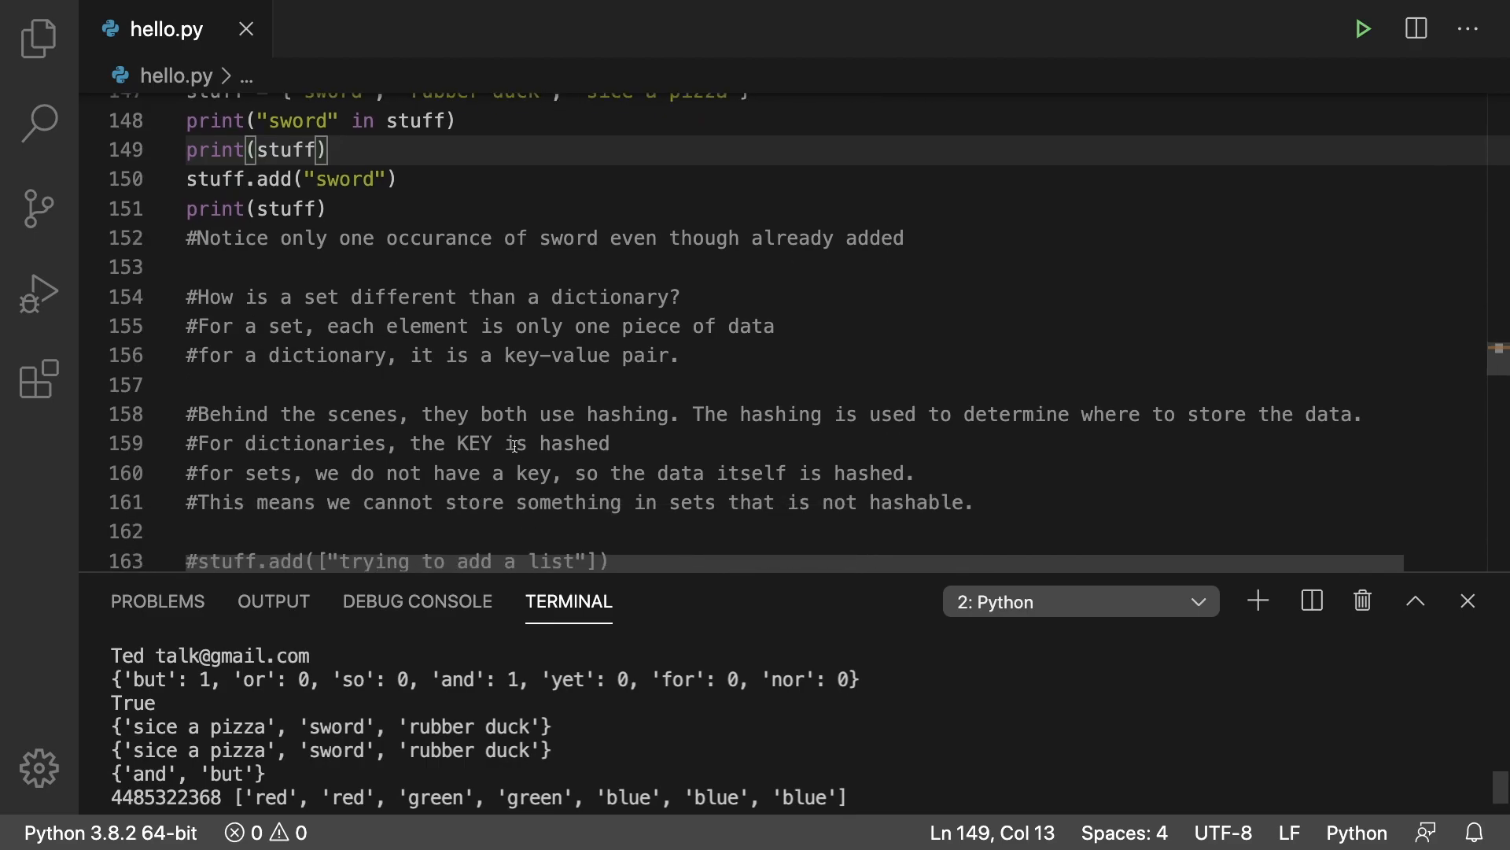
pyautogui.scroll(-3)
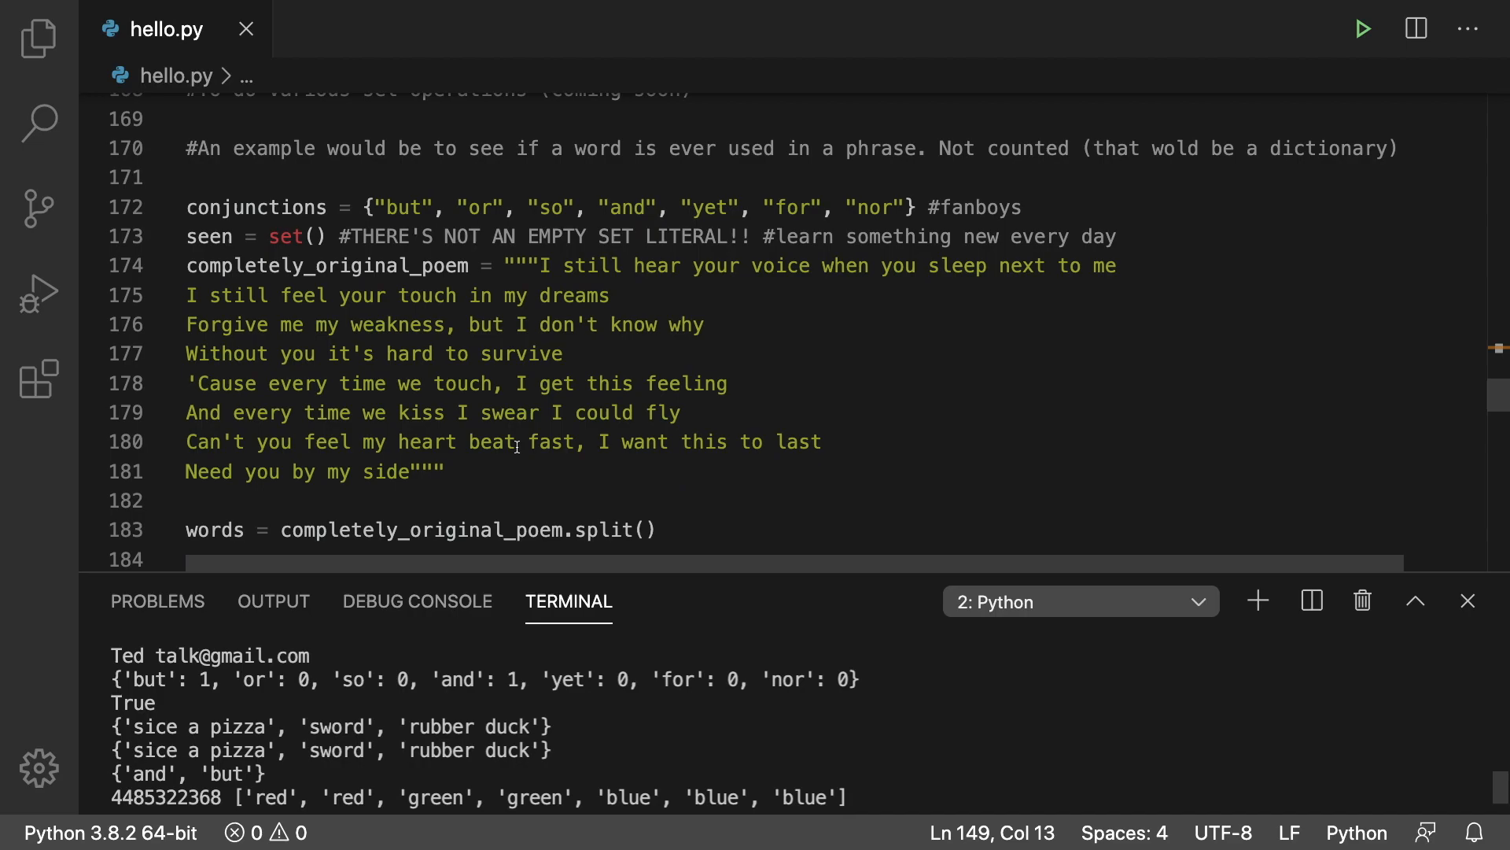
# Step: Scroll past the seen variable to the REMOVE DUPLICATES section with list(set(colors))
pyautogui.scroll(-3)
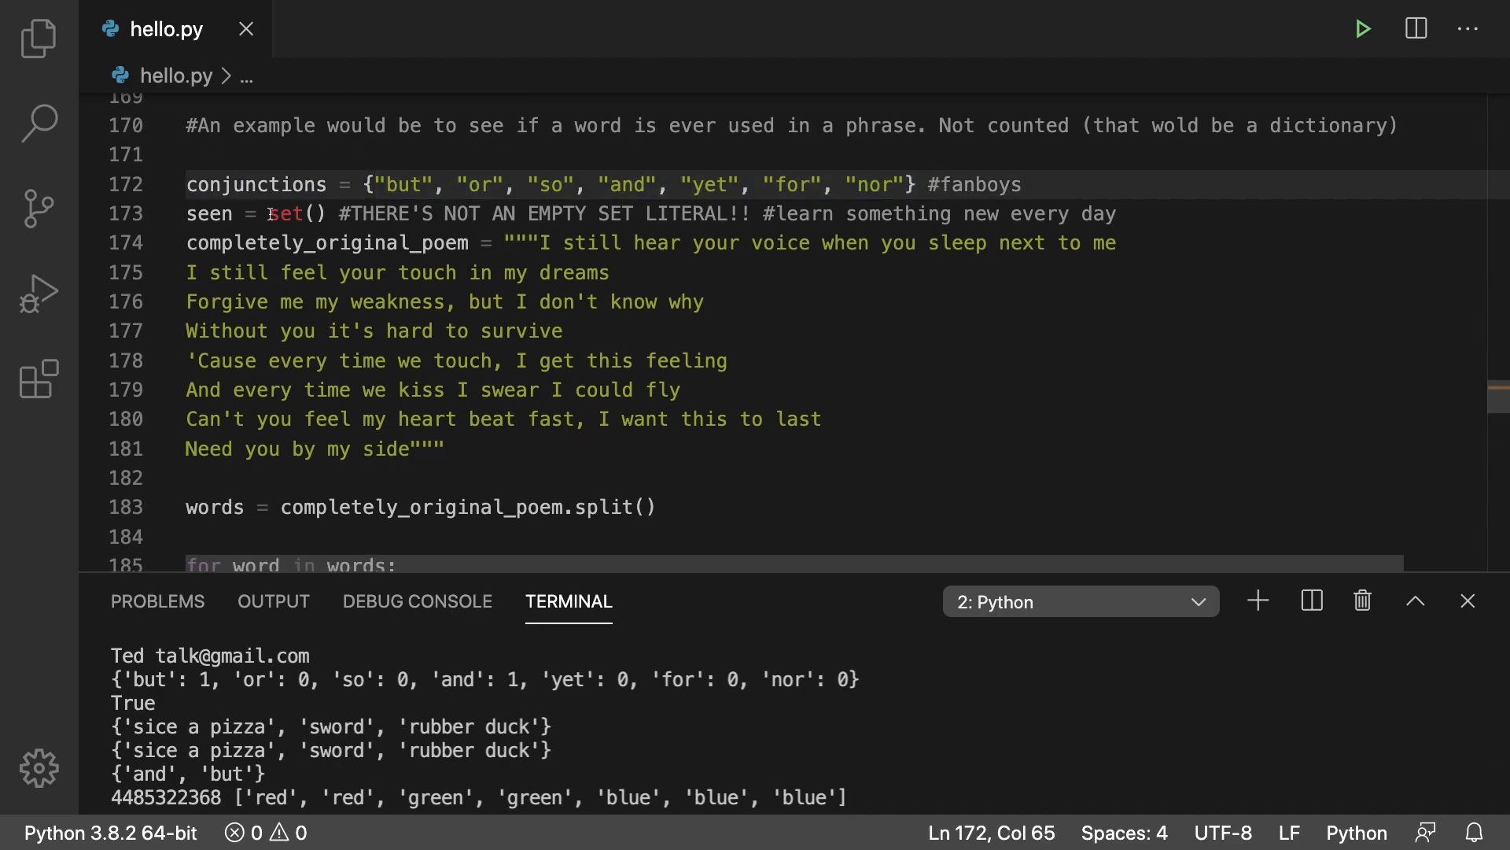
pyautogui.doubleClick(208, 213)
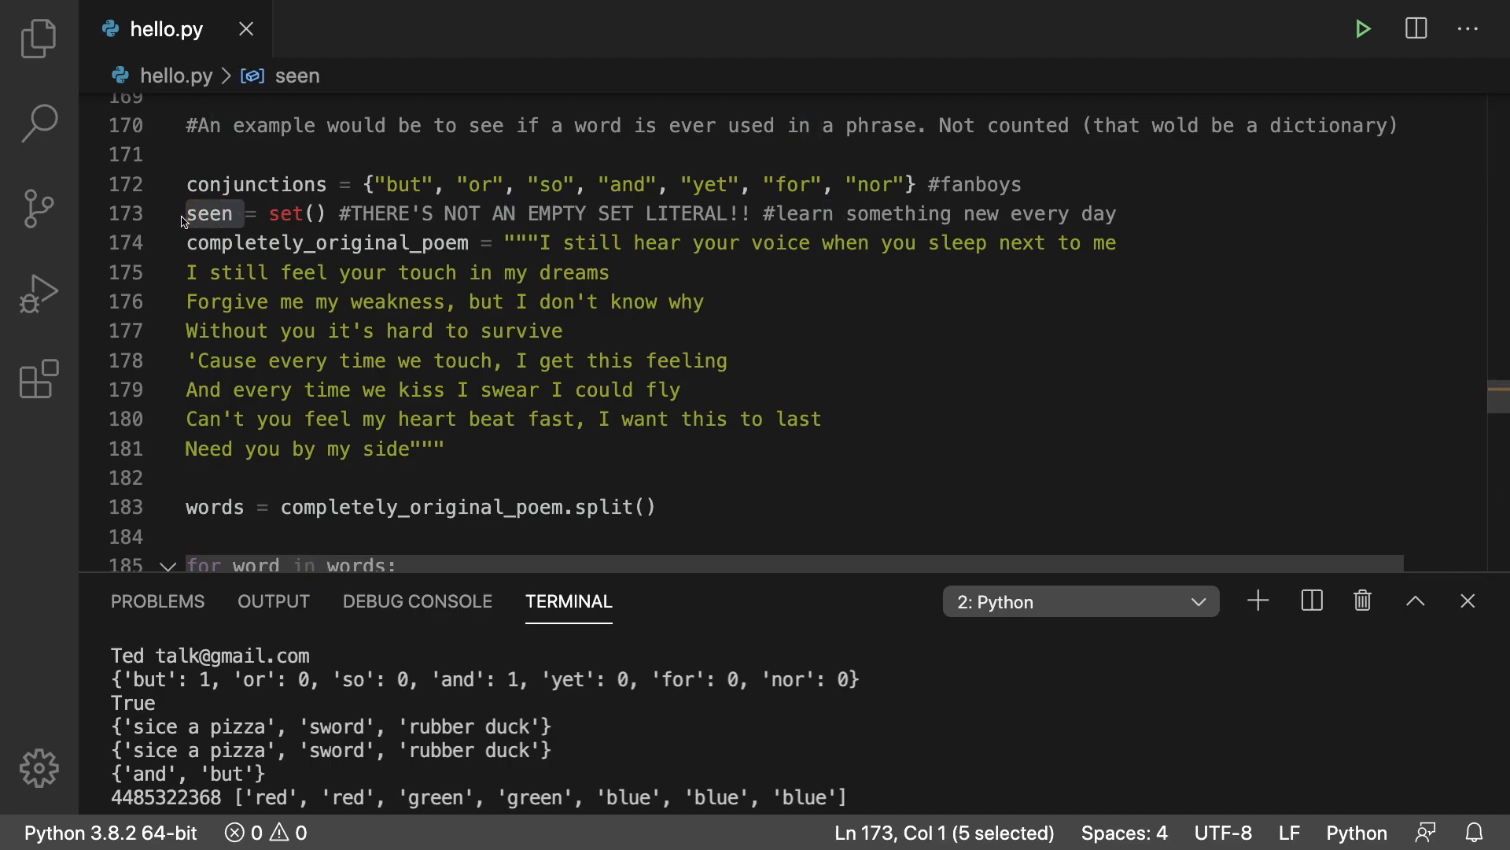
pyautogui.scroll(-3)
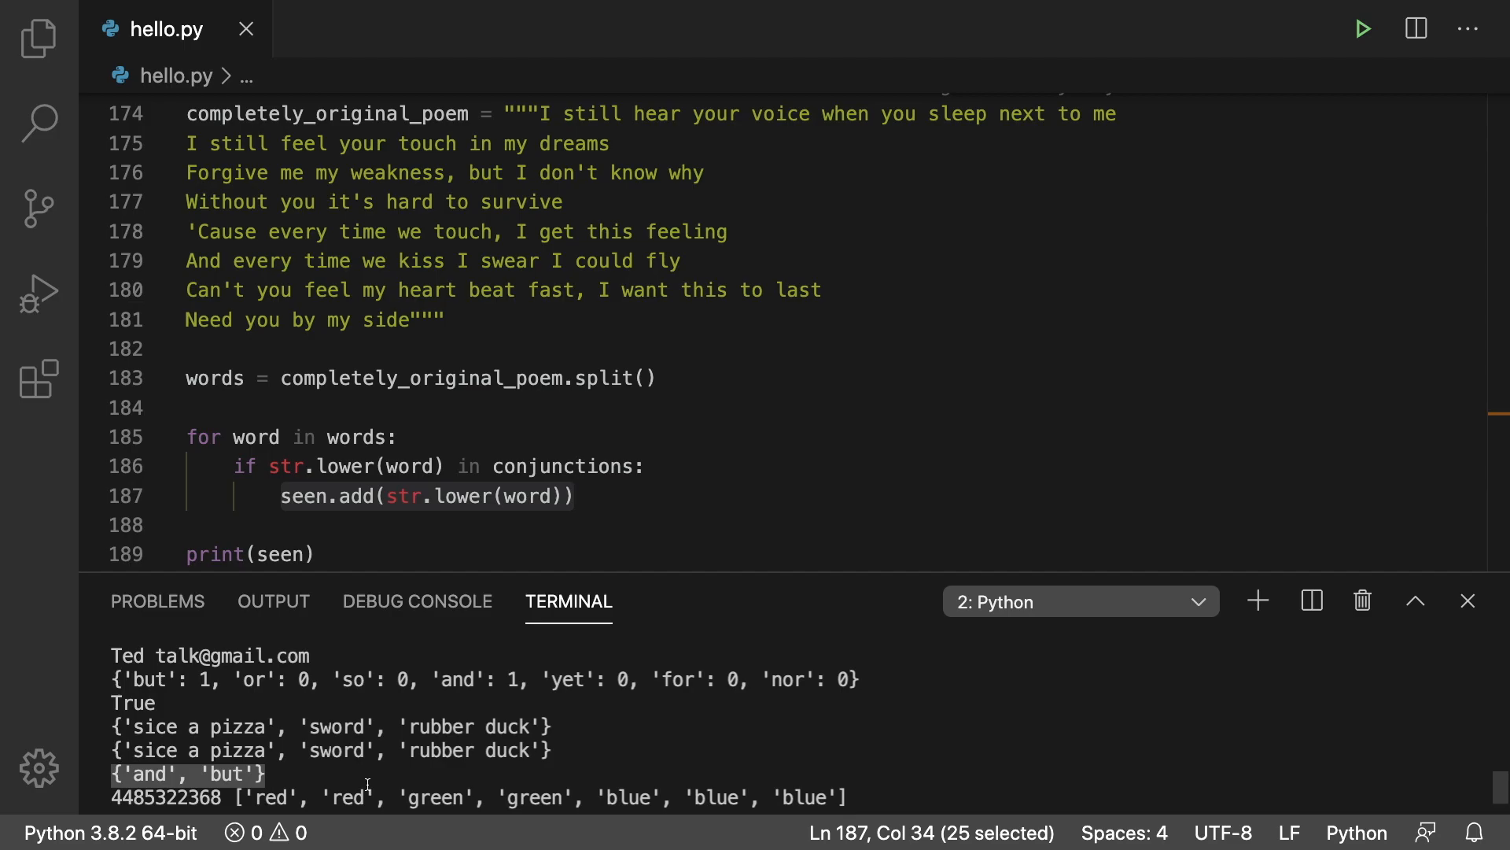
pyautogui.scroll(-3)
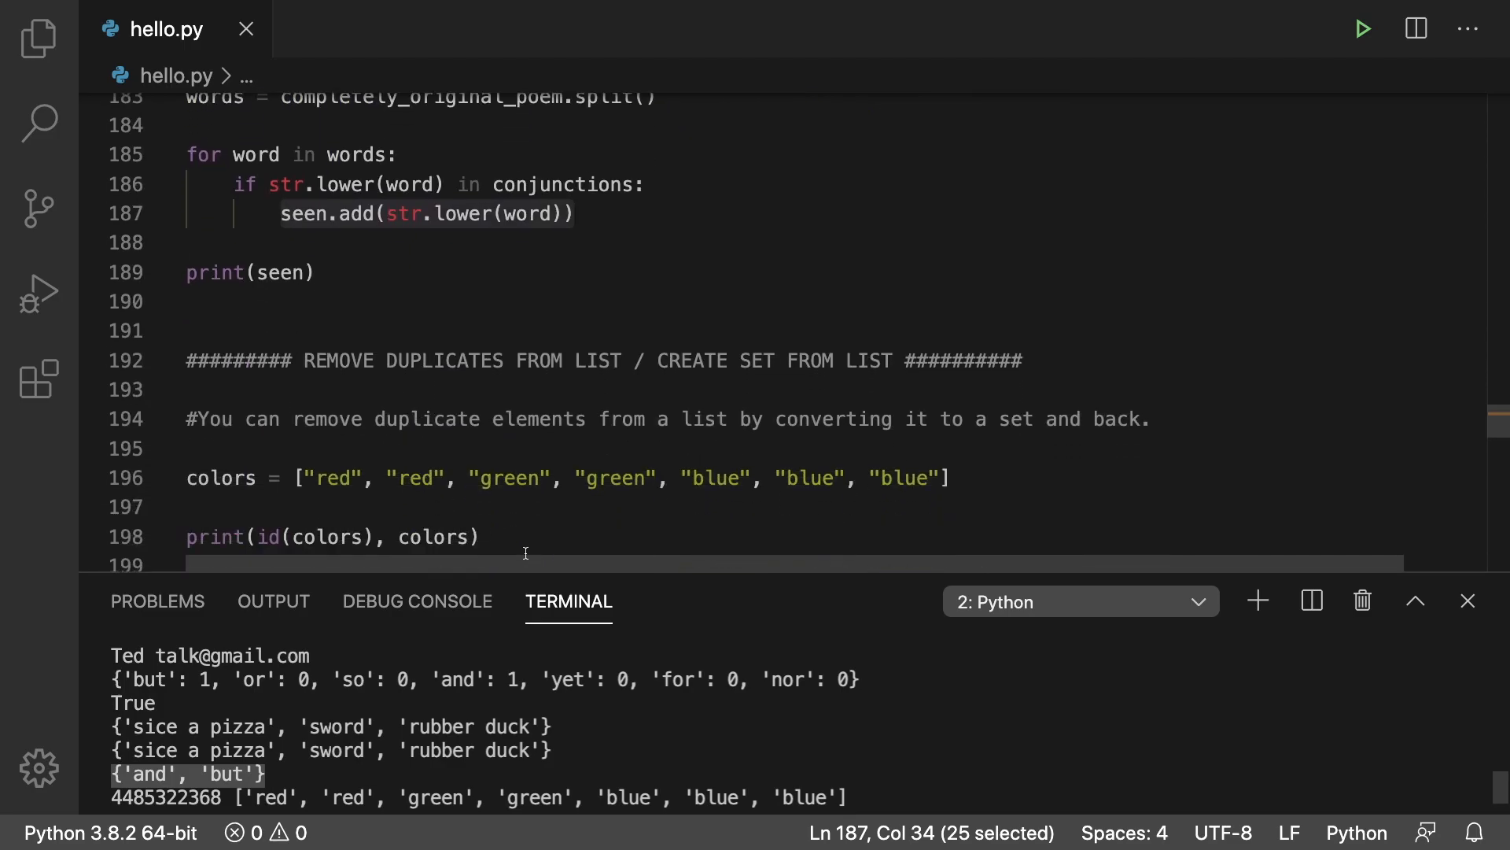
pyautogui.scroll(-3)
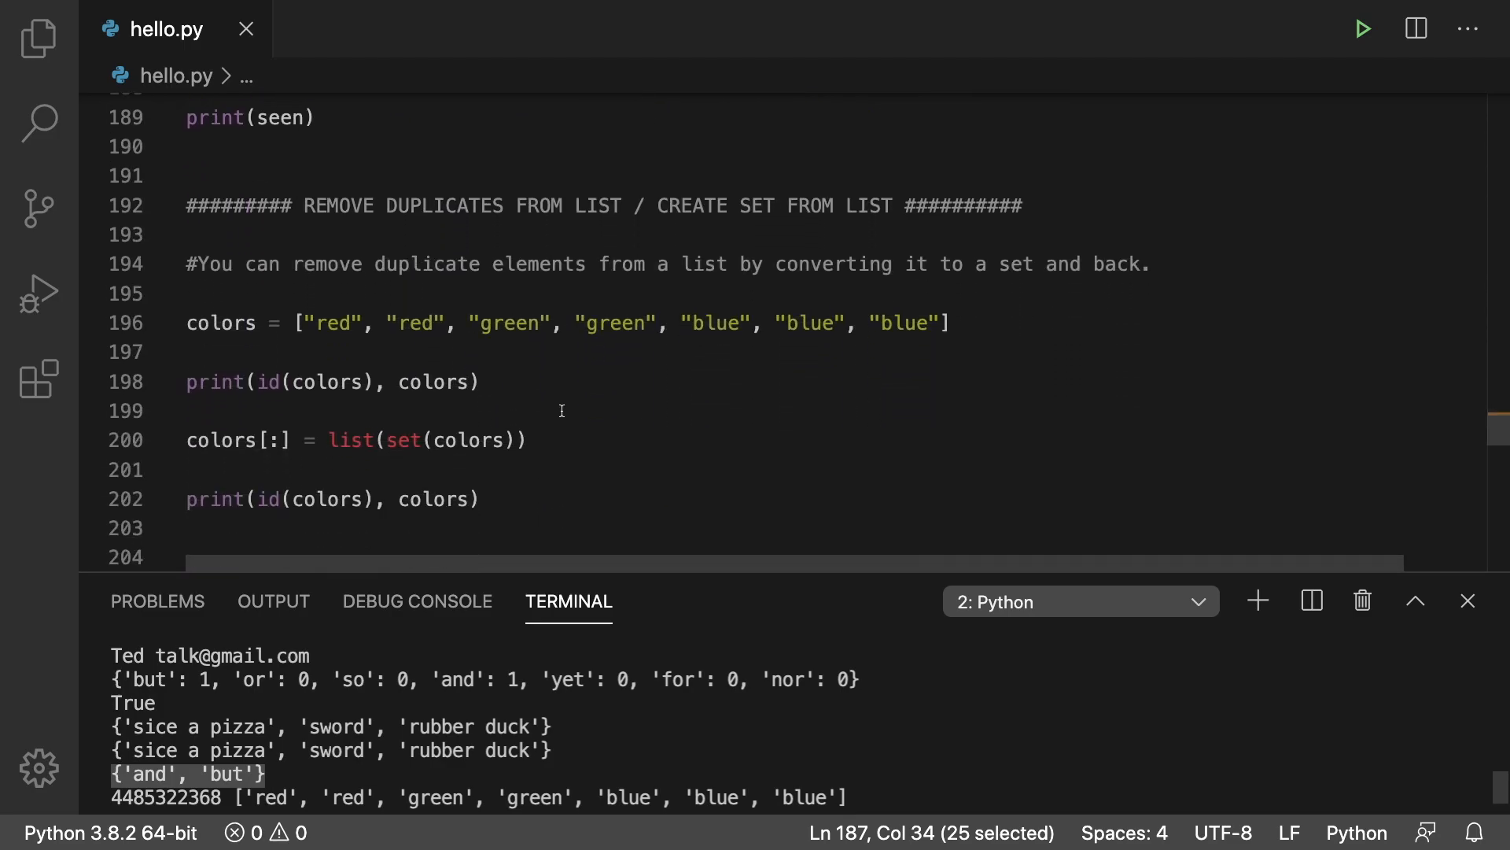
pyautogui.scroll(3)
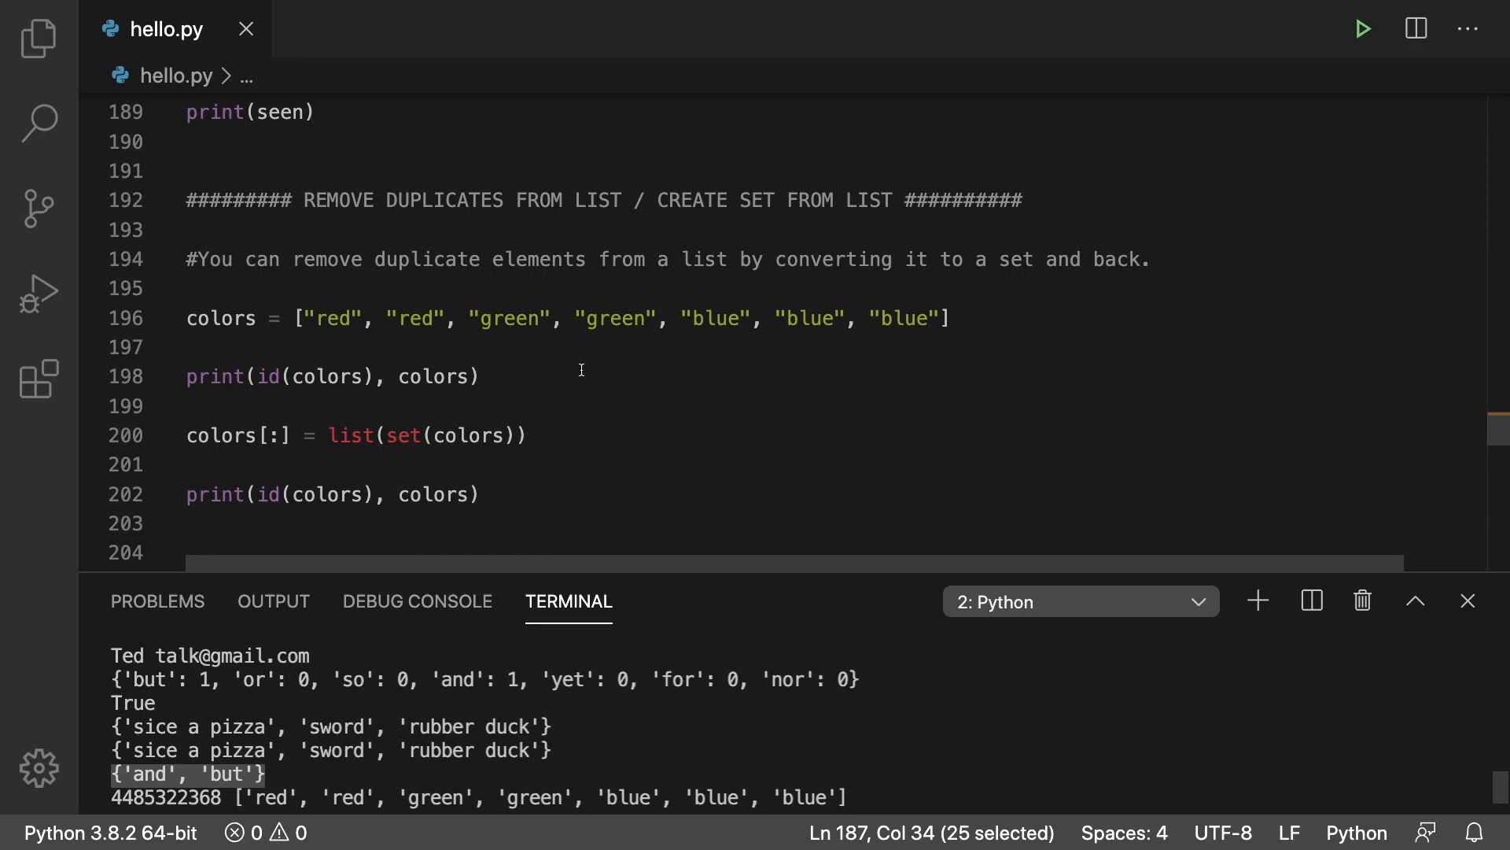
pyautogui.moveTo(434, 438)
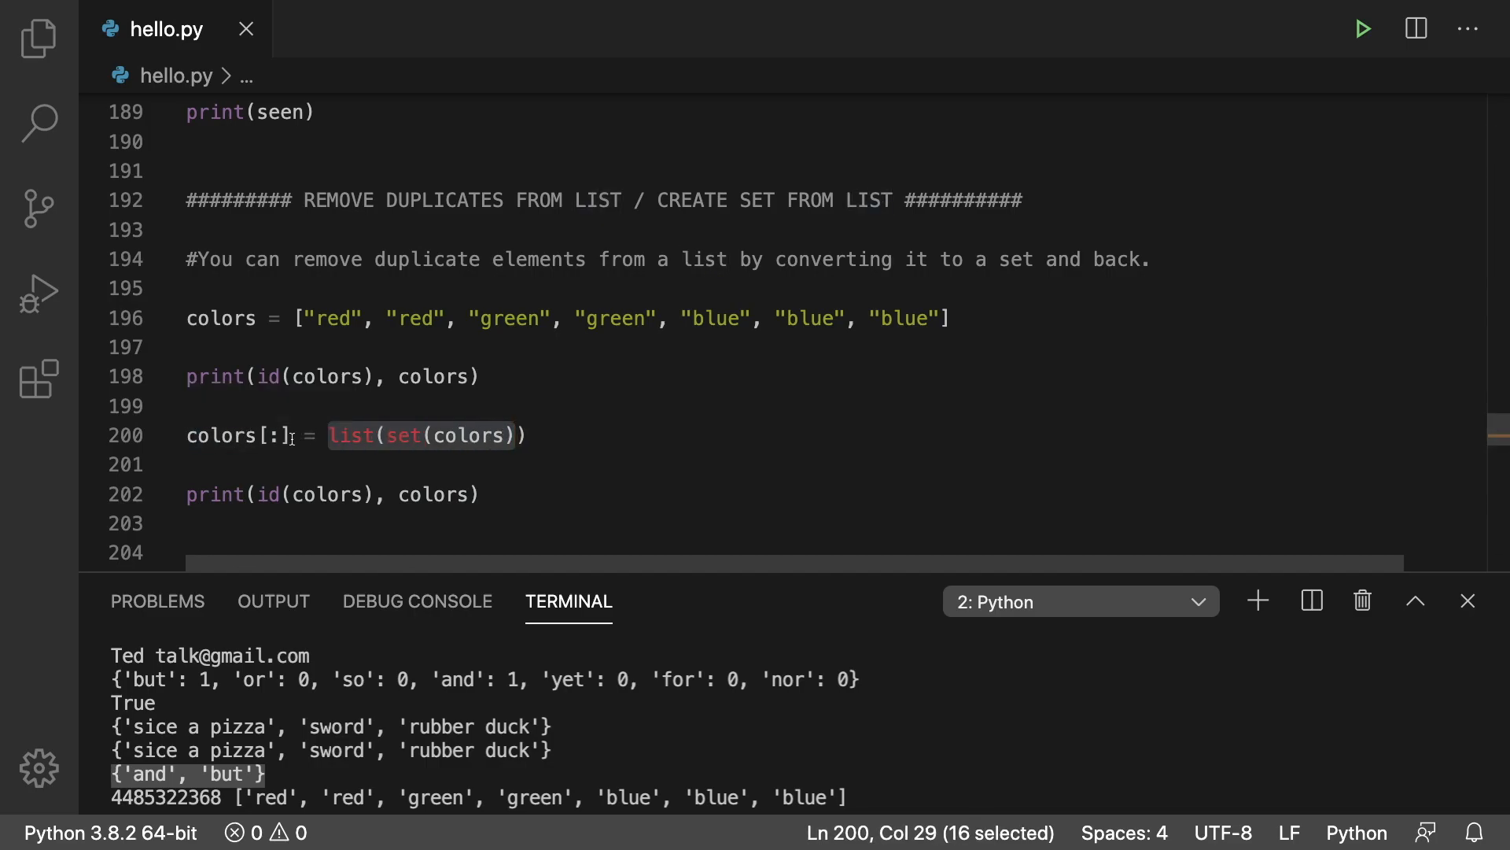
pyautogui.click(527, 434)
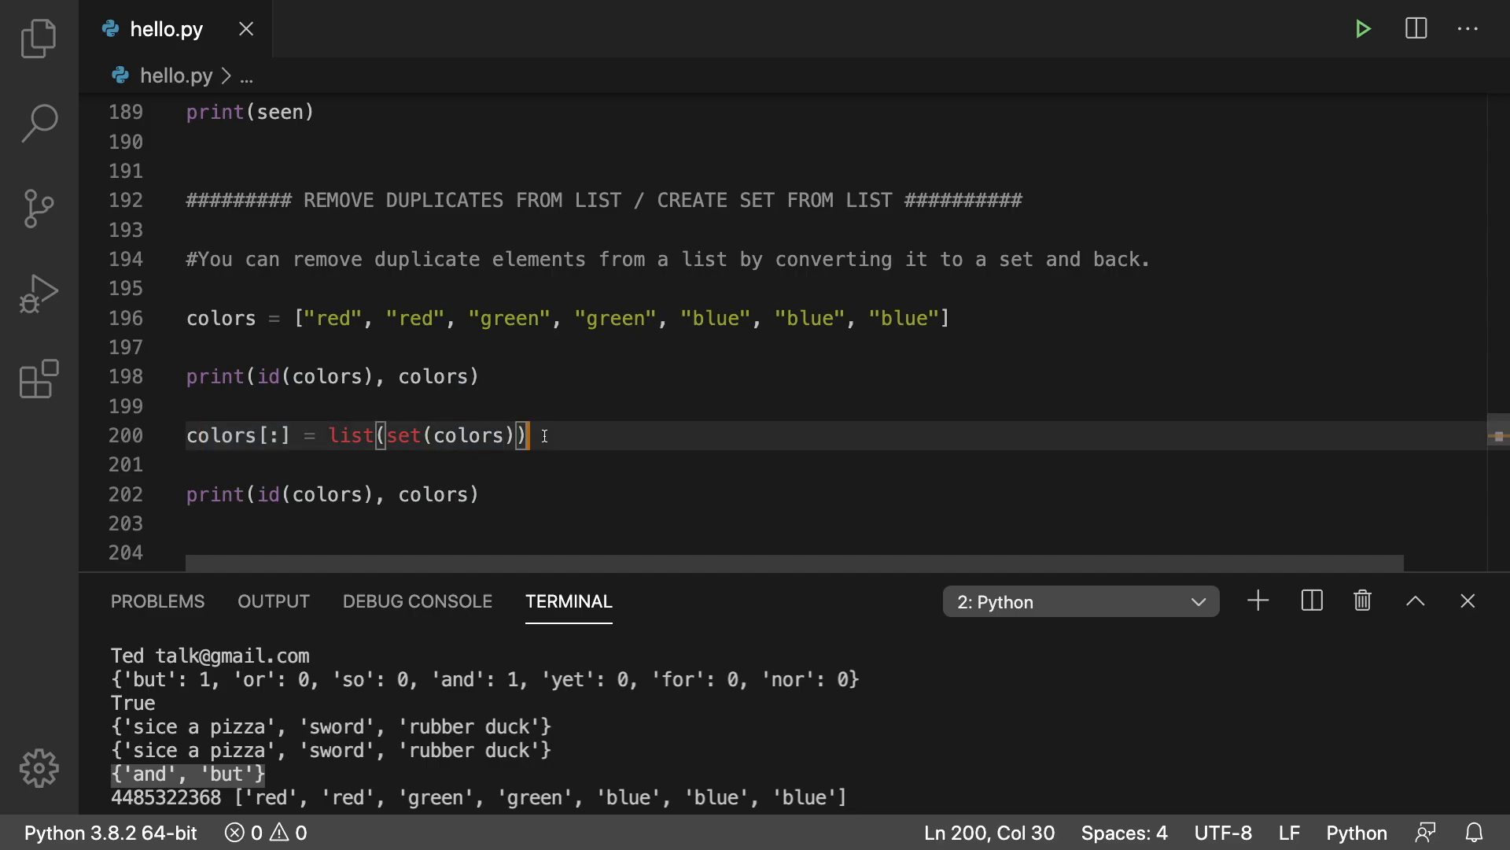
pyautogui.moveTo(541, 479)
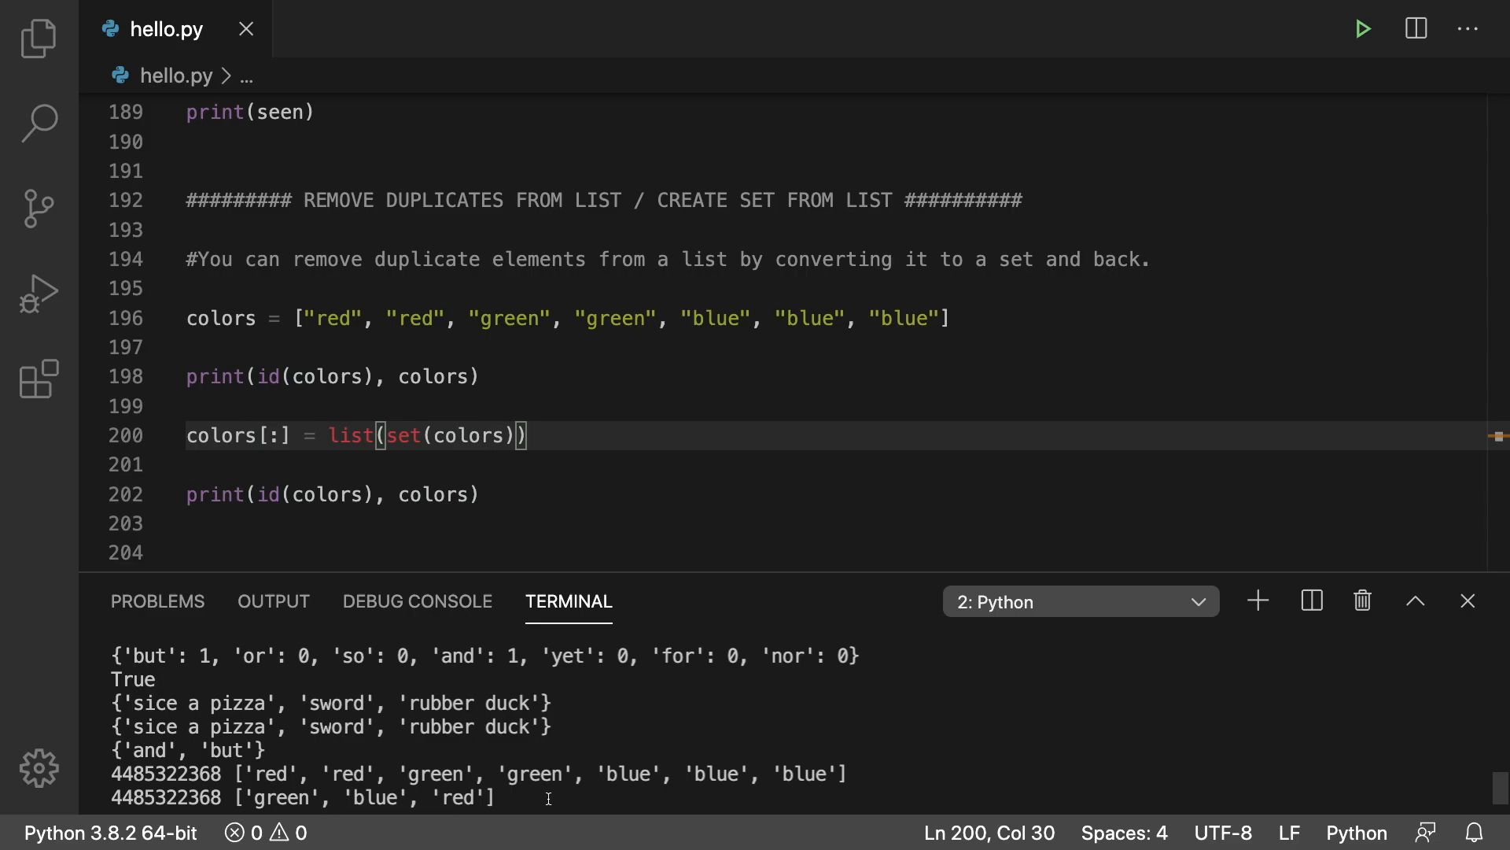
pyautogui.scroll(-3)
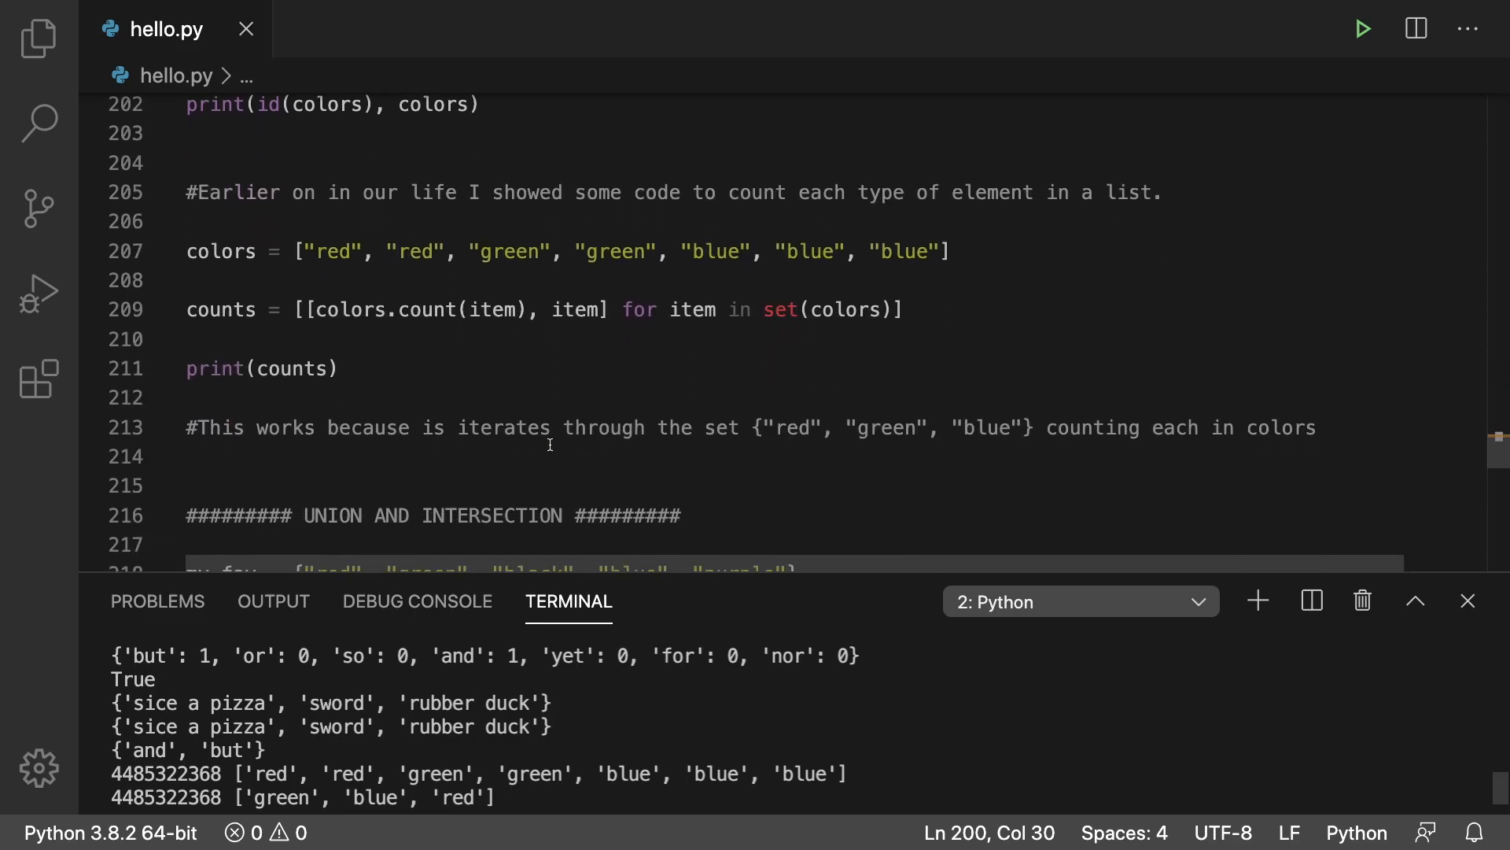
pyautogui.moveTo(566, 399)
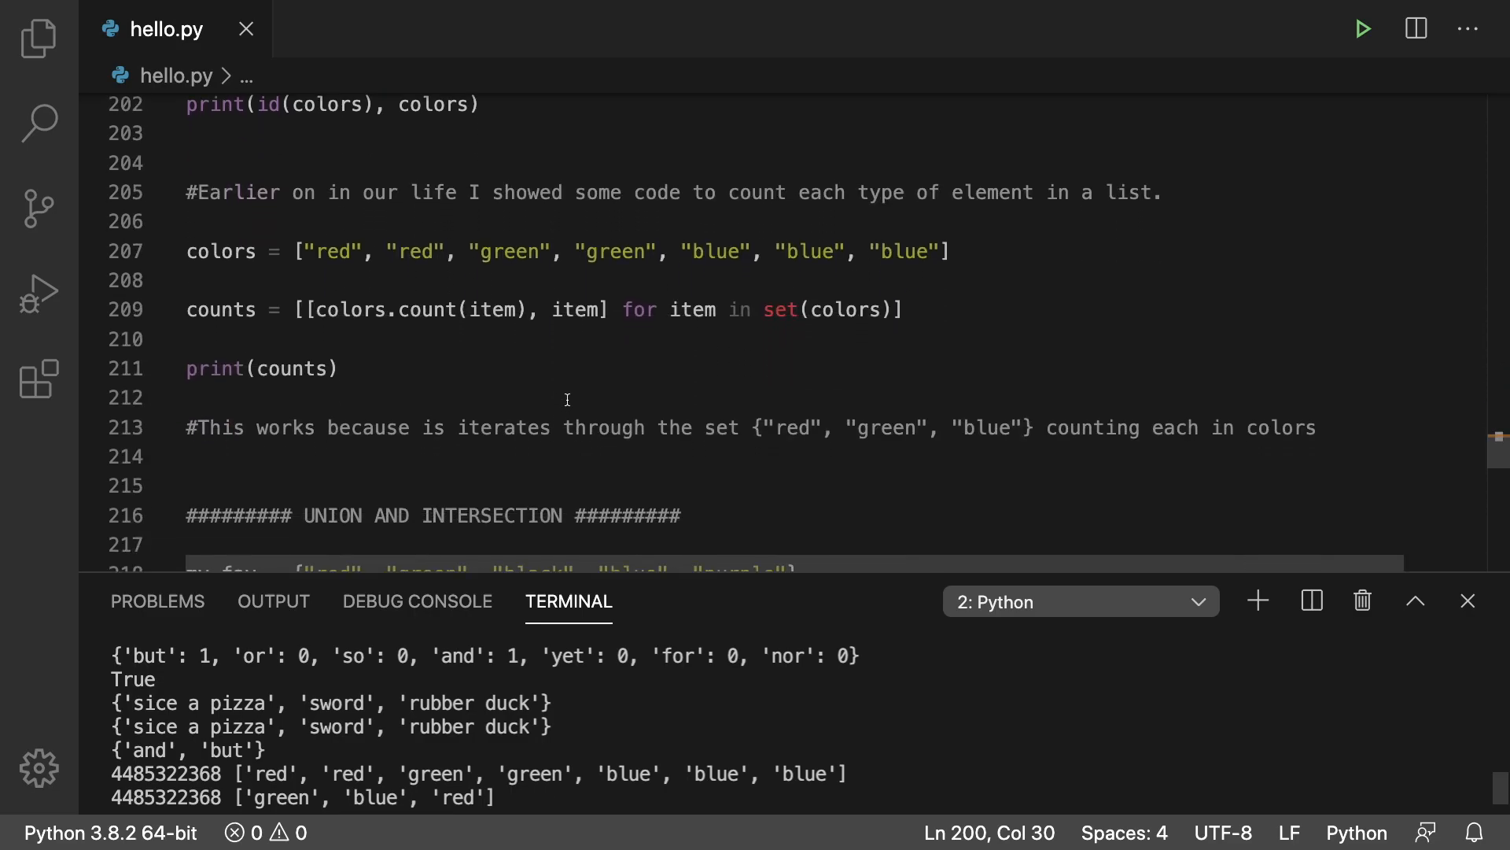
pyautogui.moveTo(383, 258)
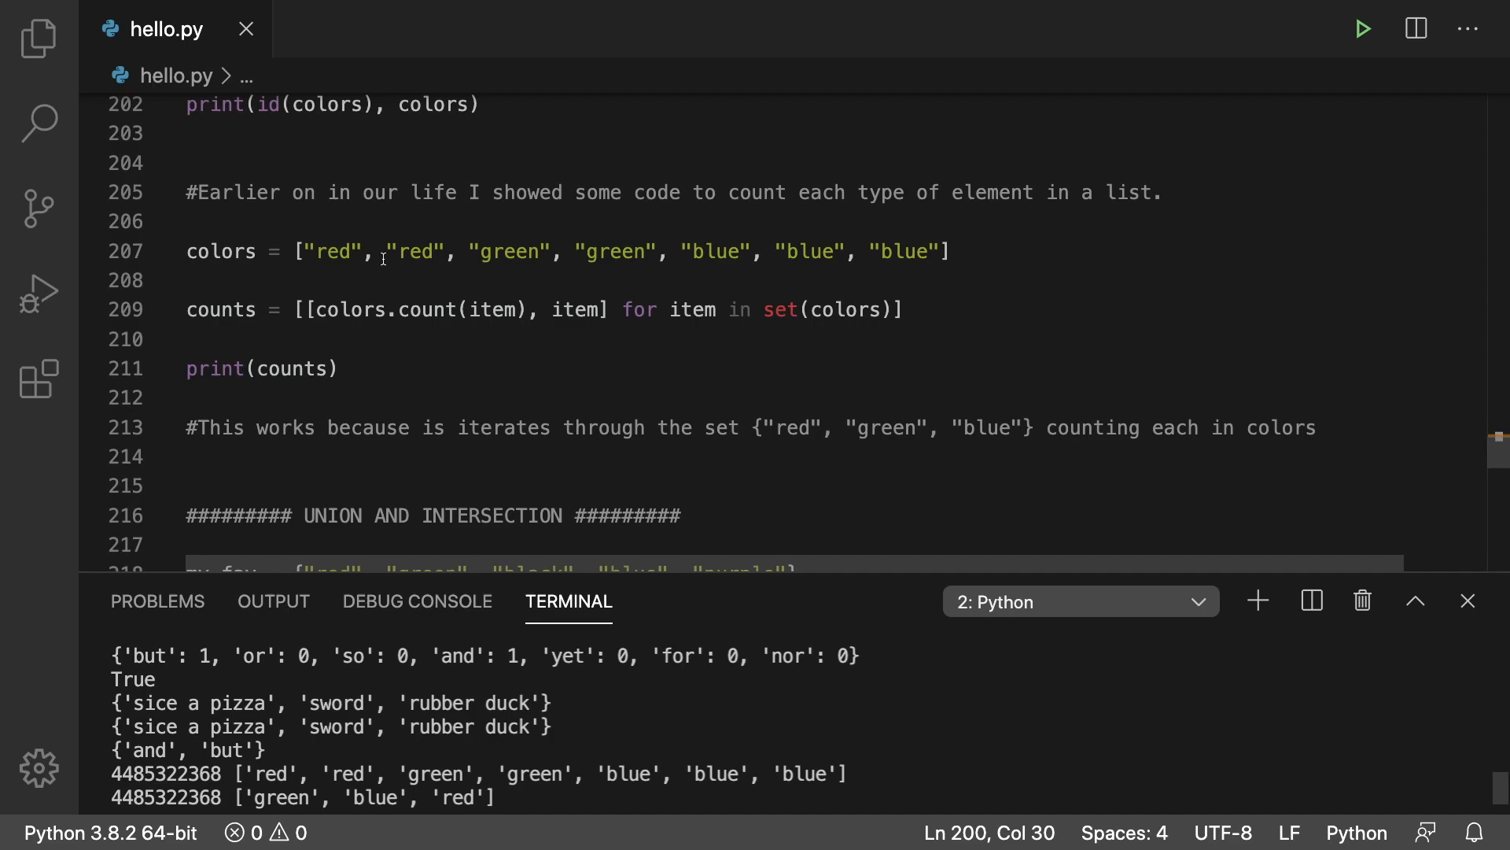
pyautogui.doubleClick(336, 252)
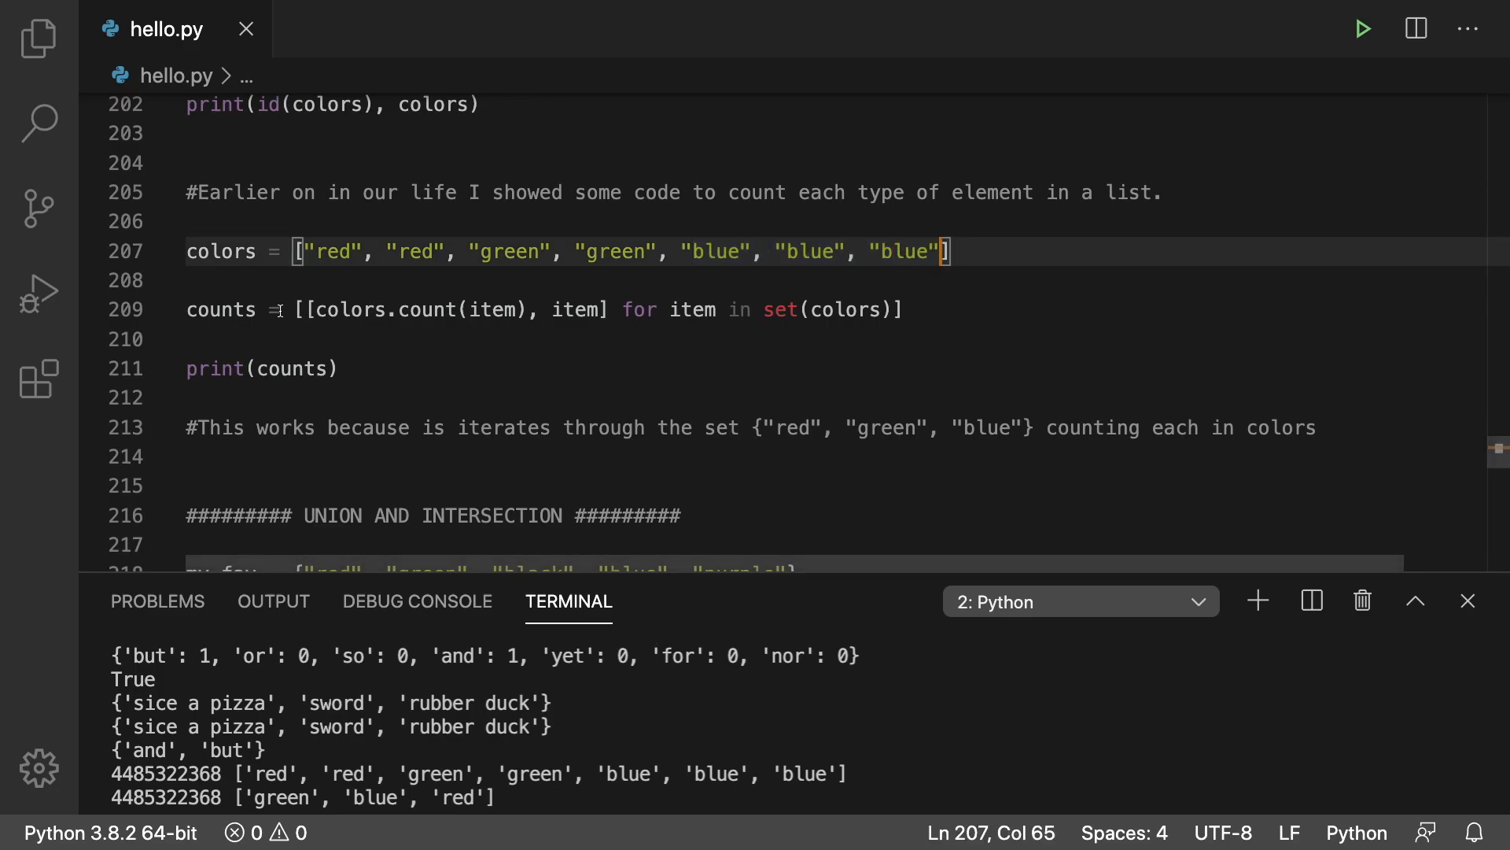
pyautogui.doubleClick(781, 309)
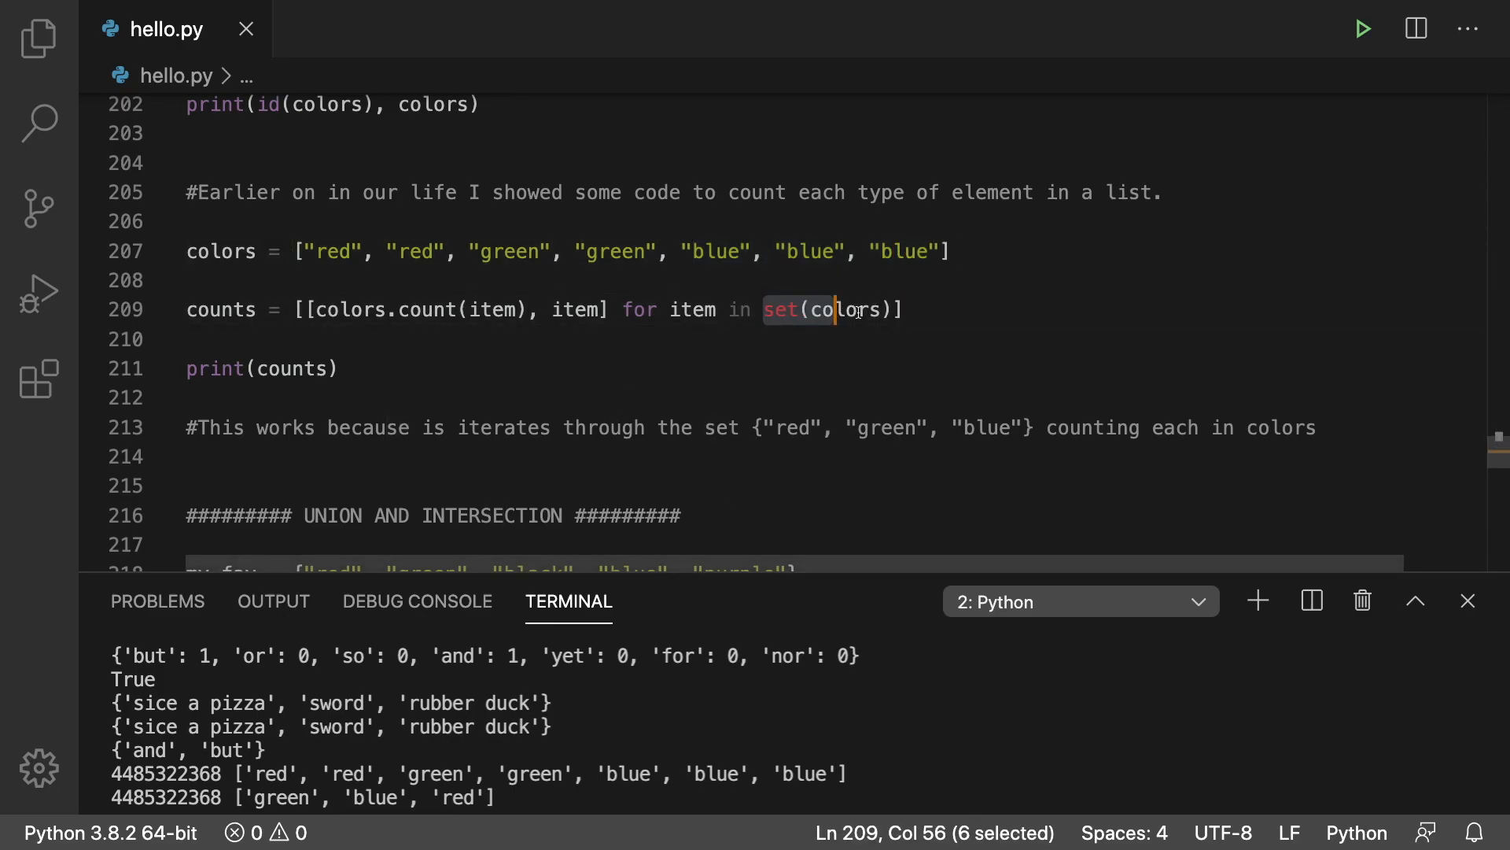
pyautogui.click(900, 309)
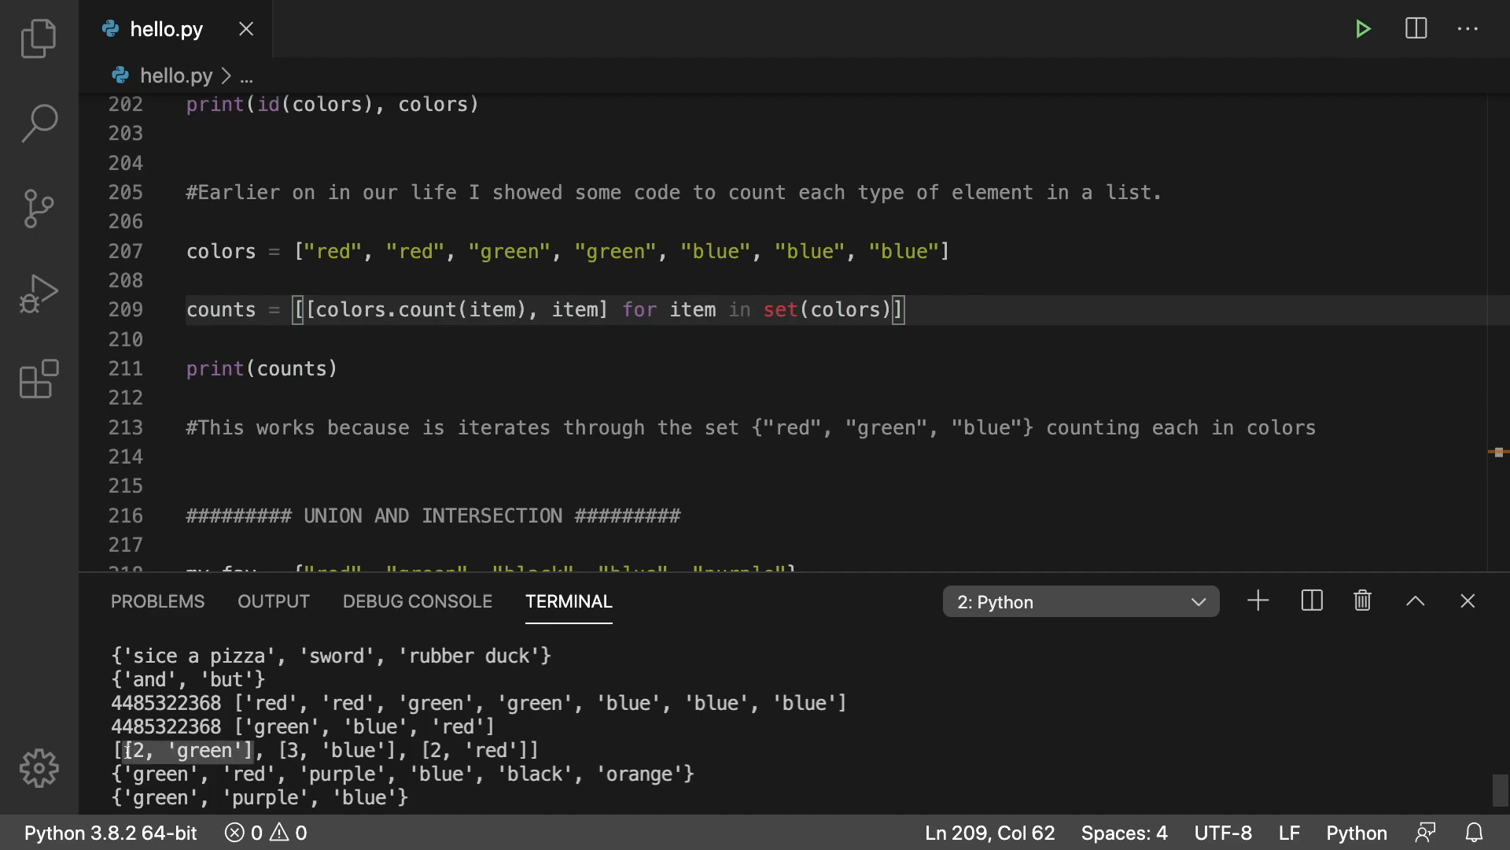
pyautogui.click(501, 456)
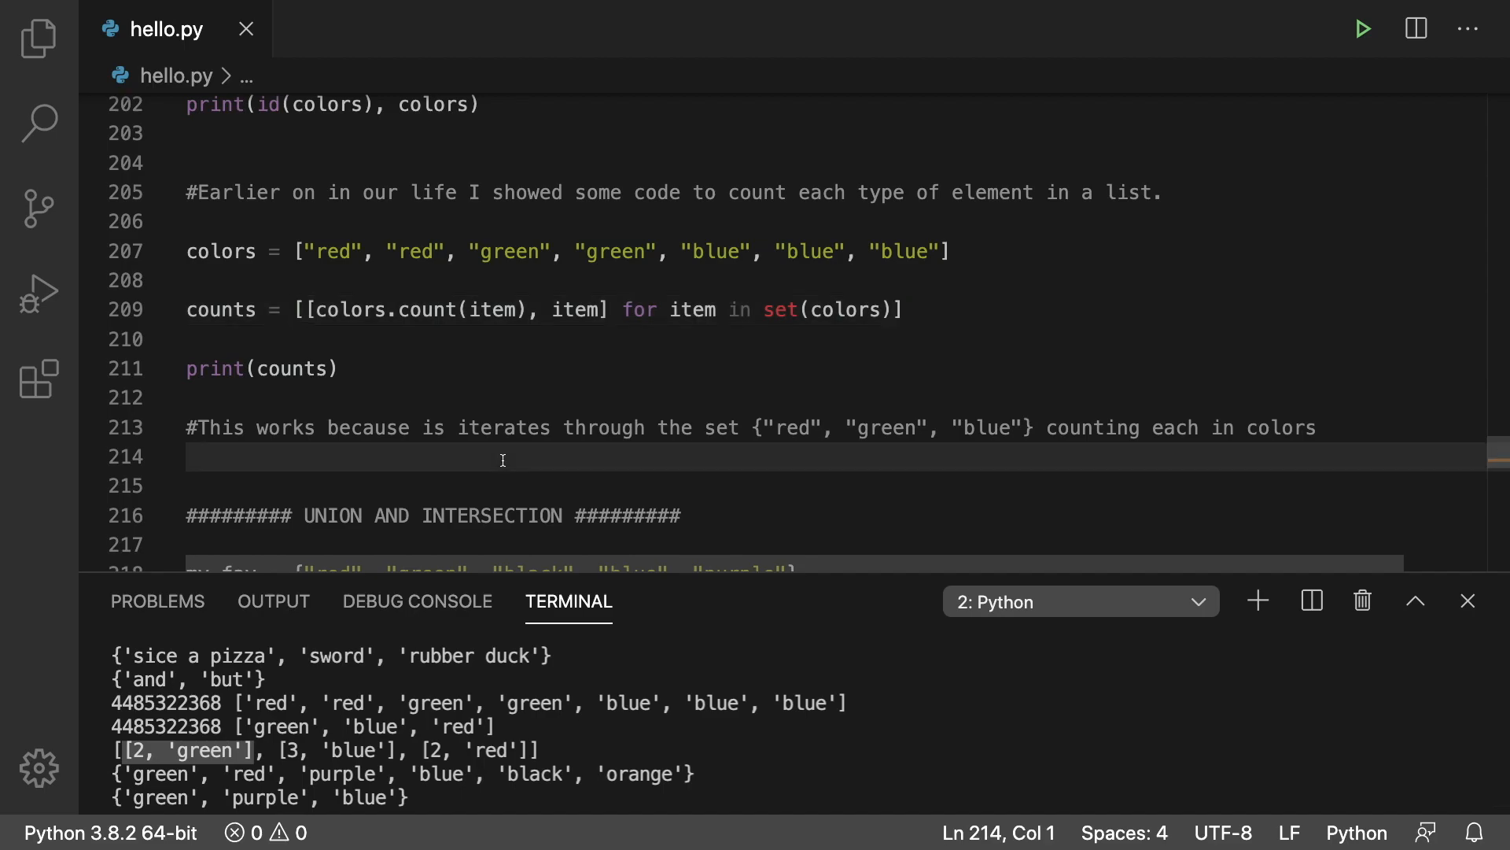
pyautogui.scroll(-3)
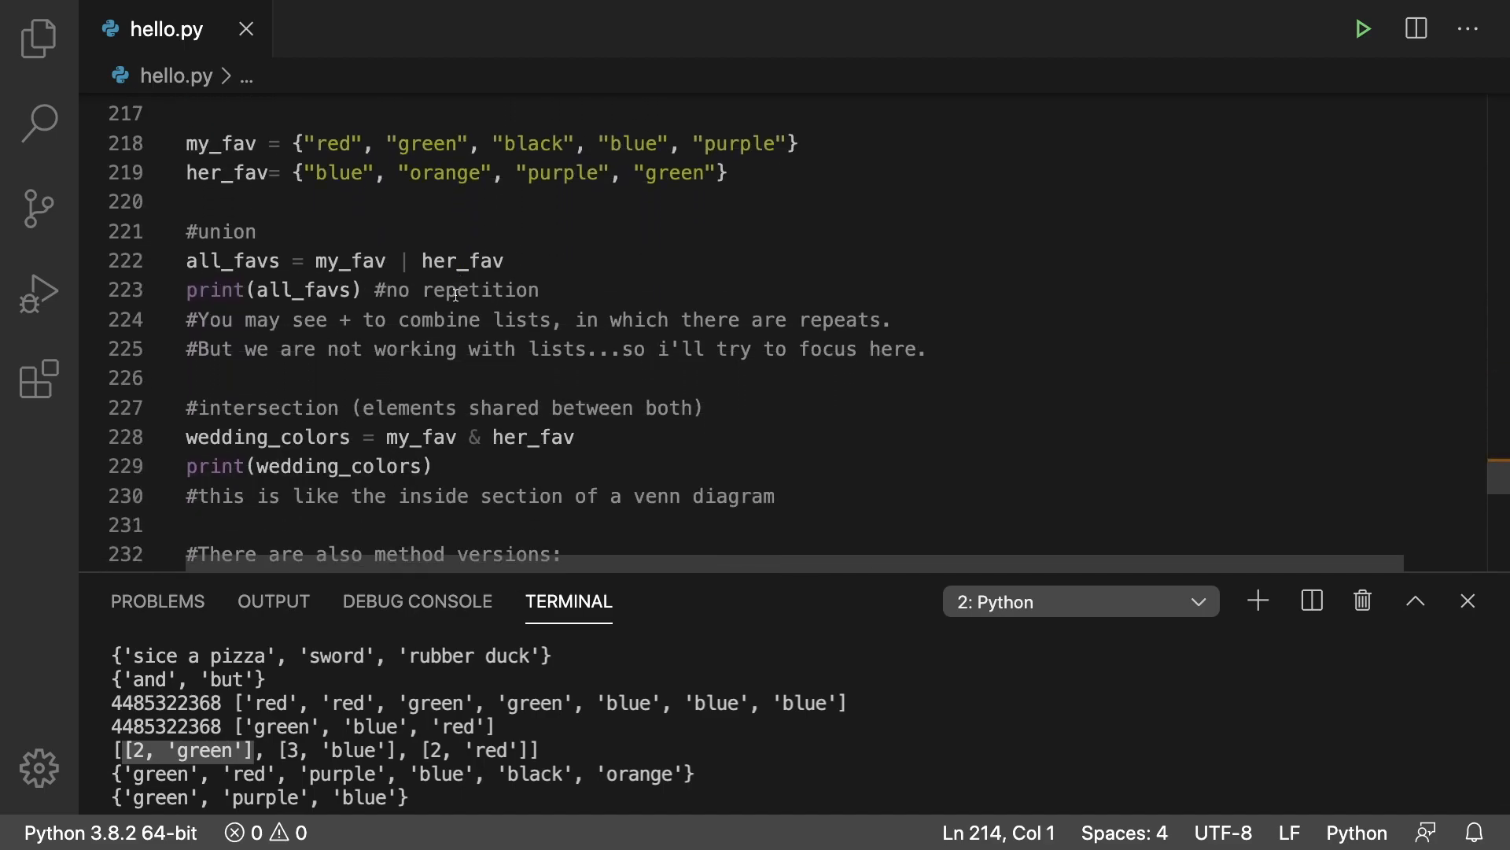
pyautogui.moveTo(718, 243)
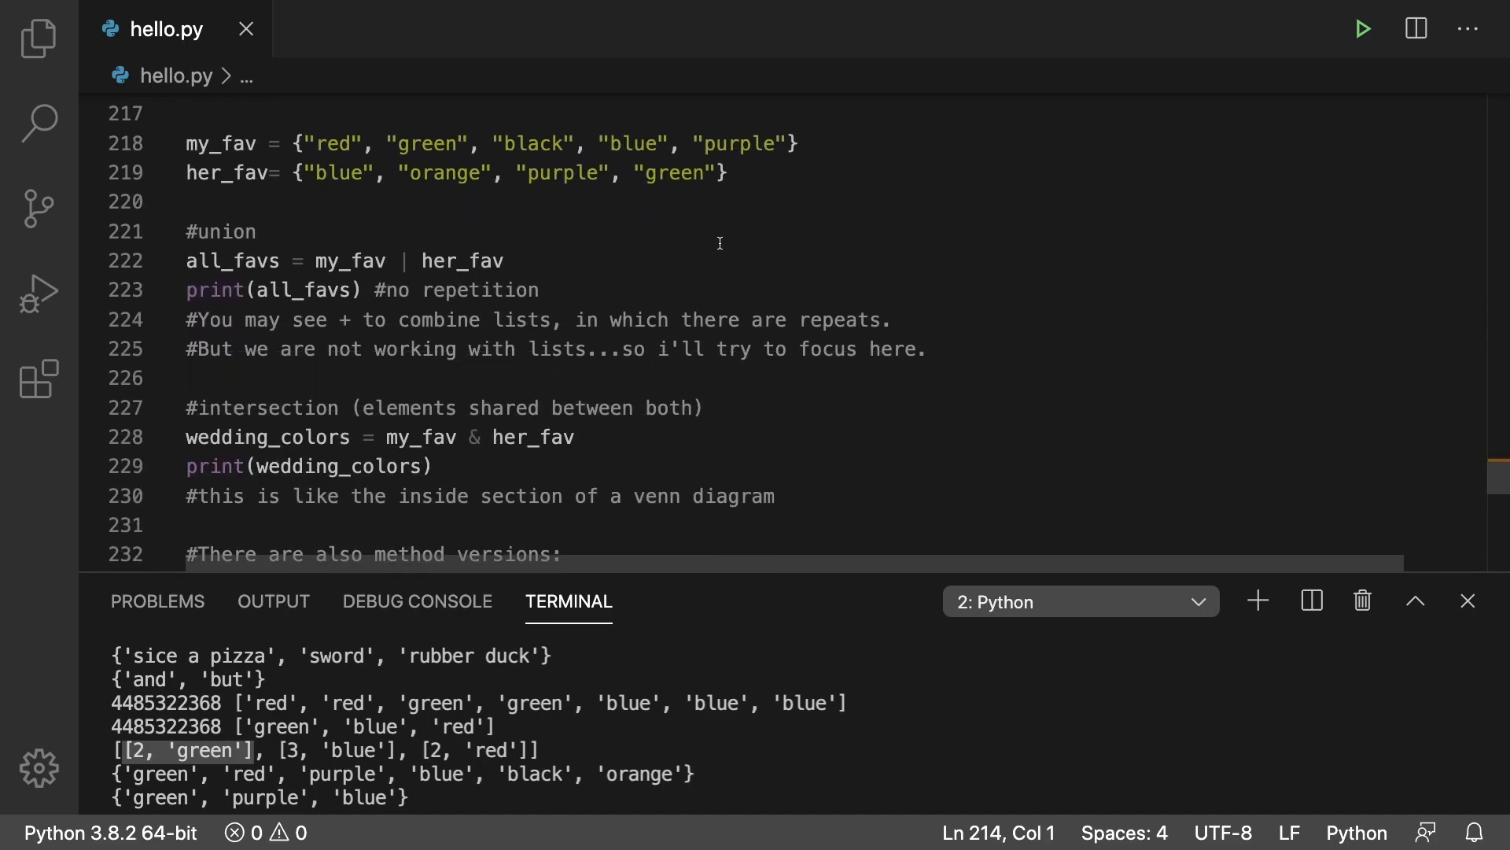
pyautogui.moveTo(443, 220)
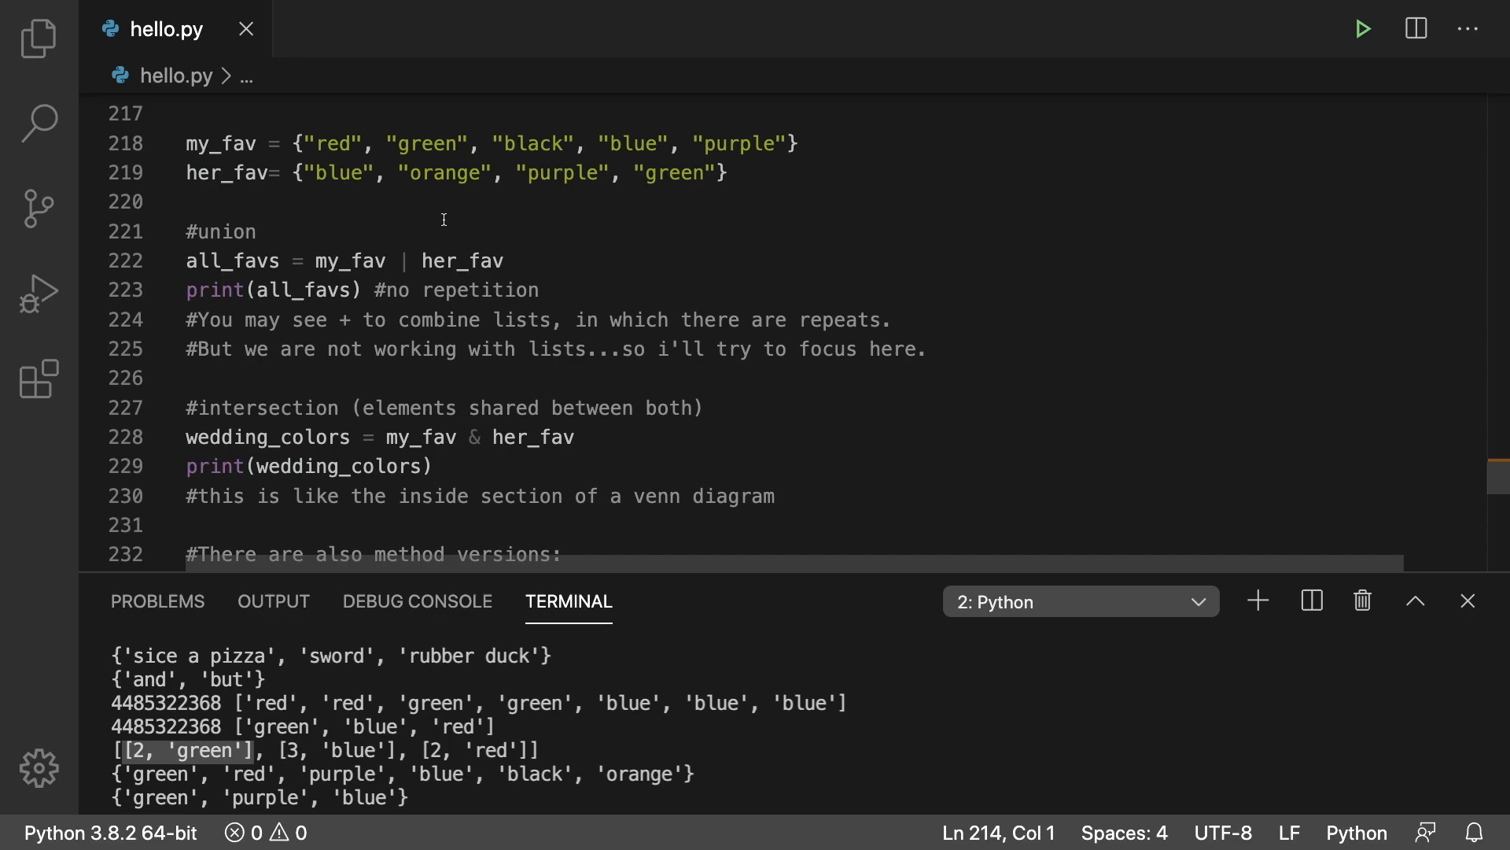
pyautogui.moveTo(708, 143)
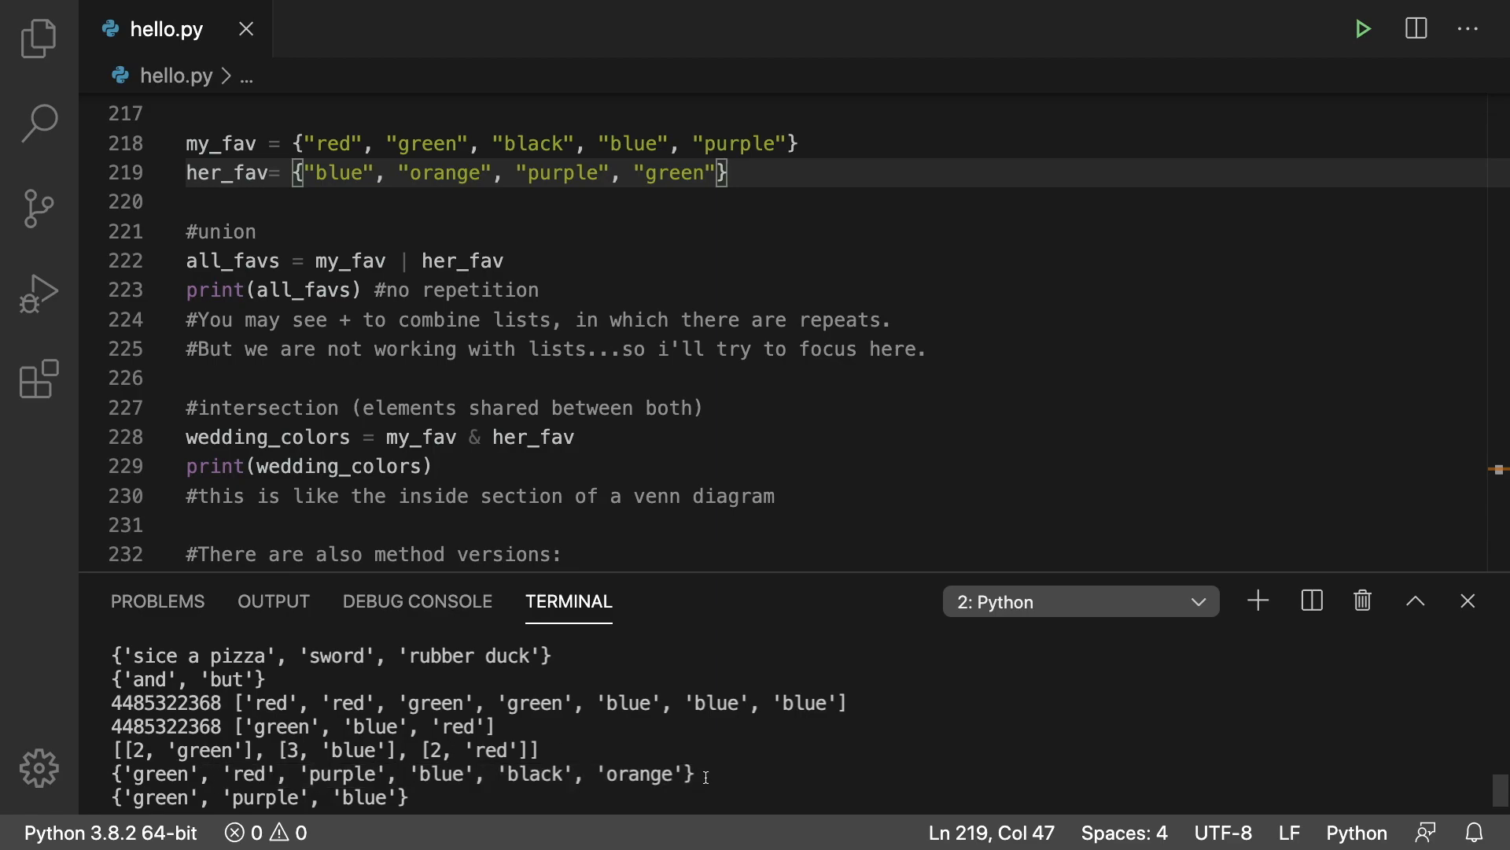
pyautogui.click(409, 262)
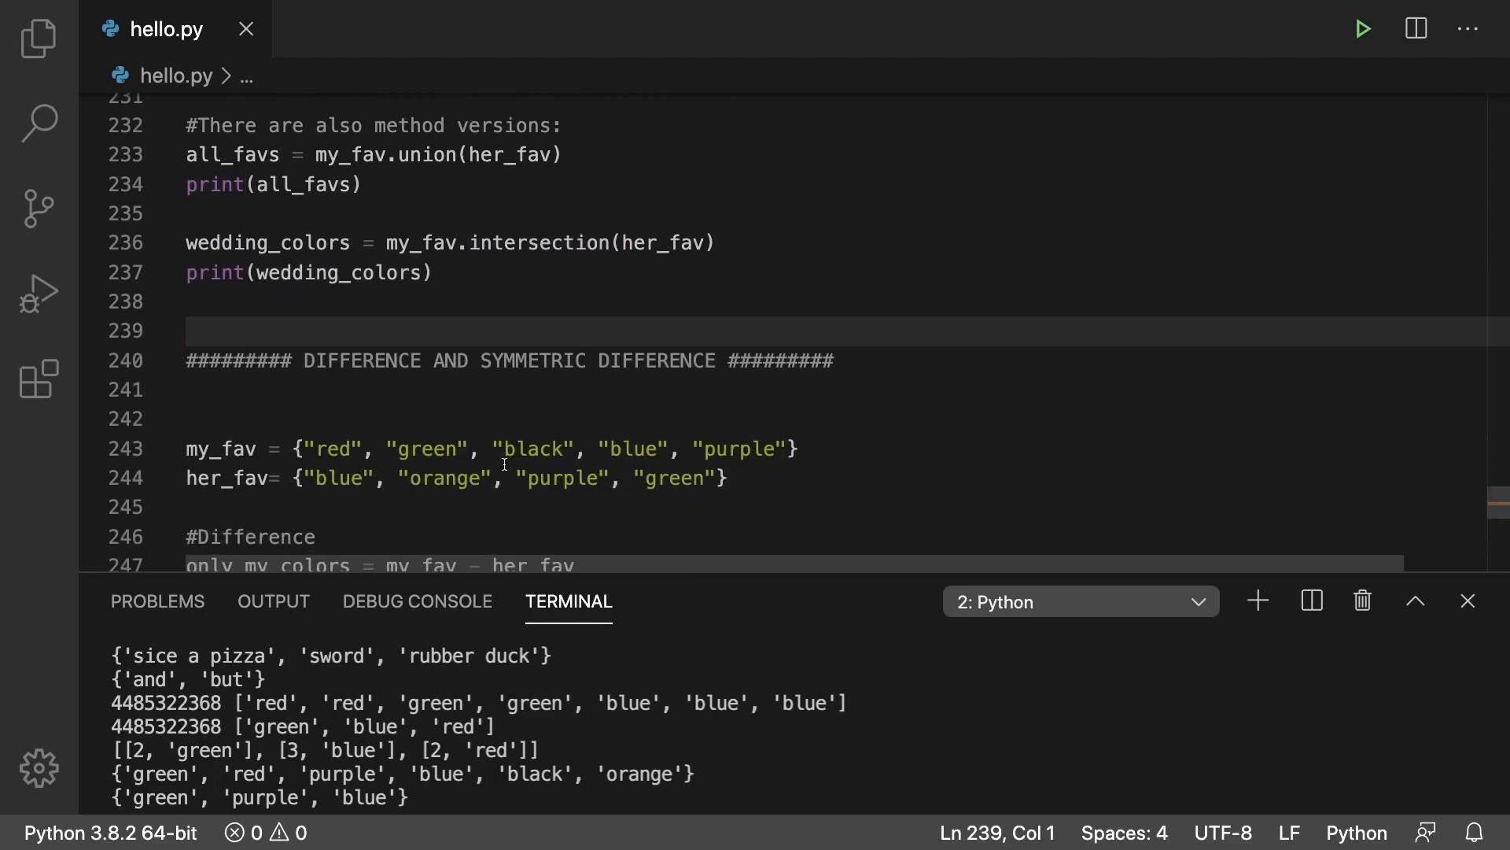
# Step: Review the difference code and run hello.py to print difference and symmetric difference sets
pyautogui.scroll(-3)
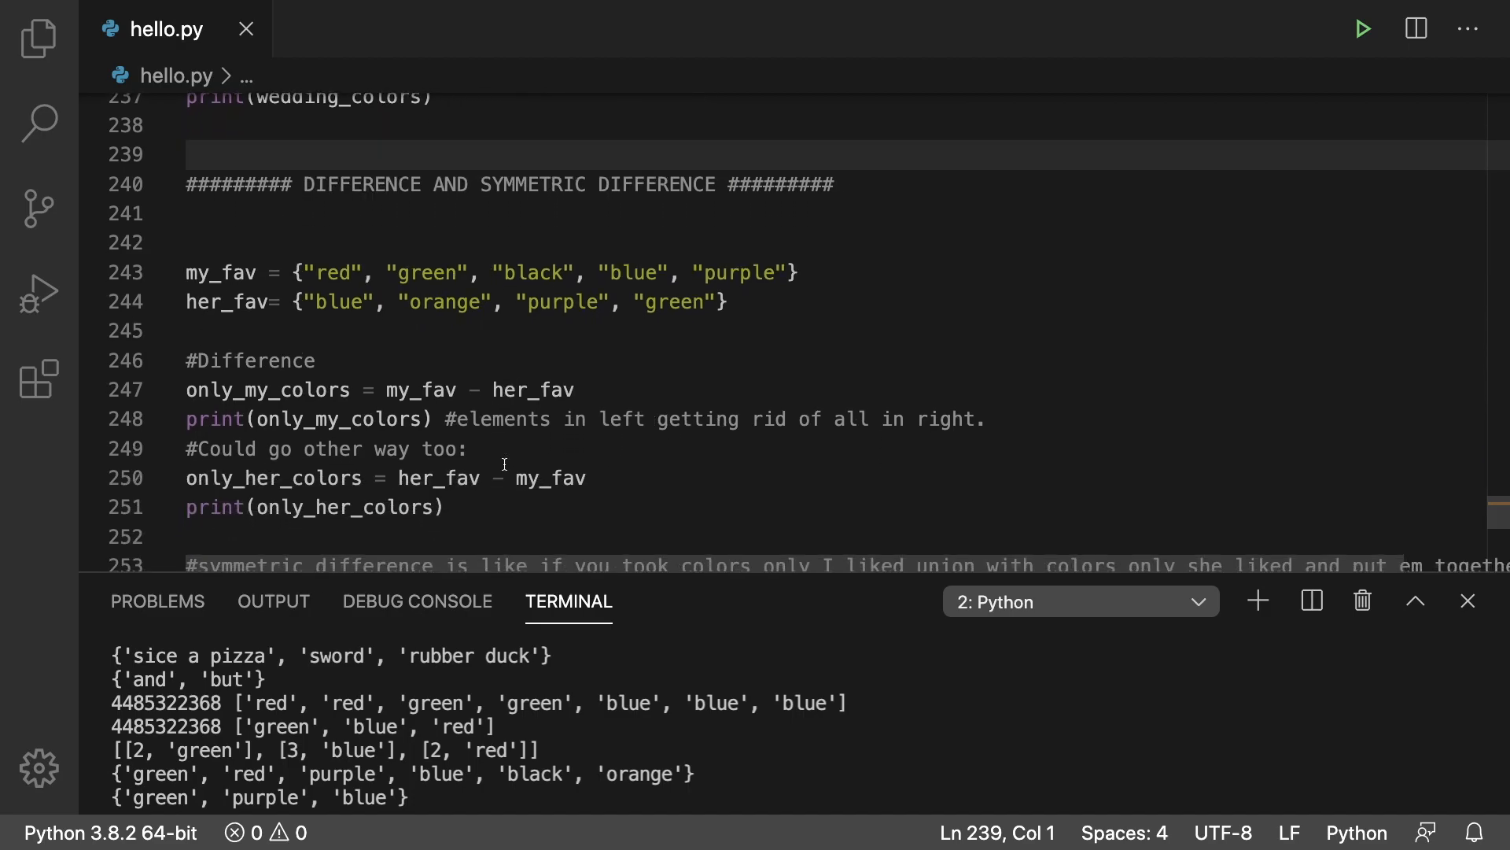
pyautogui.moveTo(742, 315)
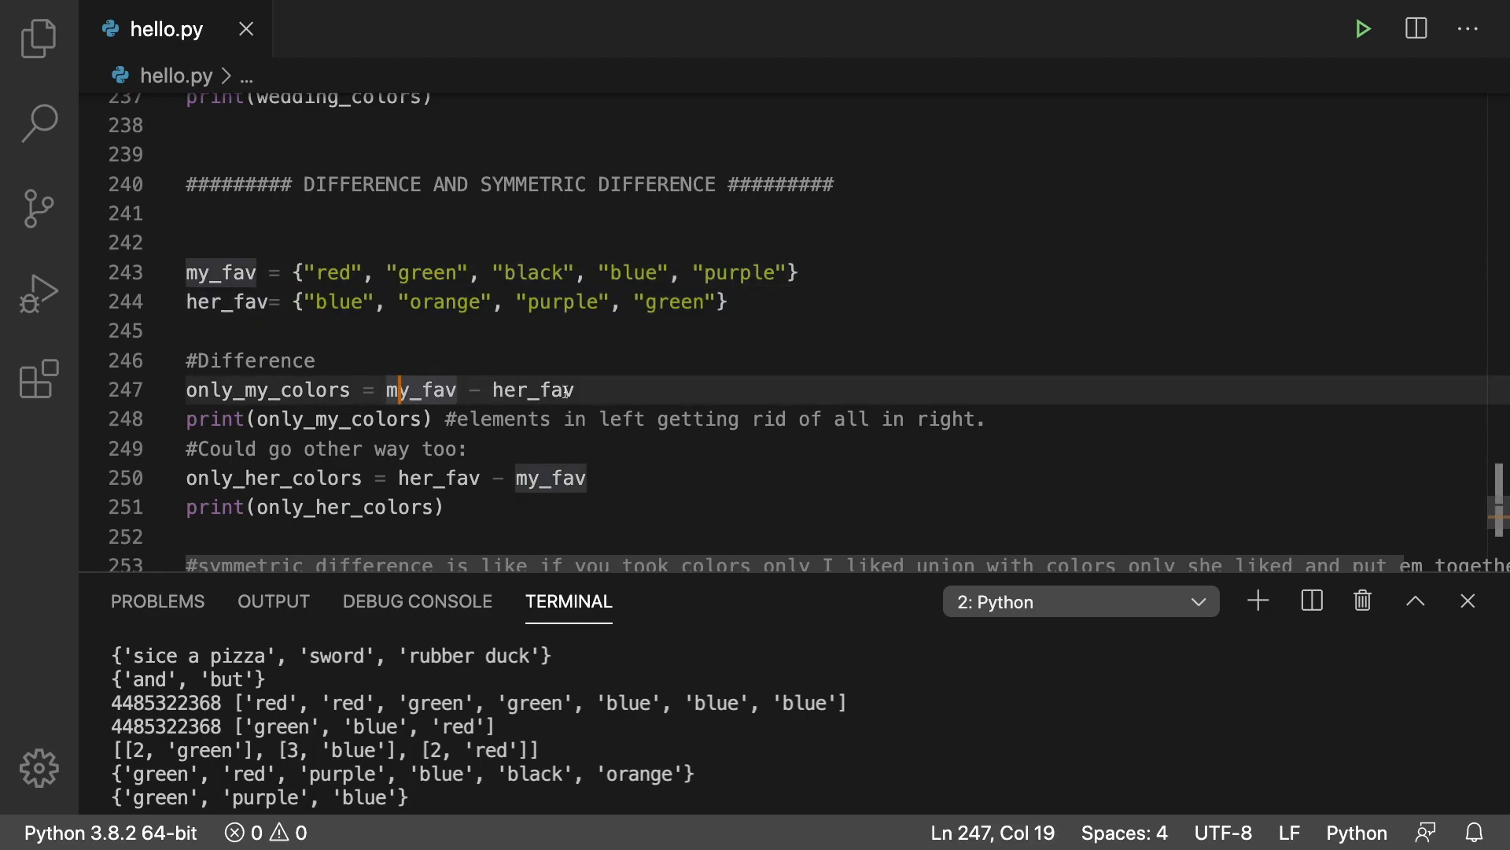
pyautogui.moveTo(617, 387)
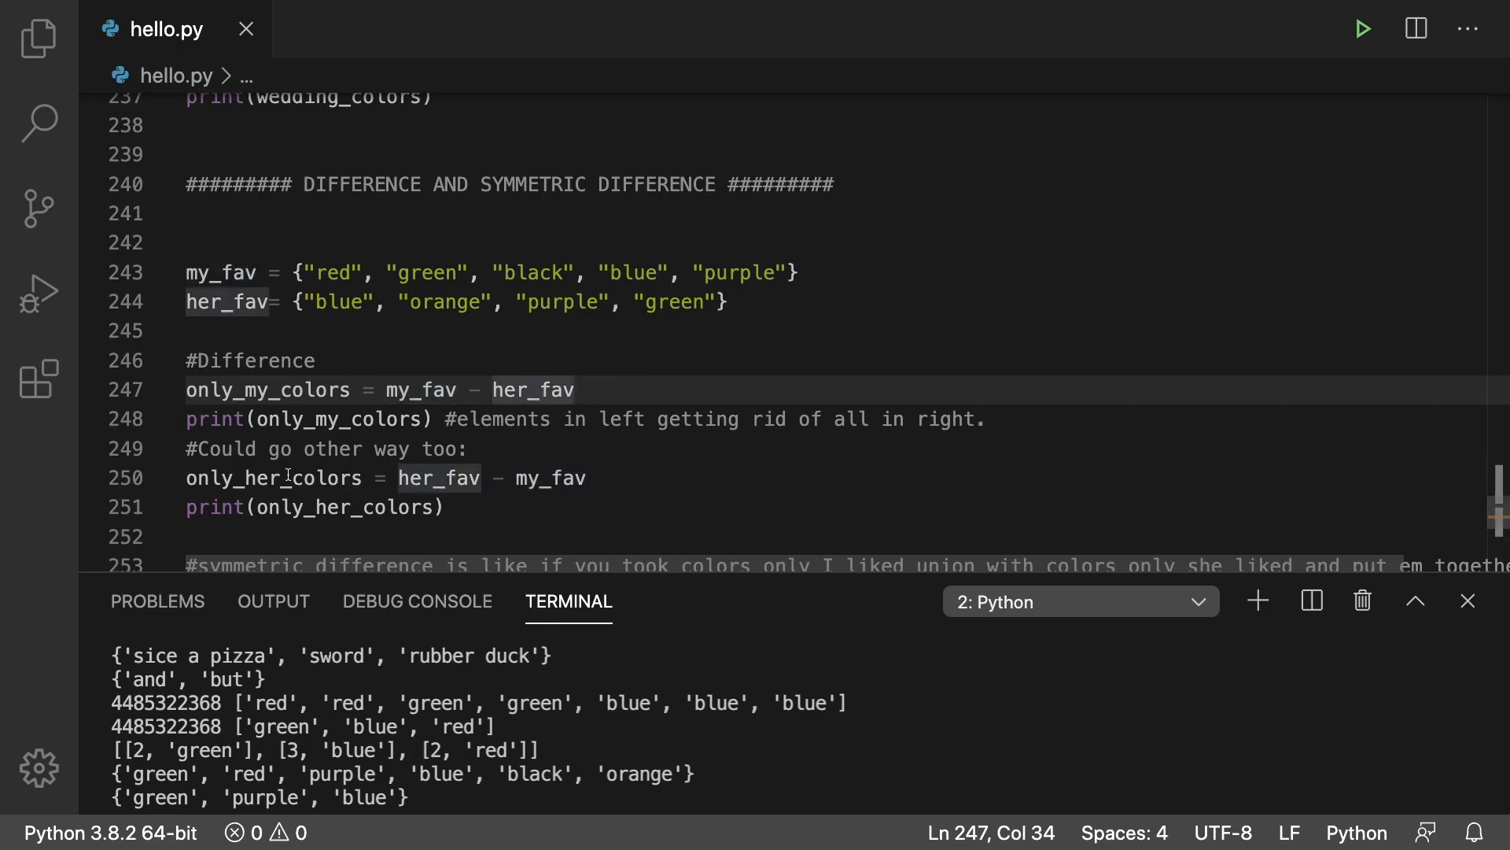
pyautogui.click(561, 477)
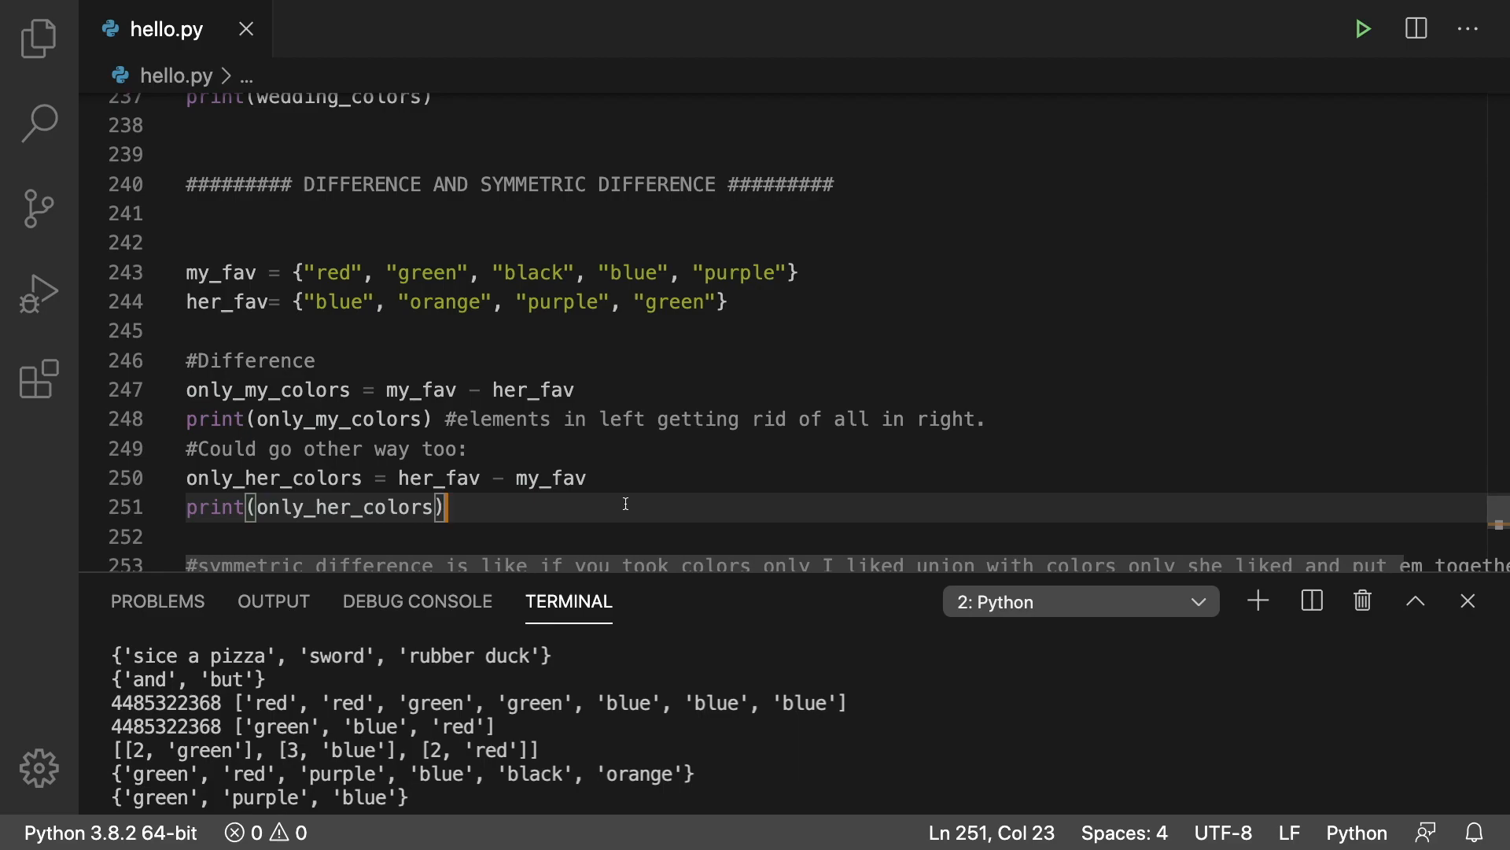
pyautogui.scroll(-3)
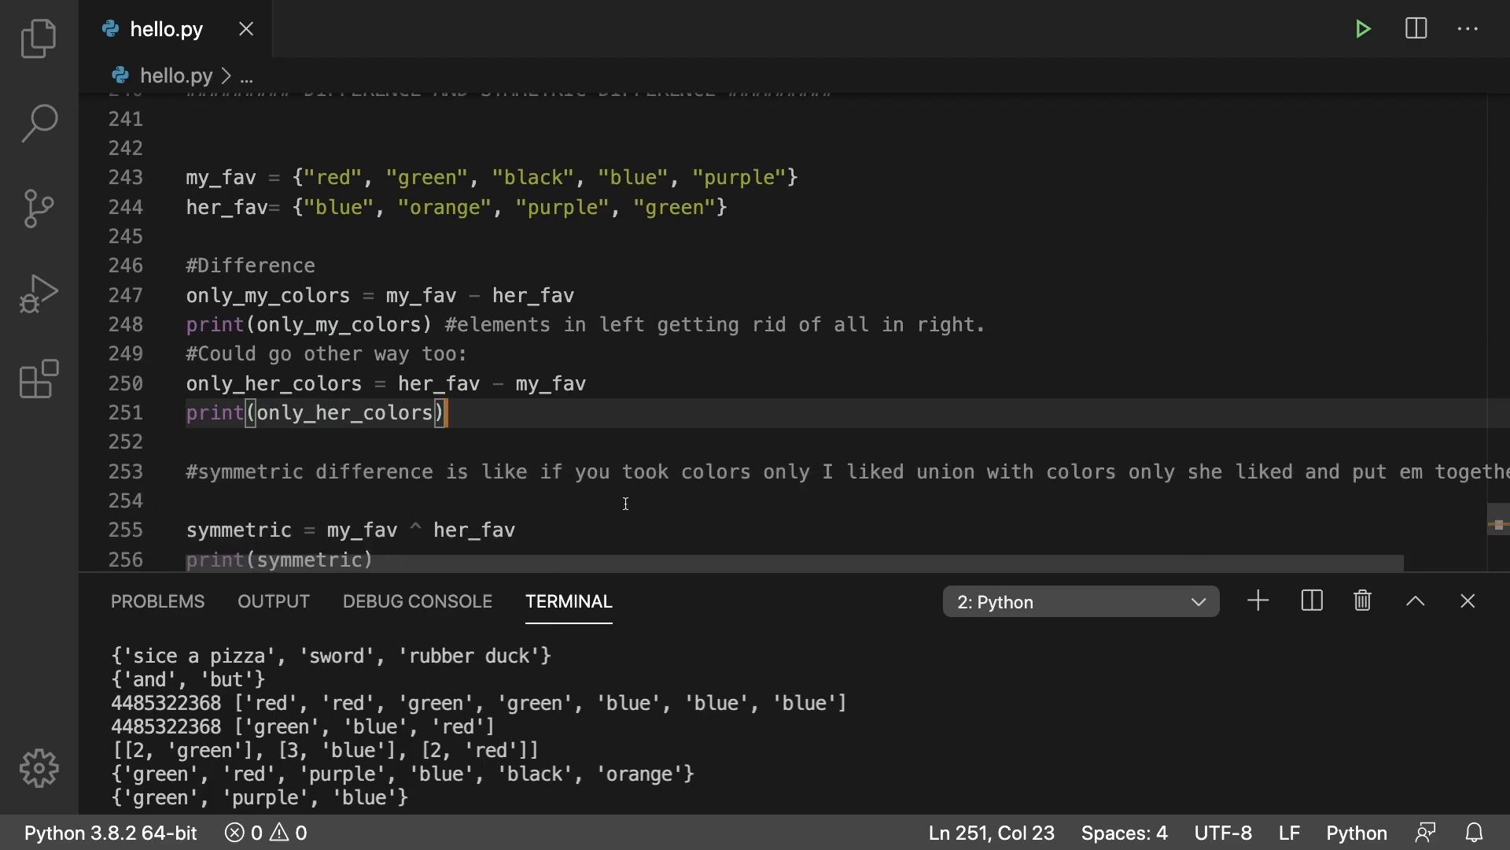
pyautogui.click(426, 325)
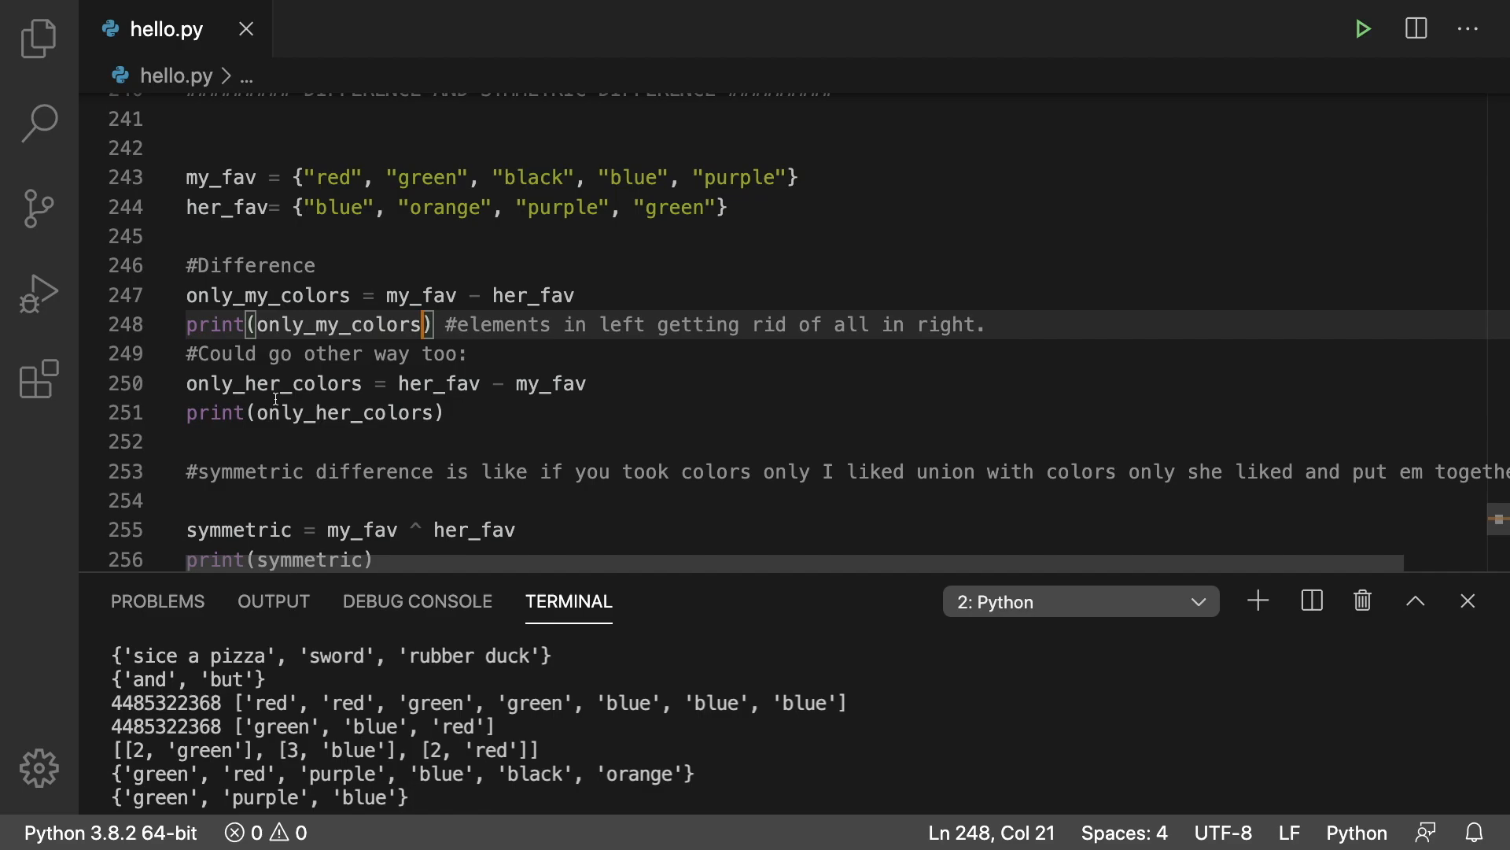
pyautogui.click(446, 408)
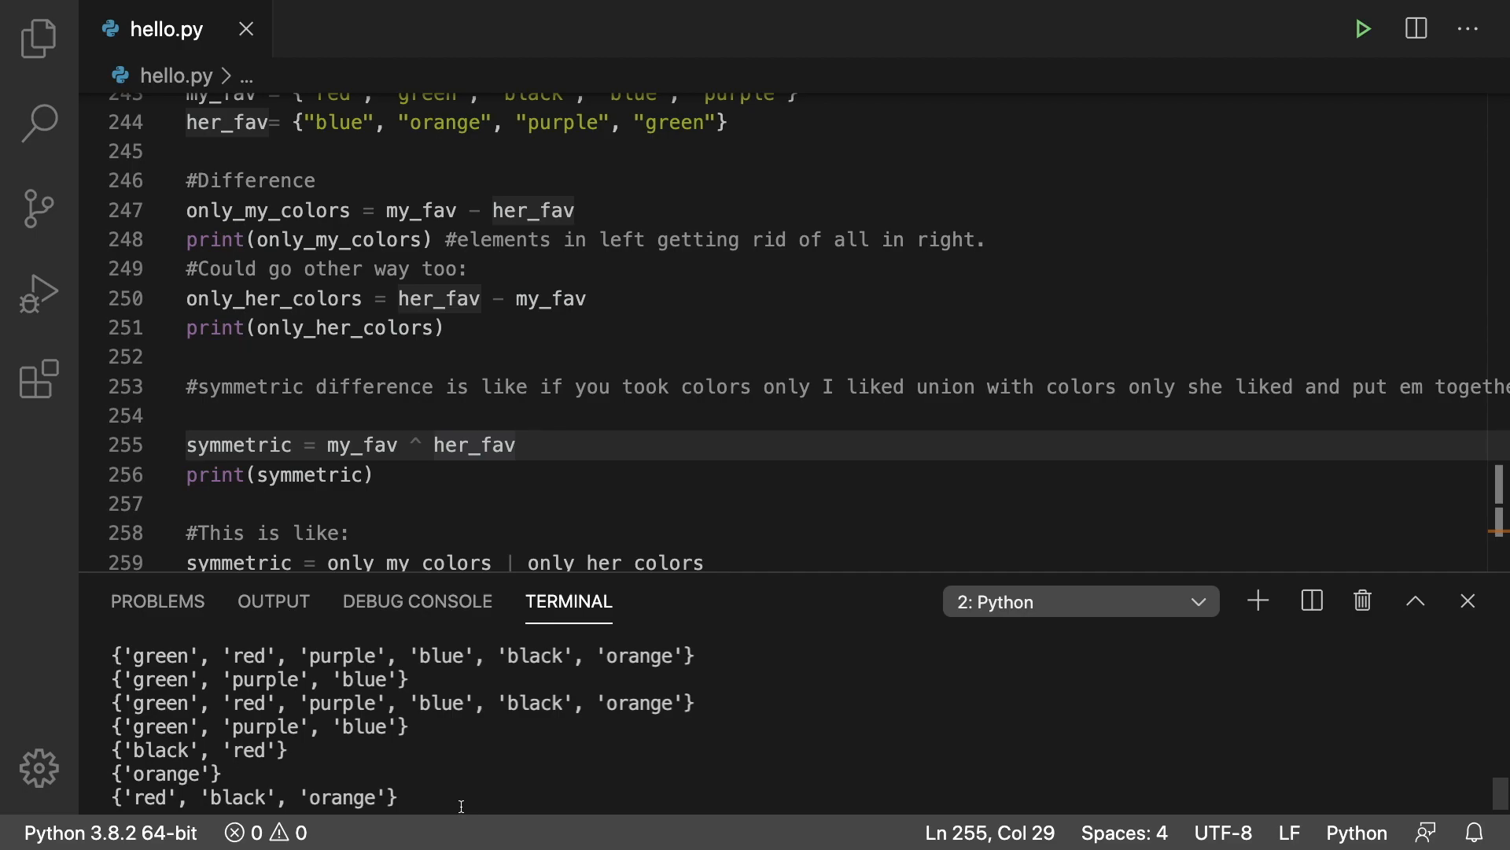
pyautogui.scroll(-3)
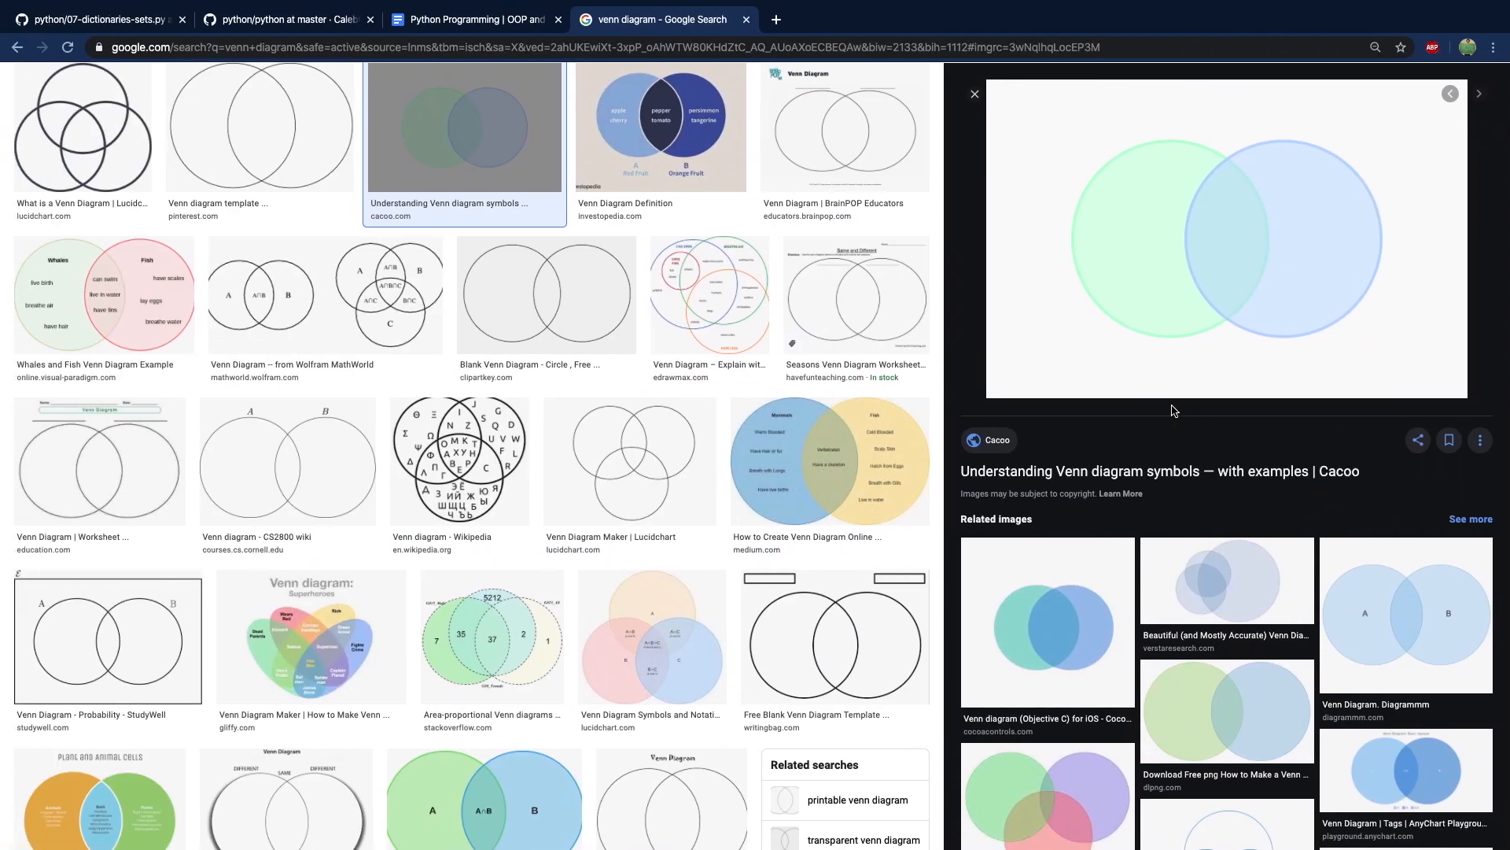
pyautogui.moveTo(1236, 288)
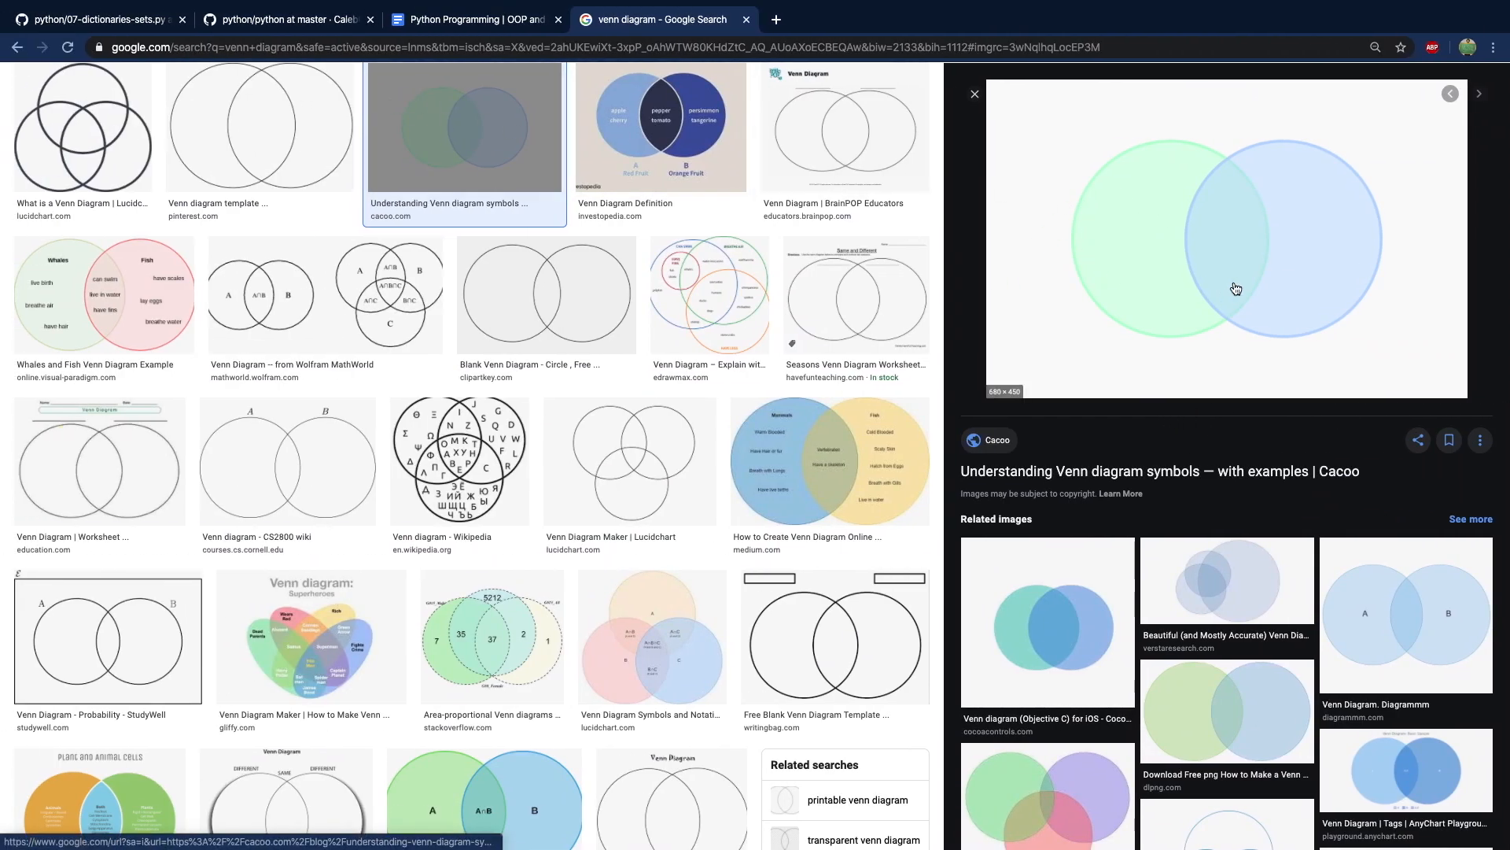
pyautogui.moveTo(1346, 273)
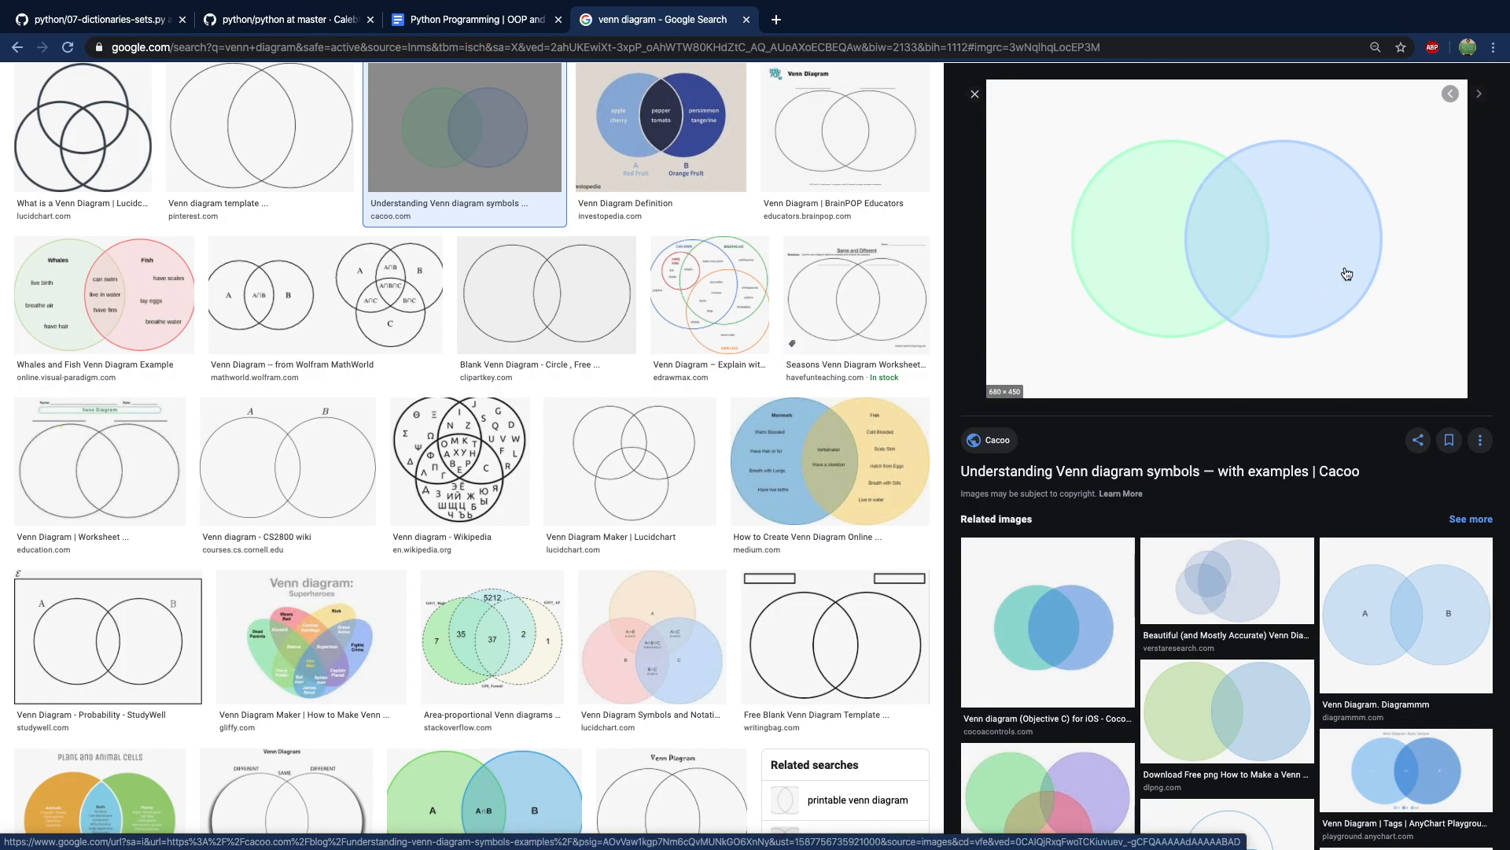
pyautogui.moveTo(1262, 261)
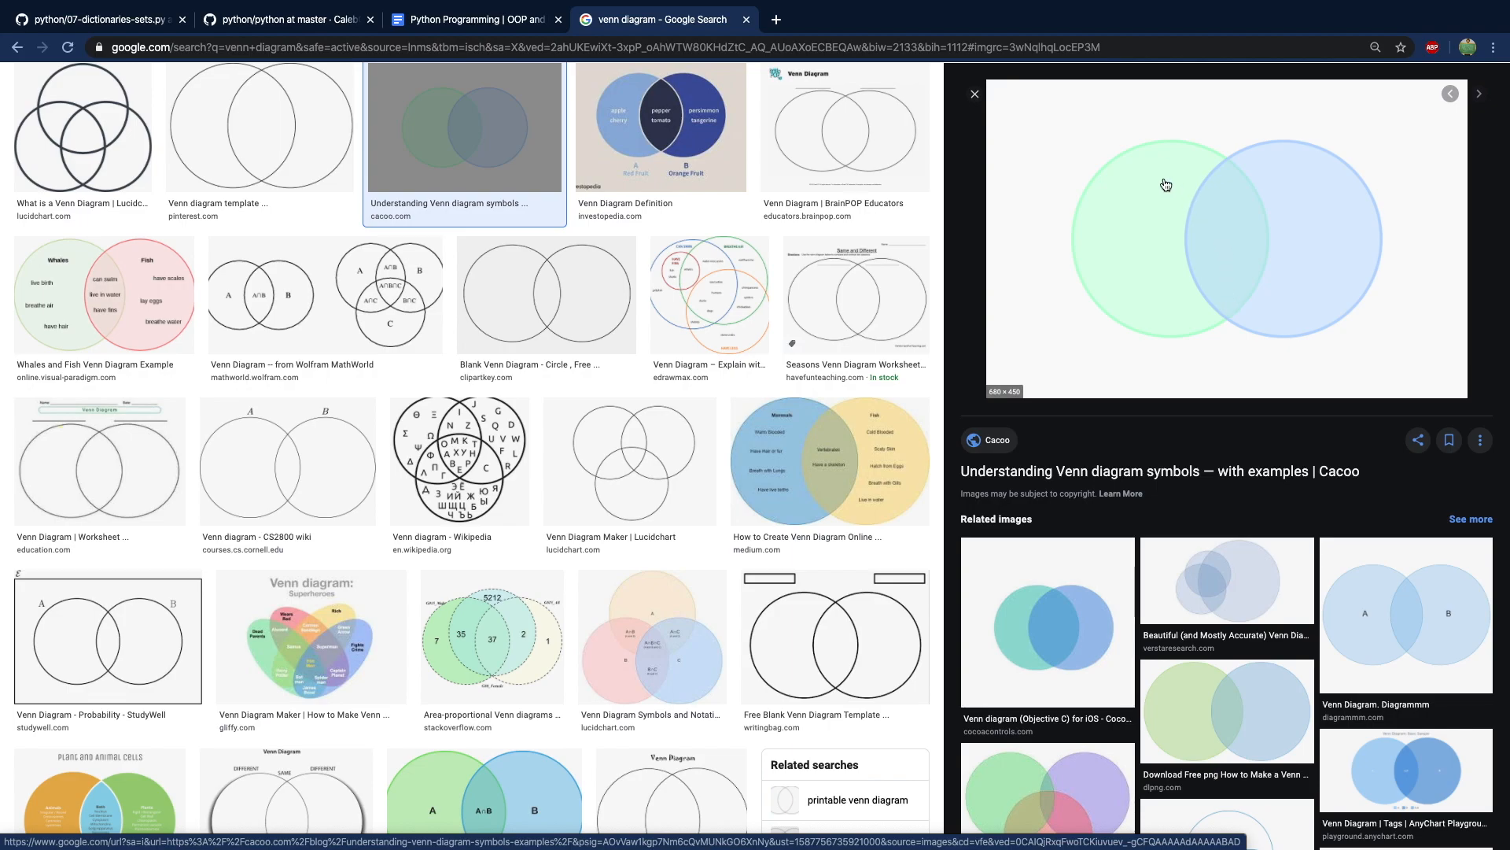
pyautogui.moveTo(1191, 304)
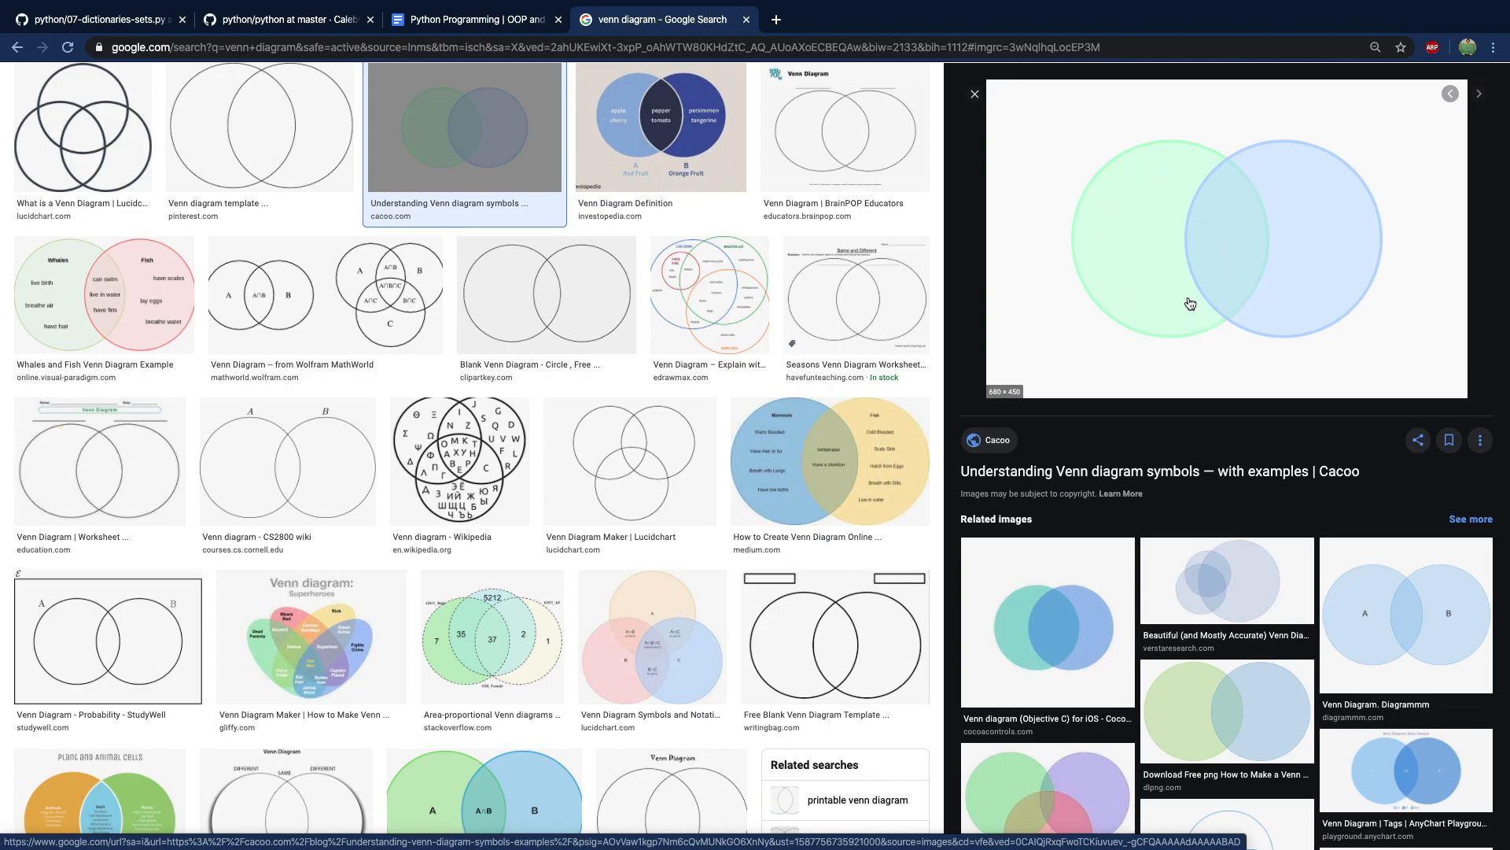
pyautogui.moveTo(1210, 163)
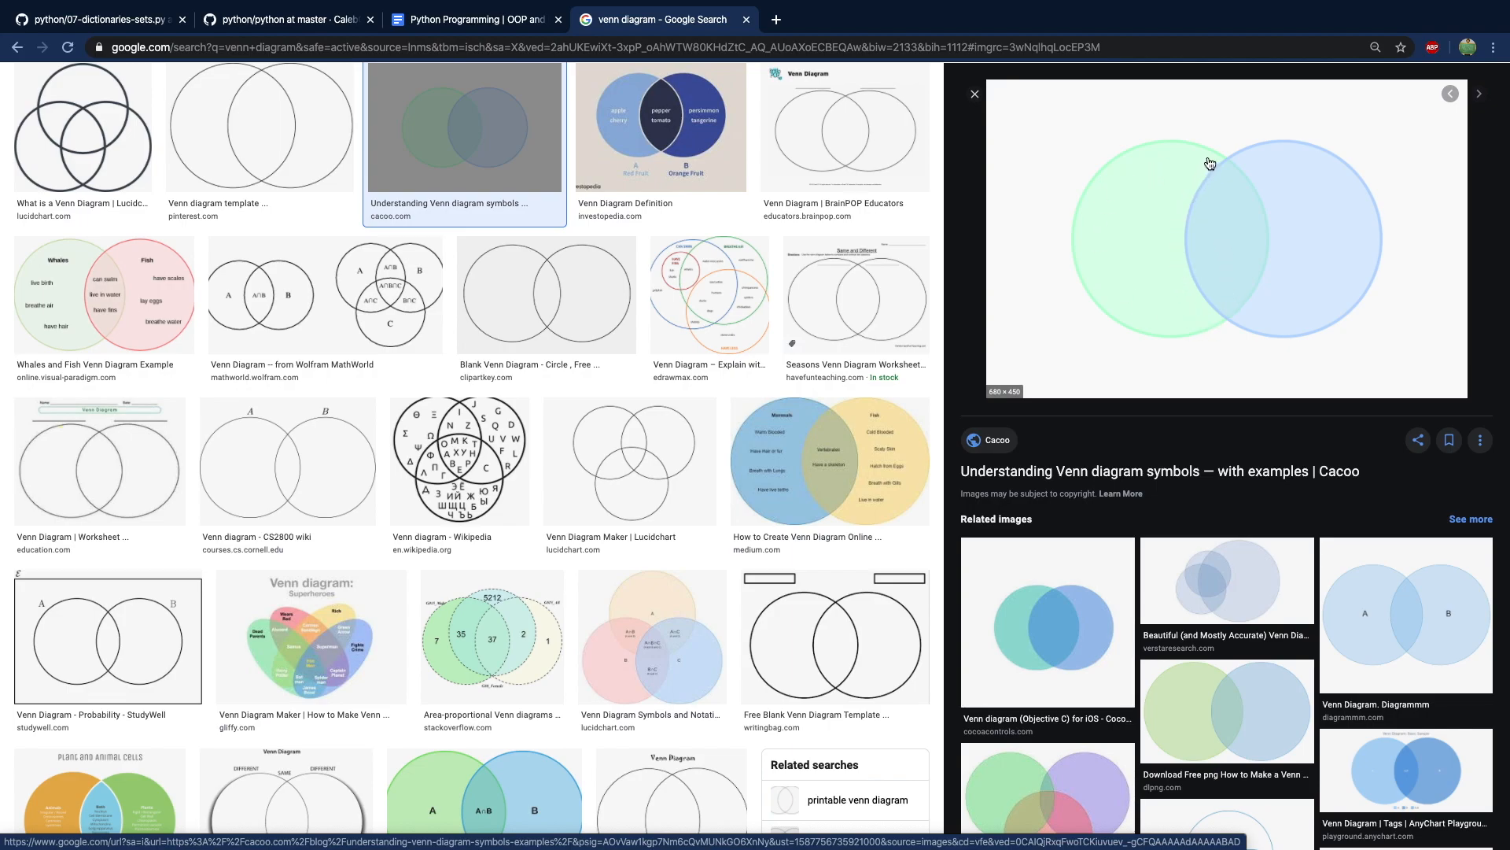
# Step: Scroll the Venn diagram image results to the Cacoo two-circle diagram
pyautogui.scroll(-3)
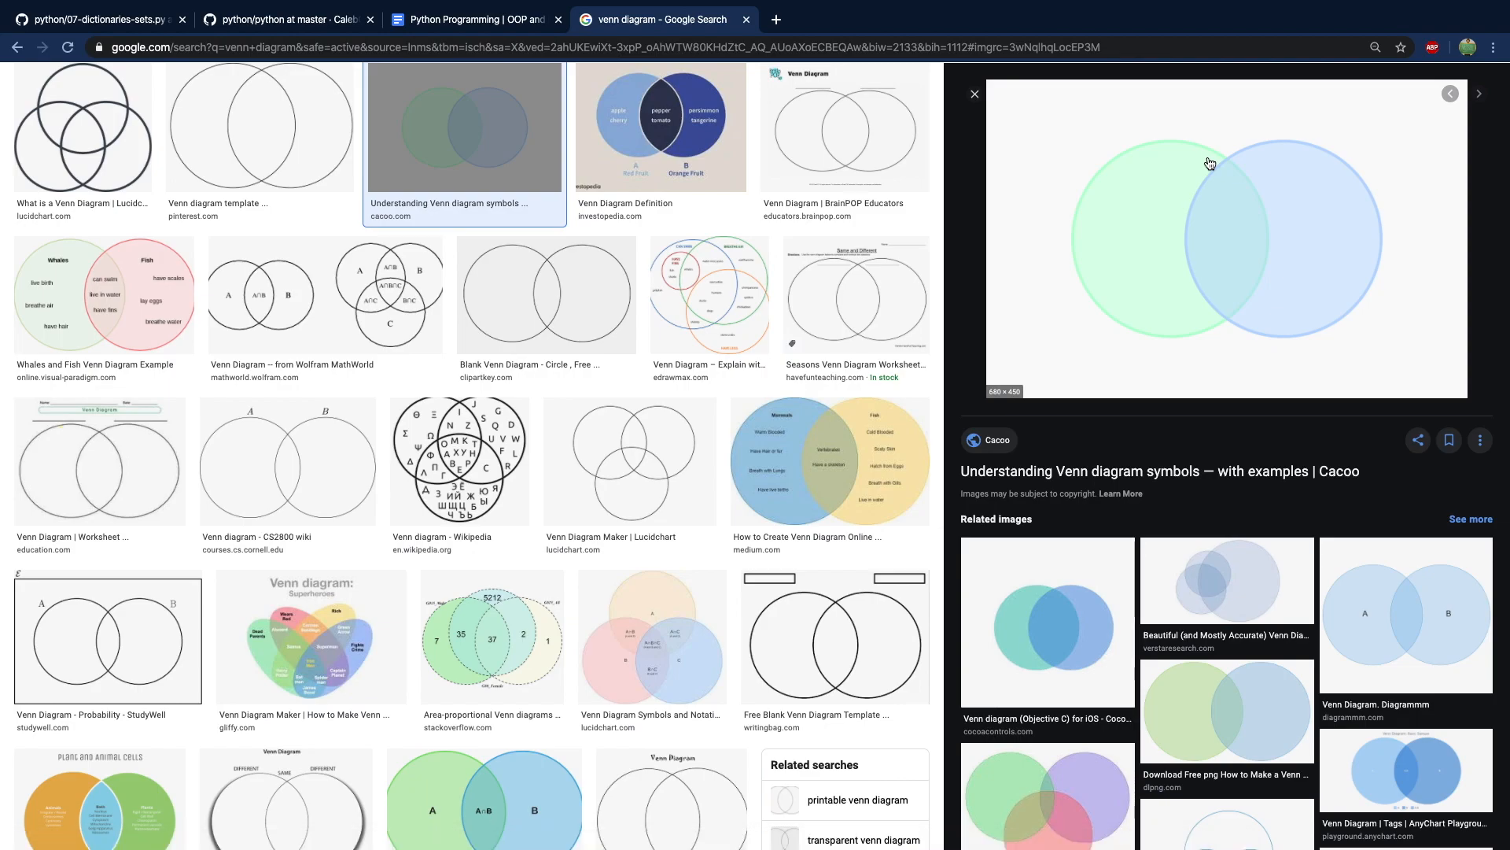
pyautogui.moveTo(1142, 299)
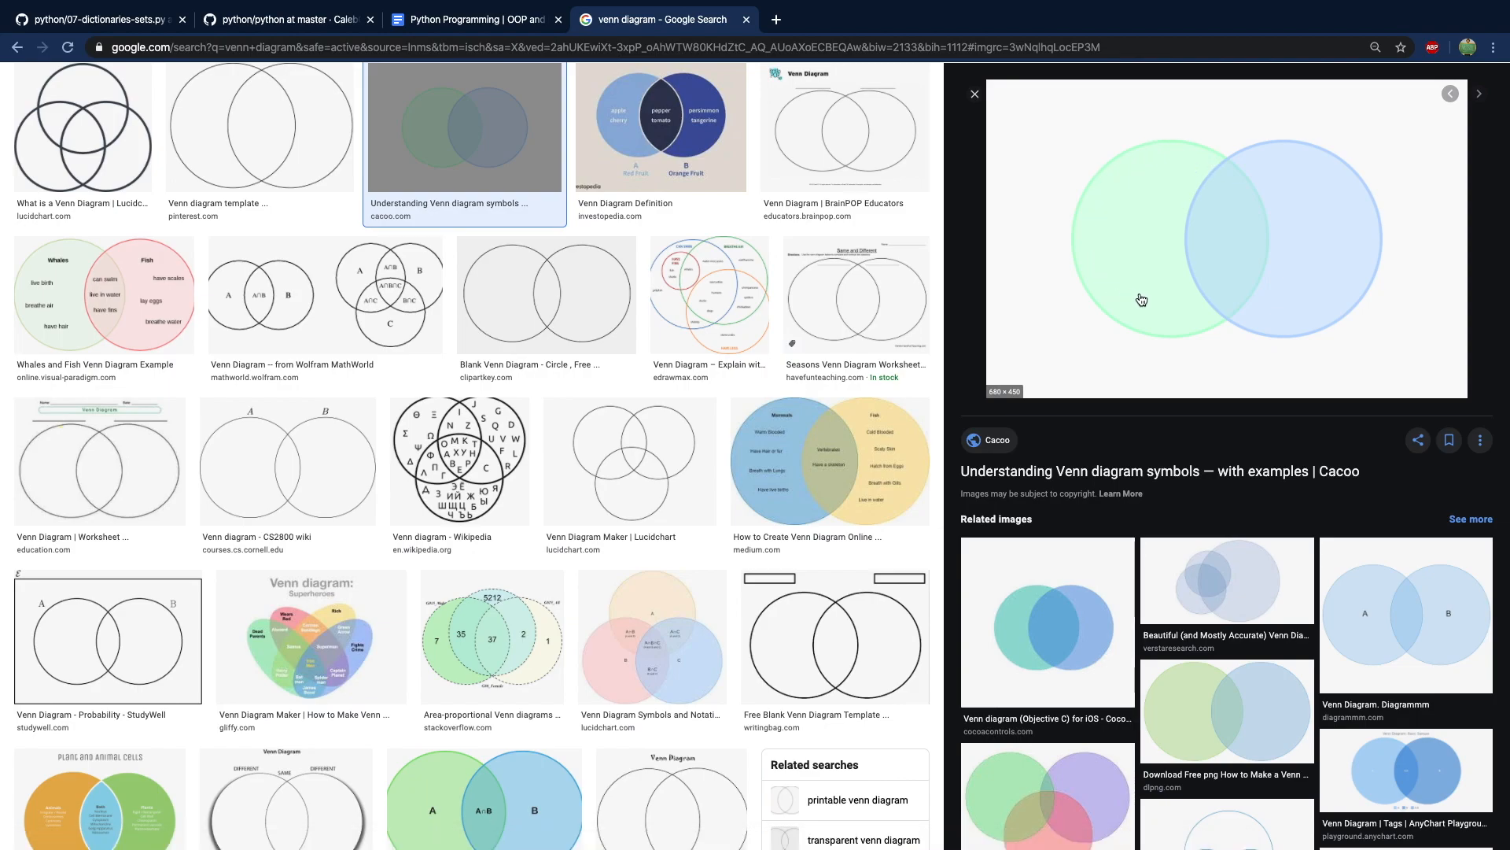
pyautogui.moveTo(1247, 149)
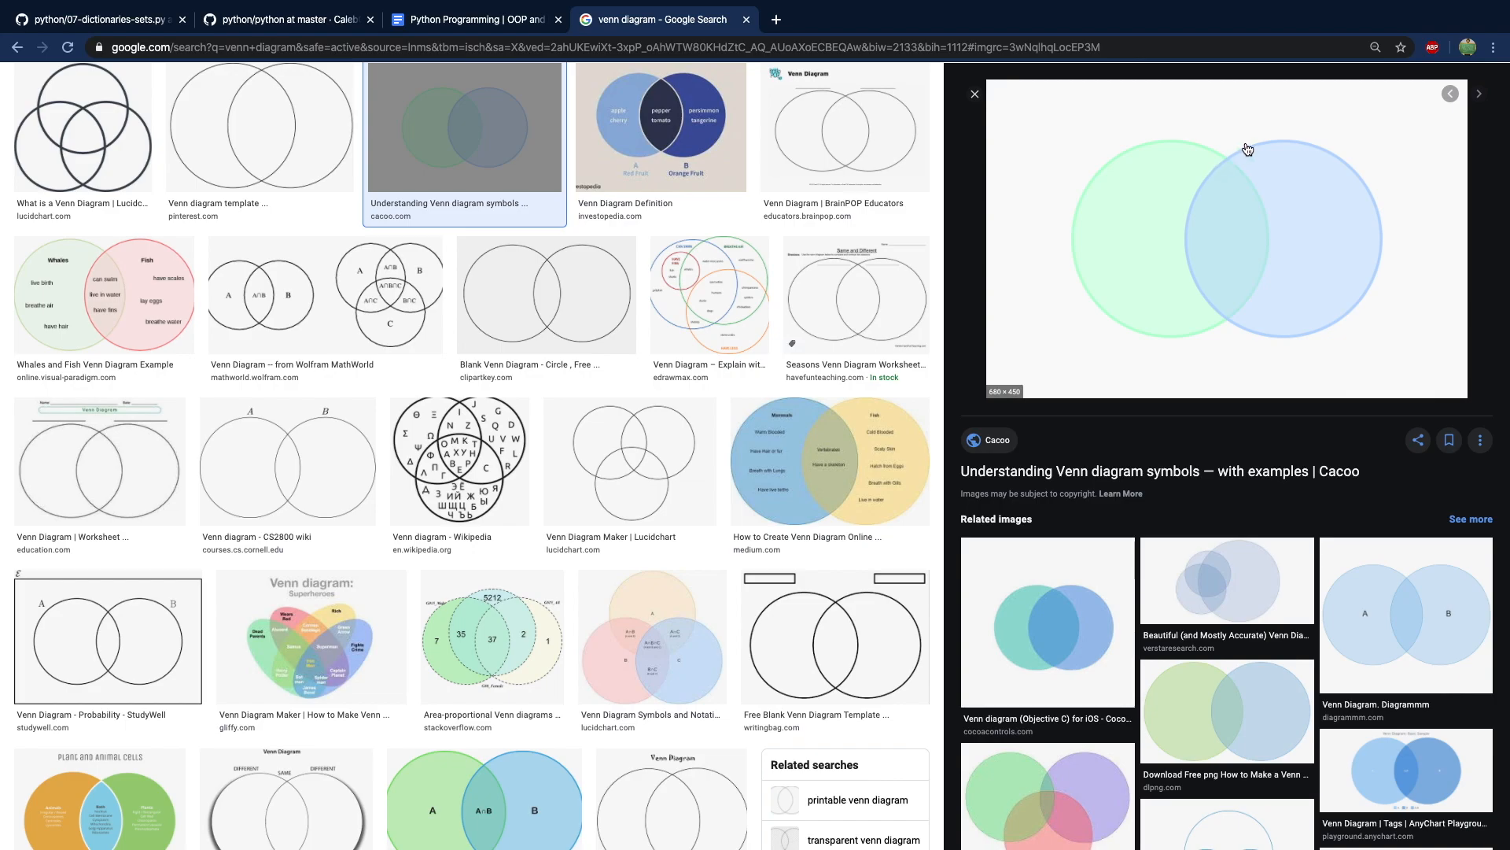
pyautogui.moveTo(1283, 330)
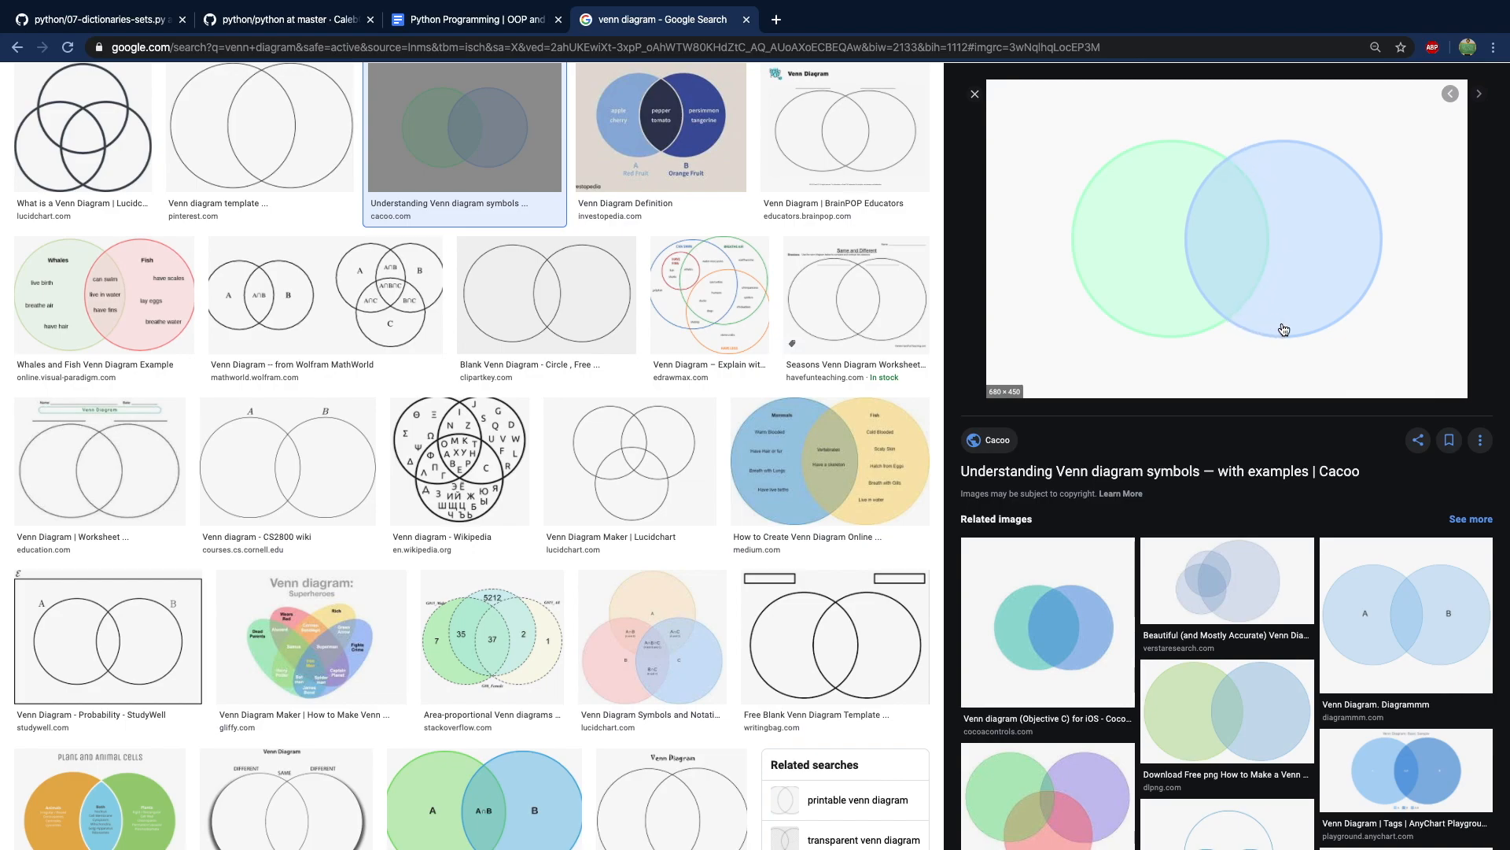
pyautogui.moveTo(1254, 164)
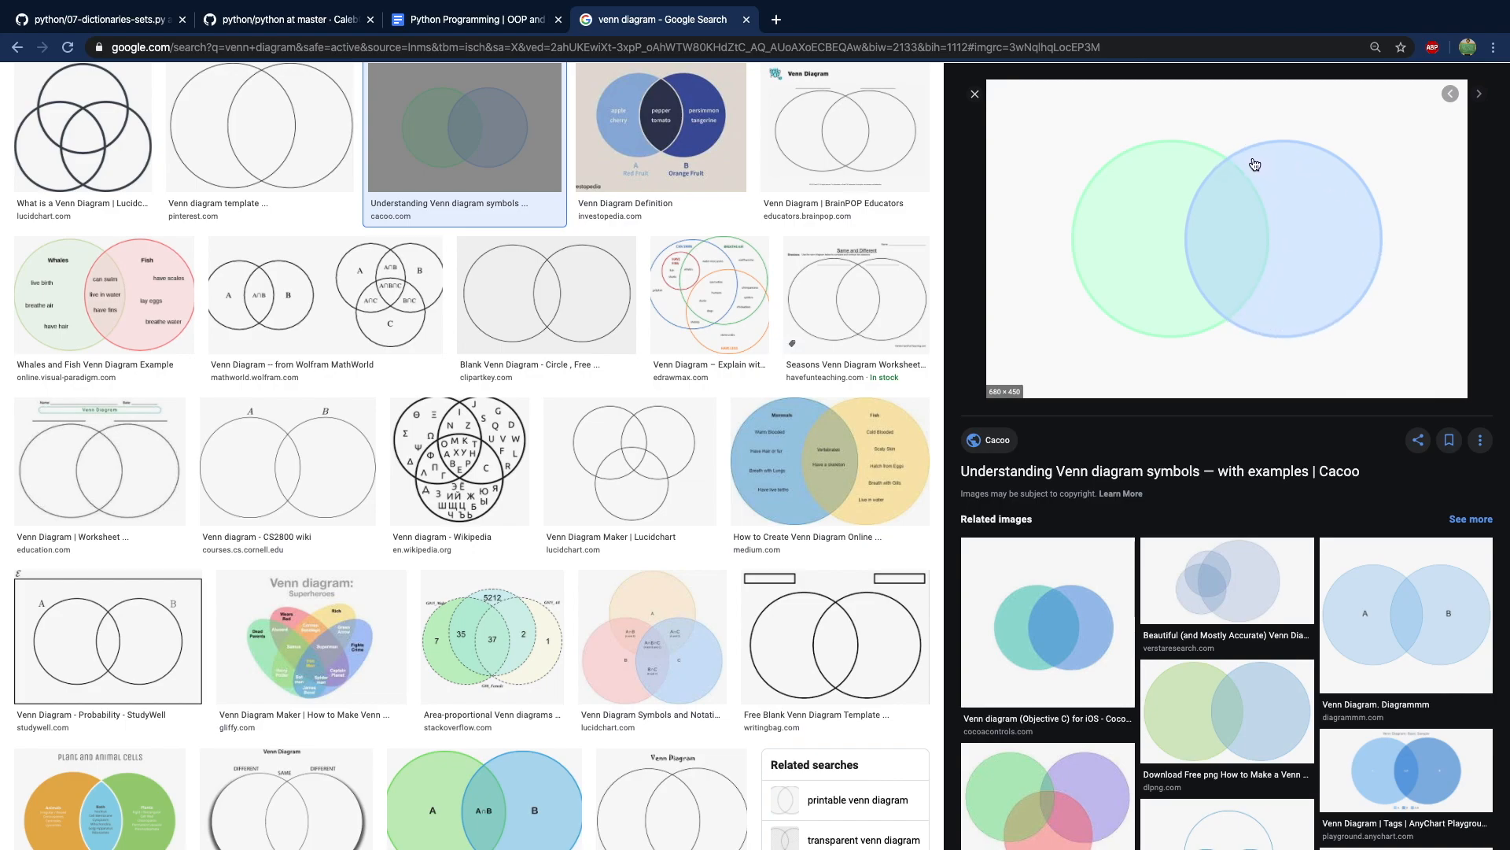